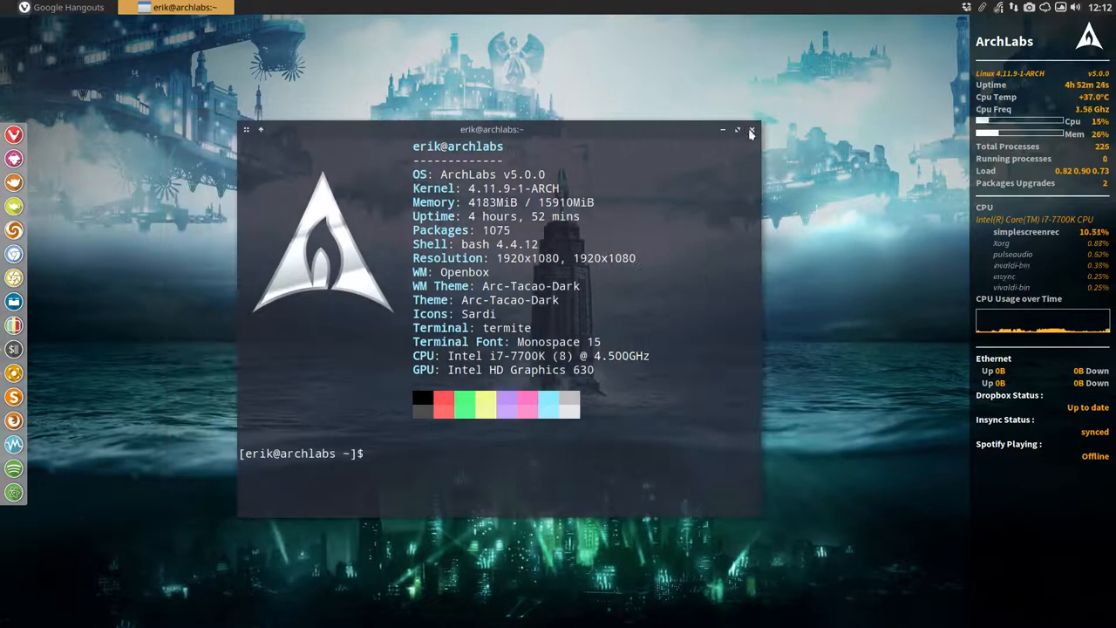
Step: Close the termite system-info terminal and launch Thunar on the home folder
click(751, 130)
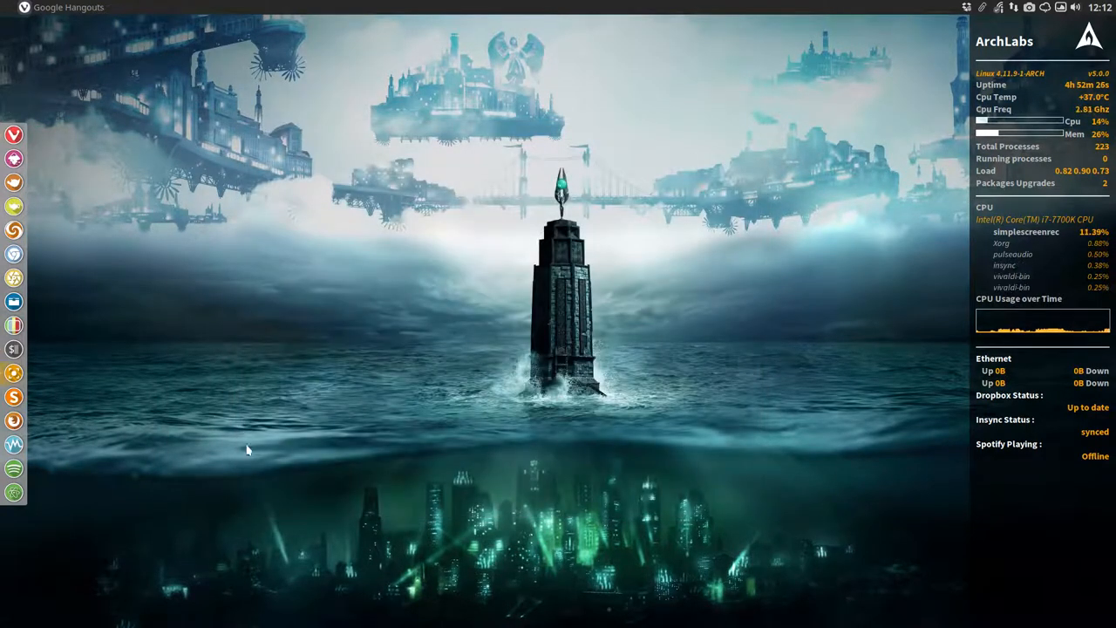
click(13, 301)
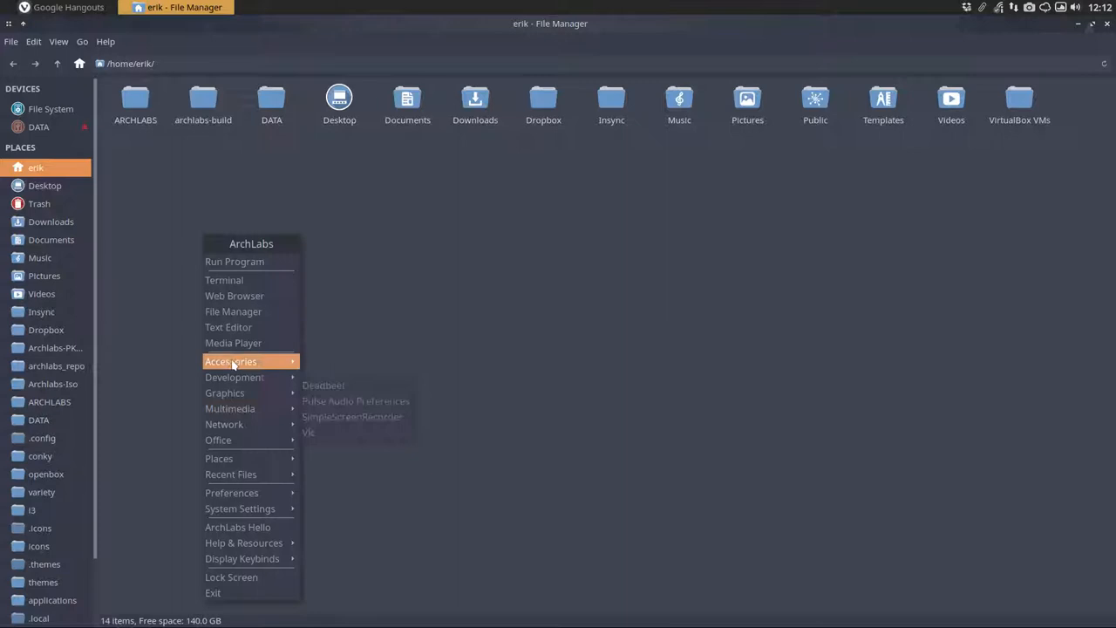
mouse_move(213, 593)
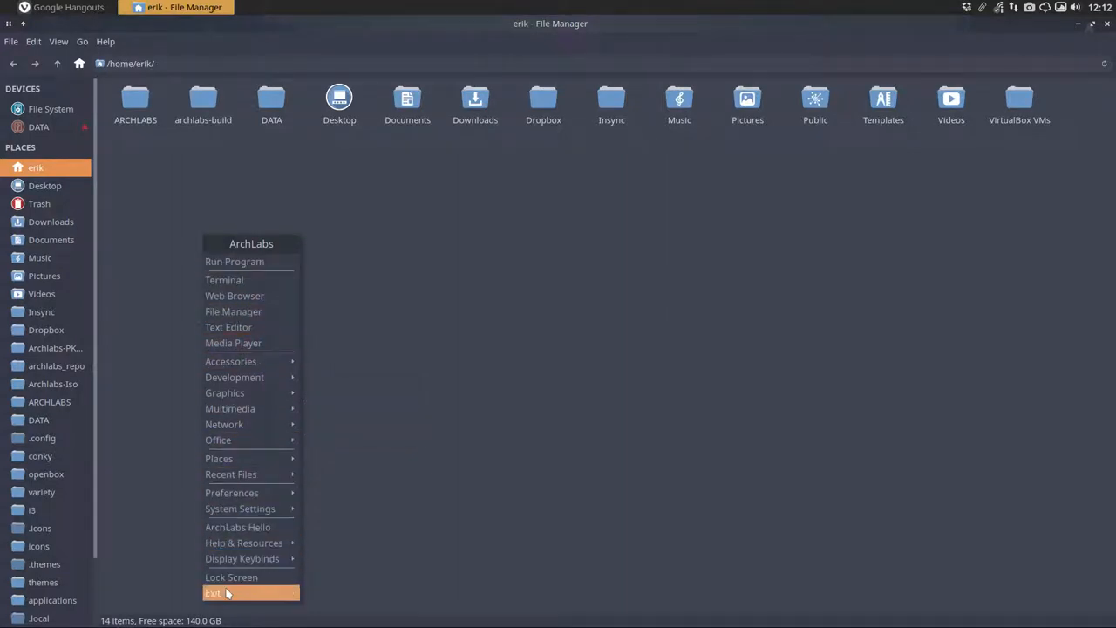
mouse_move(251, 526)
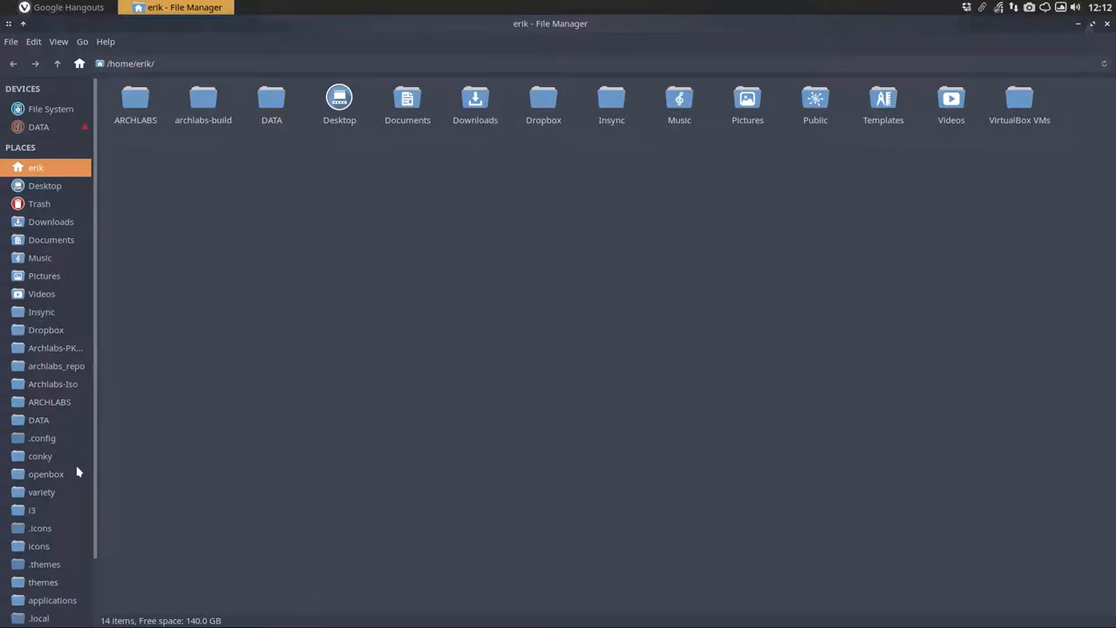
mouse_move(42, 438)
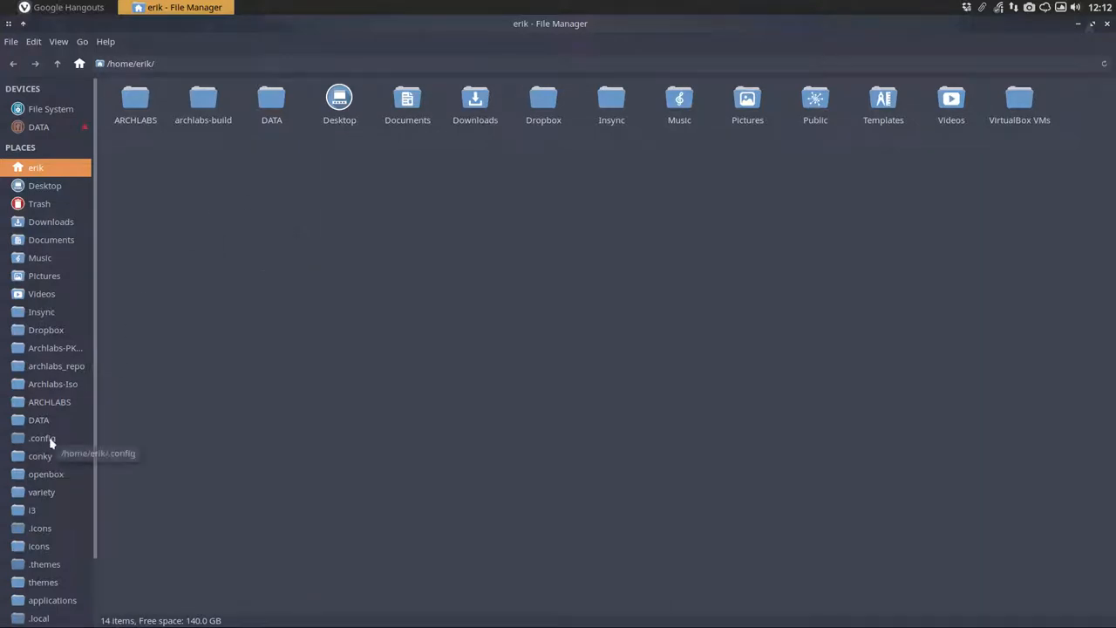
Step: Browse to .config/openbox and select menu-obmenu-generated.xml
click(42, 438)
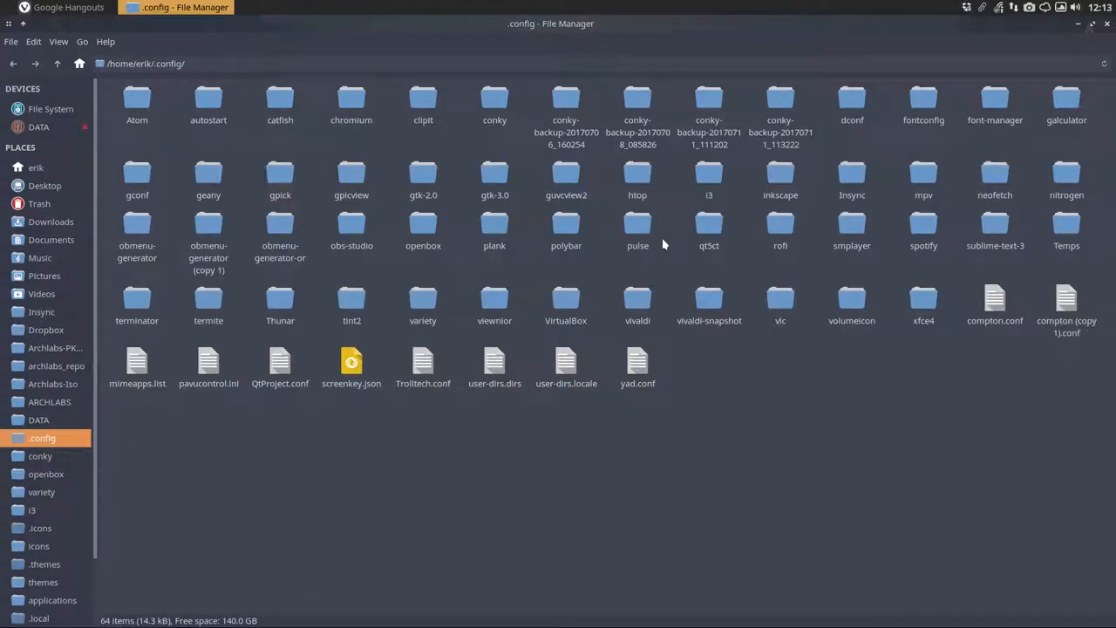
mouse_move(977, 231)
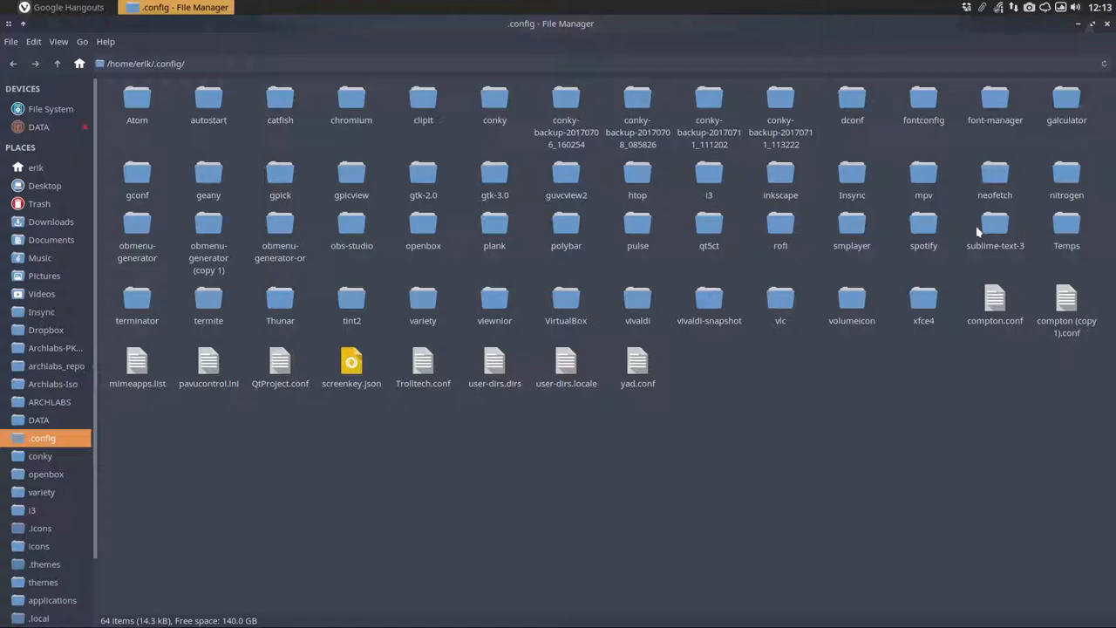
mouse_move(461, 269)
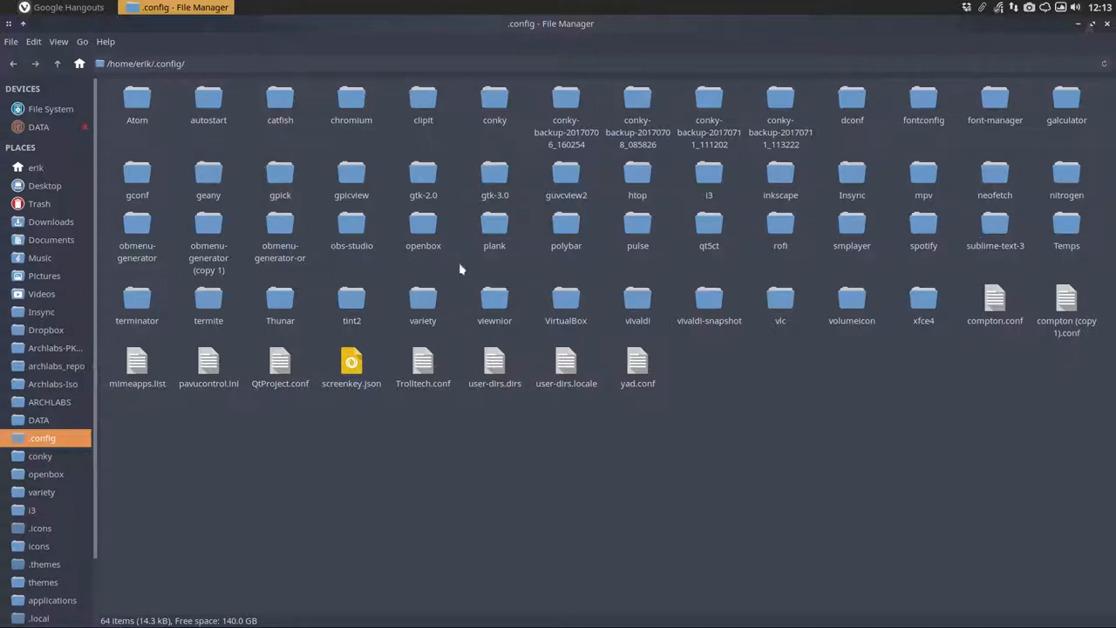
double_click(422, 231)
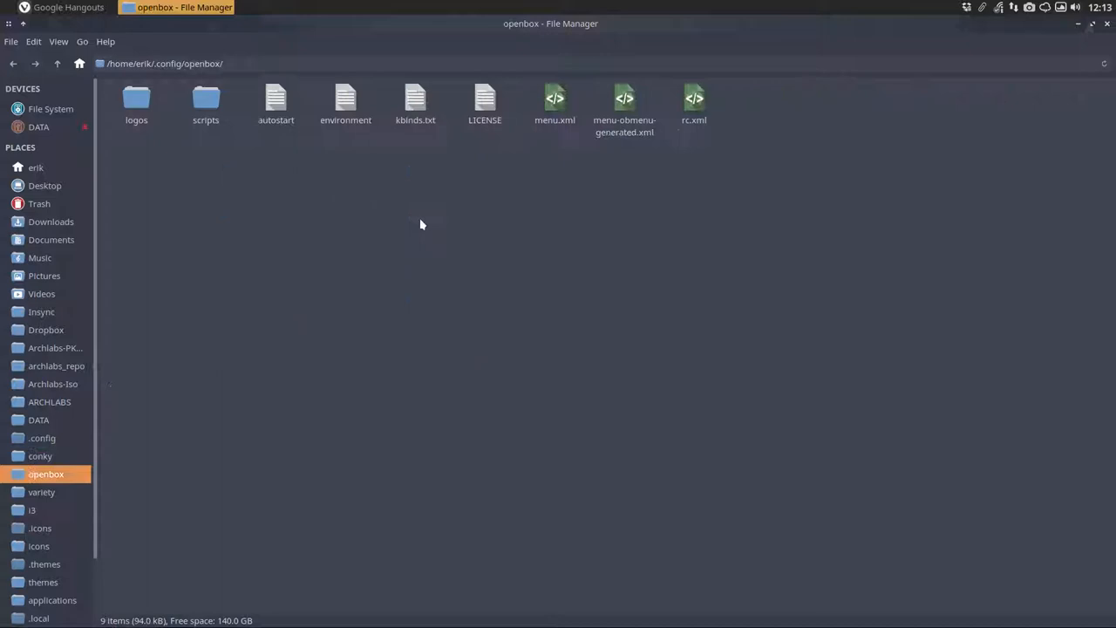
click(624, 105)
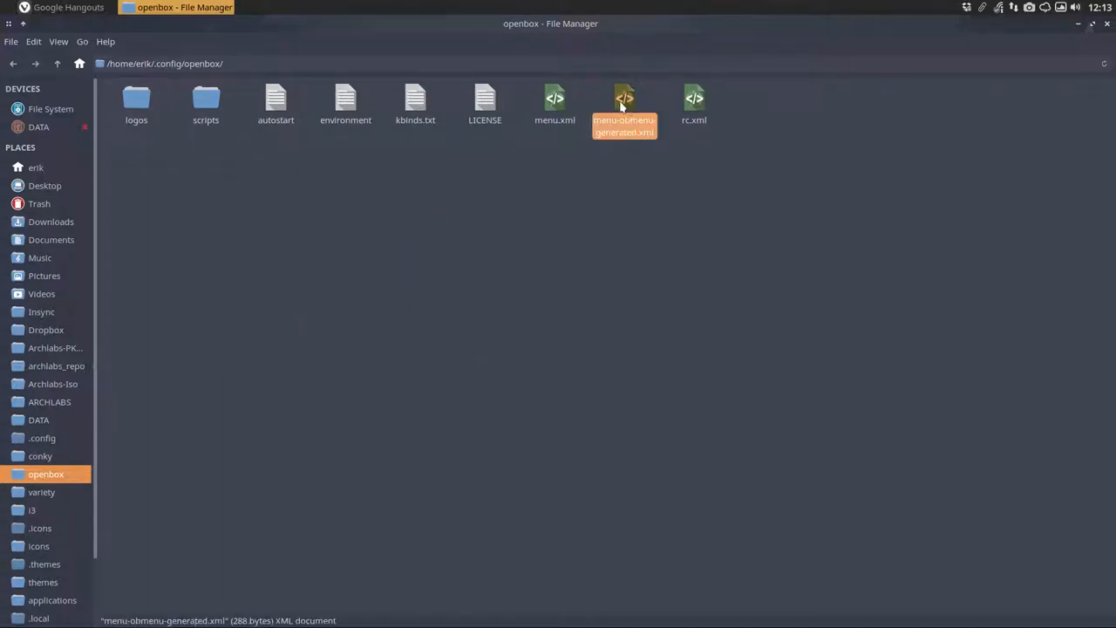
mouse_move(610, 169)
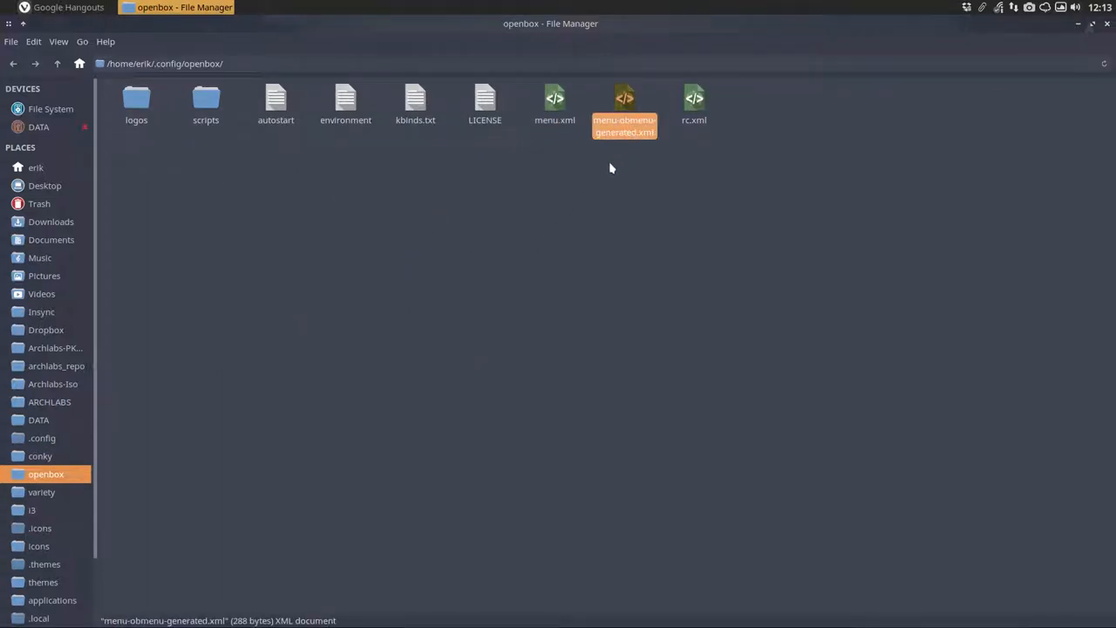
Step: Rename menu.xml to menu-or.xml, then rename menu-obmenu-generated.xml to menu.xml
click(555, 105)
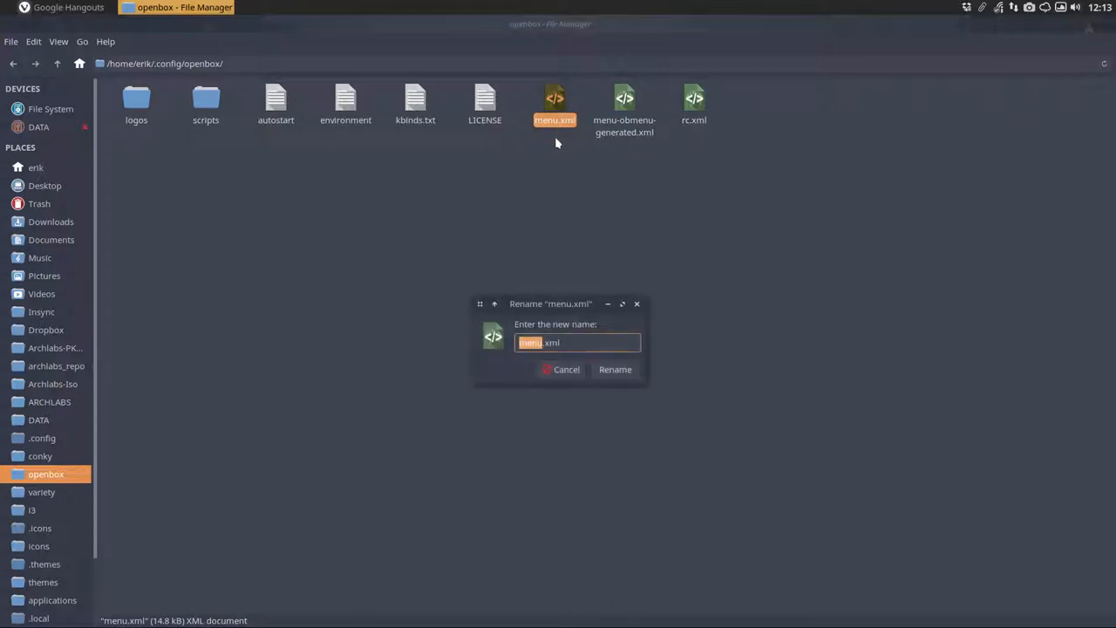
text(menu-c)
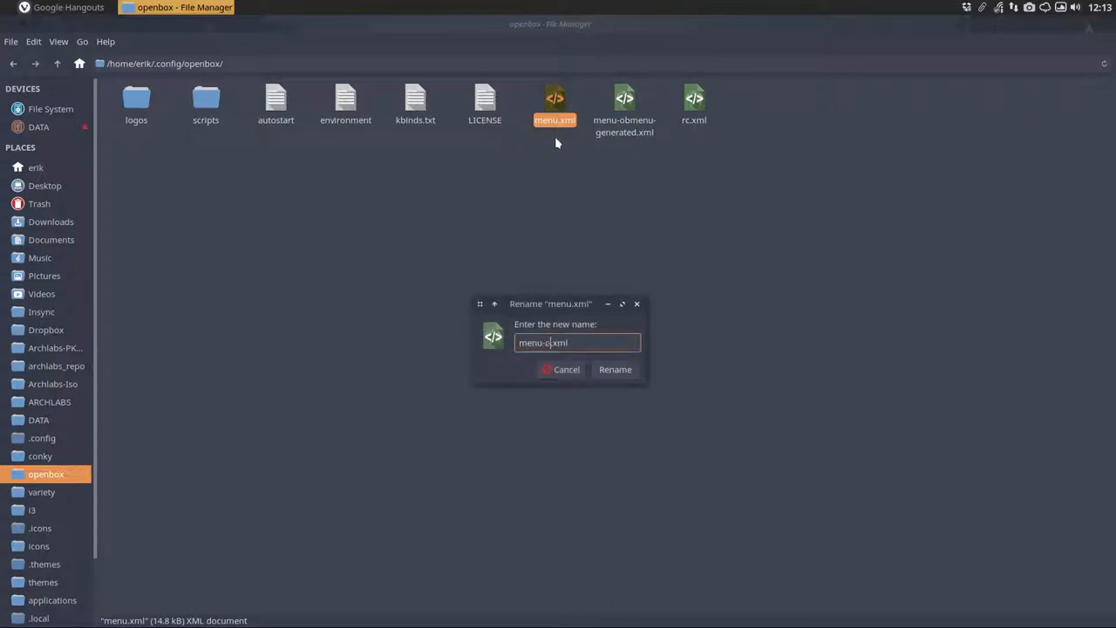
click(615, 369)
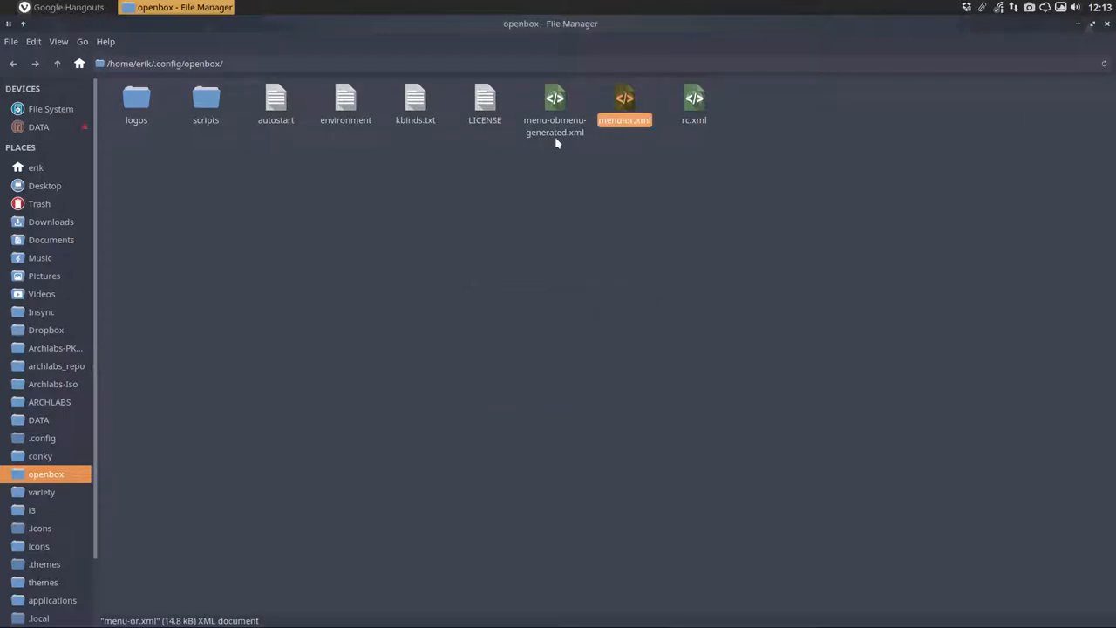
click(555, 105)
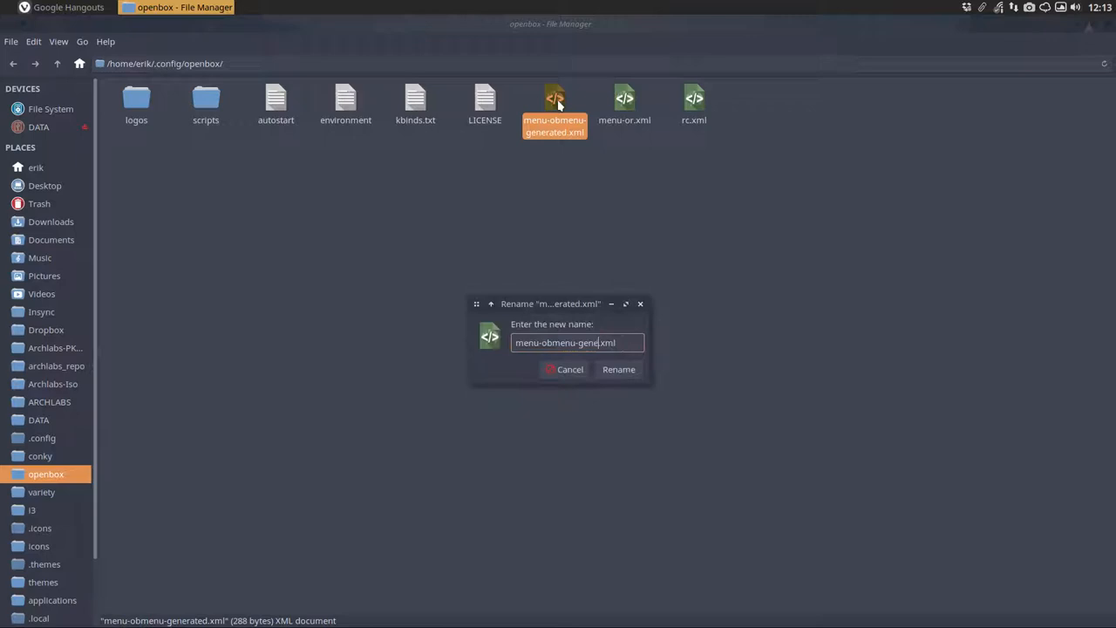
click(618, 369)
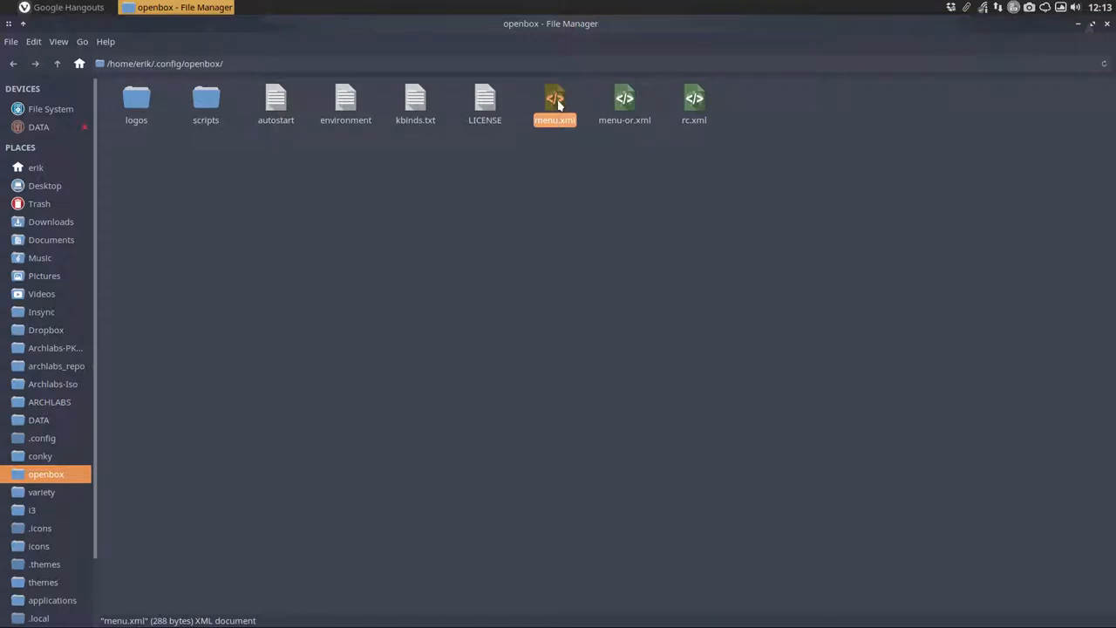
Step: Reload Openbox and right-click the desktop to show the new ArchLabs root menu
key(Super+Shift+BackSpace)
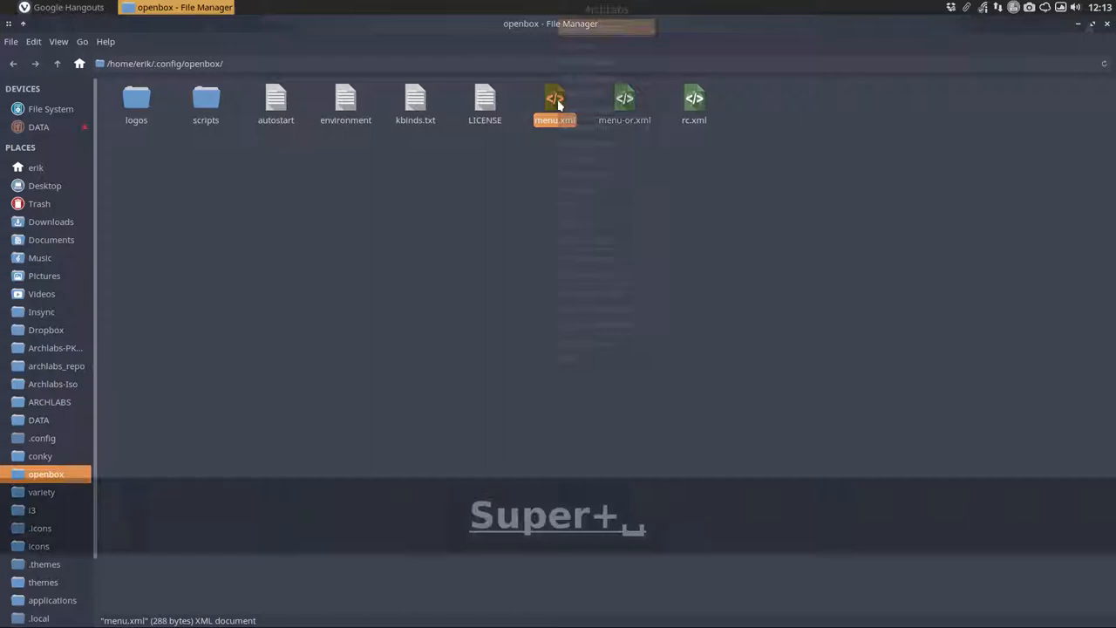
key(super)
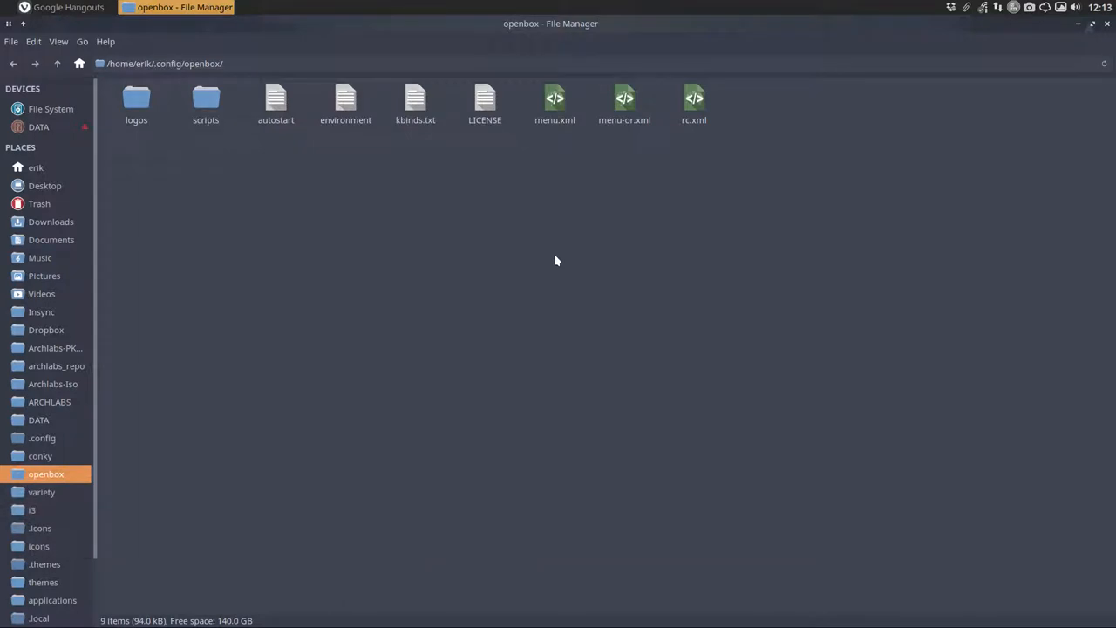
right_click(557, 261)
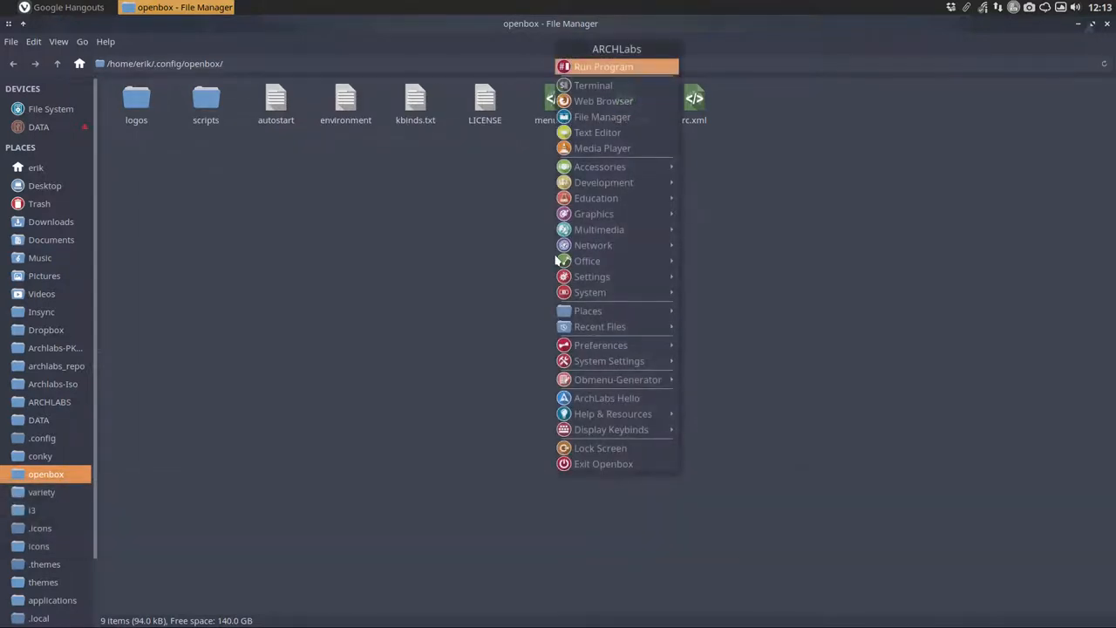
mouse_move(617, 379)
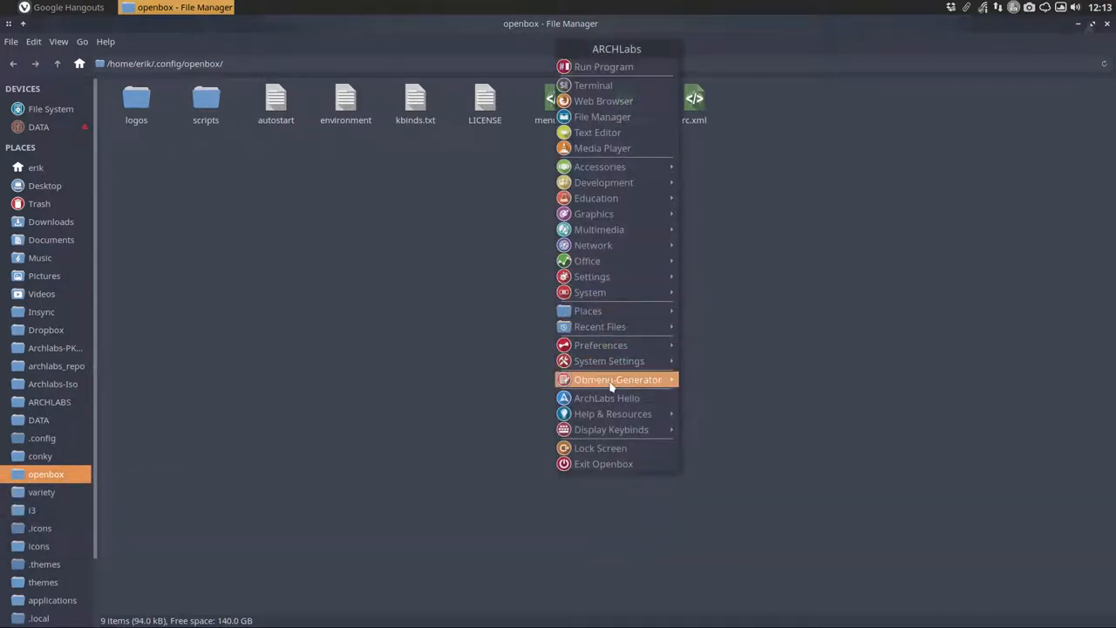
mouse_move(617, 379)
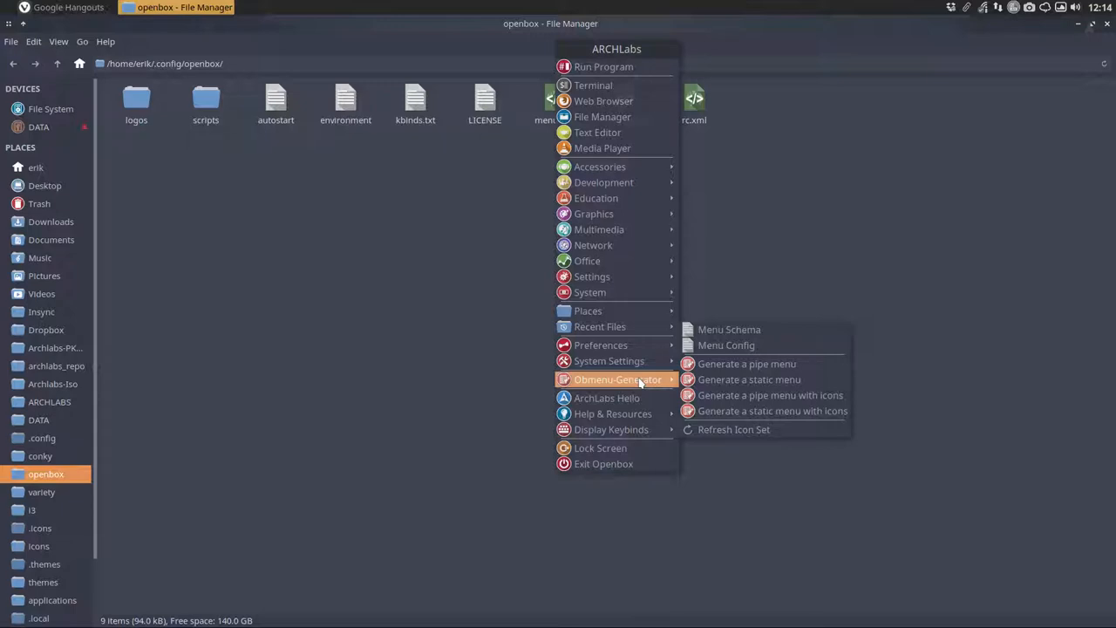
Step: Generate a static menu without icons, leaving menu.xml.bak, and unmaximize Thunar
click(749, 379)
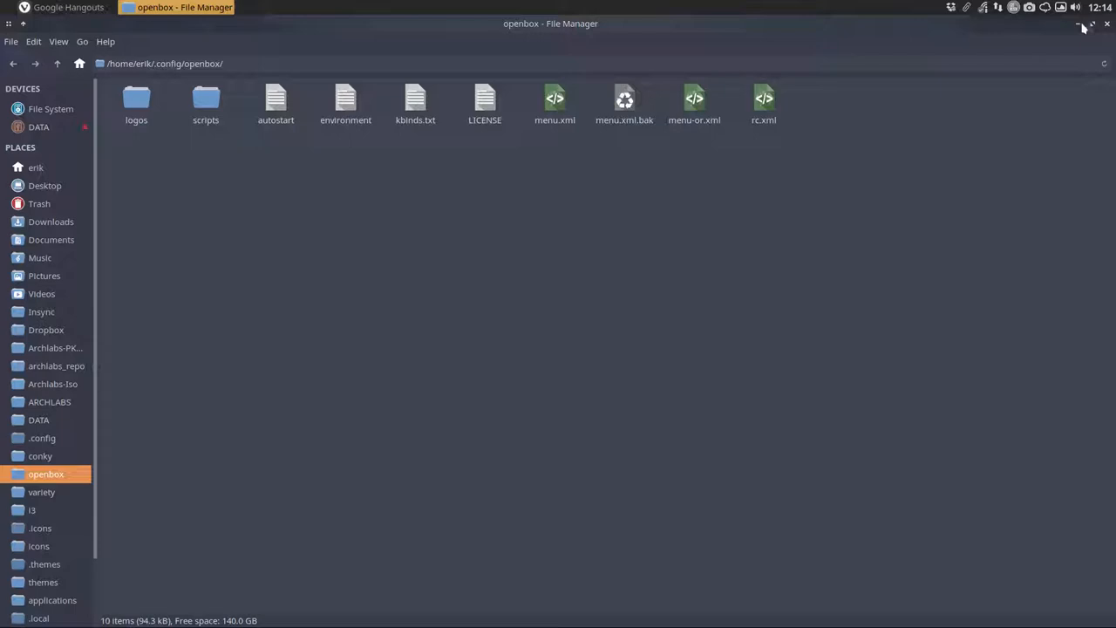
mouse_move(890, 112)
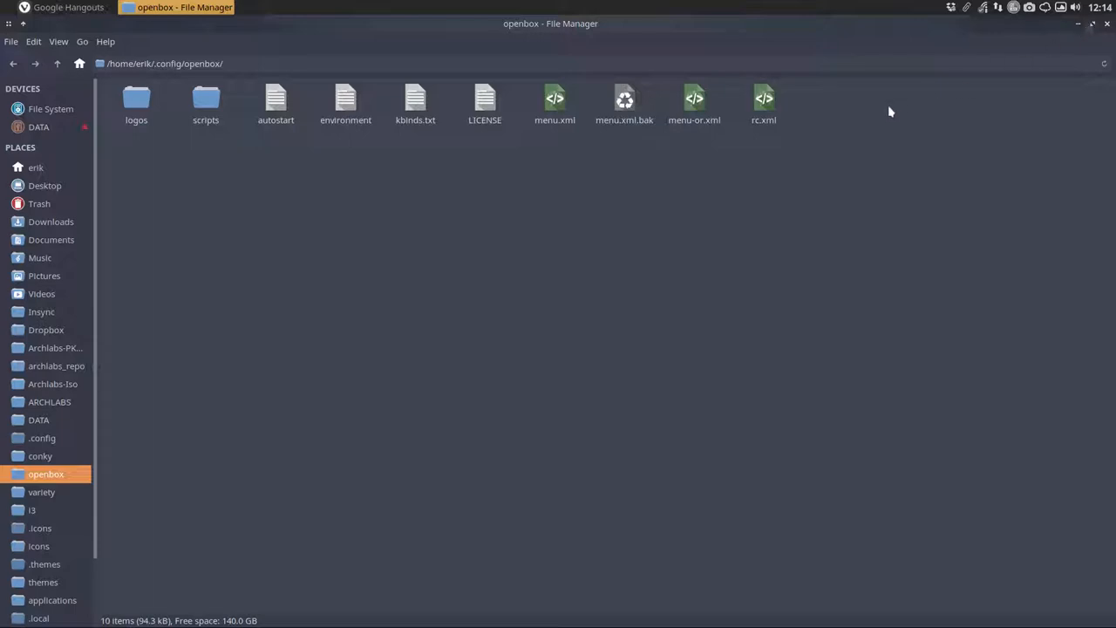
key(super+7)
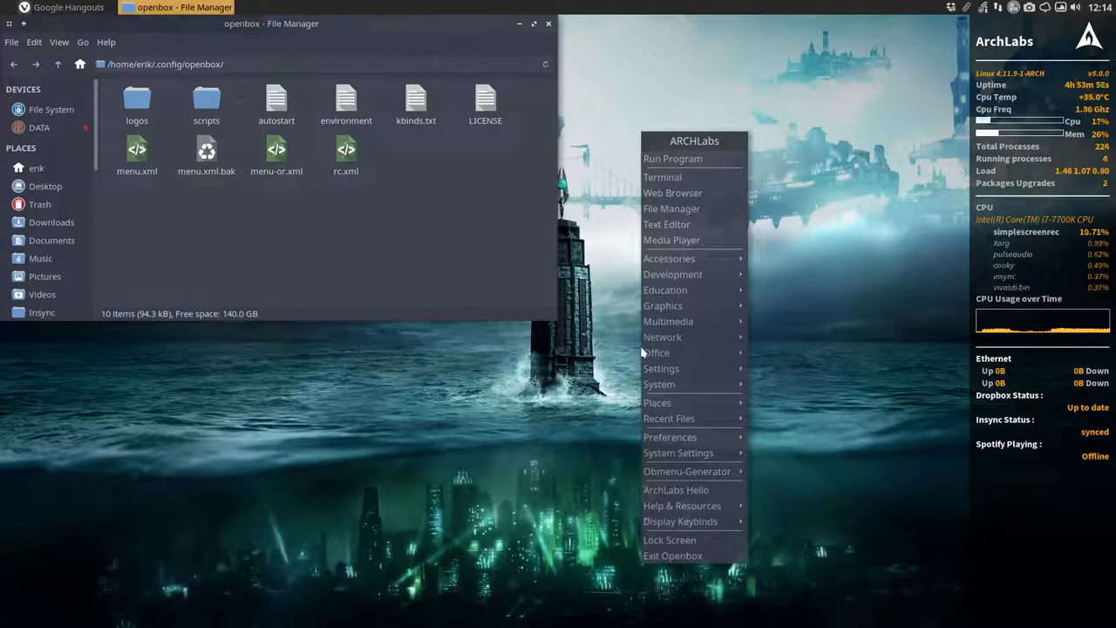
mouse_move(687, 471)
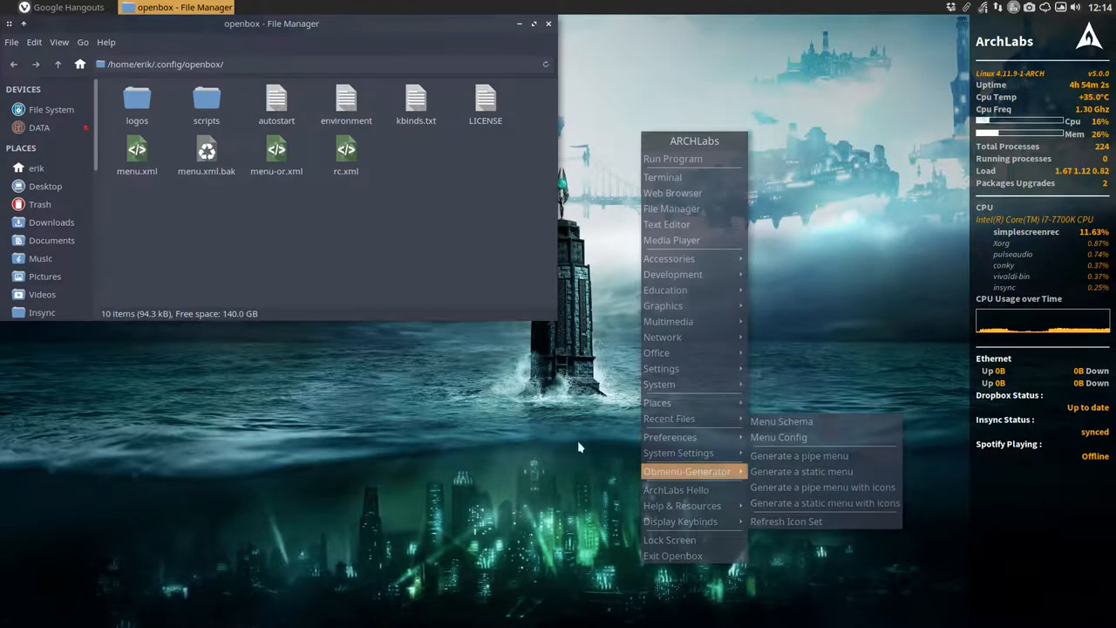
click(844, 384)
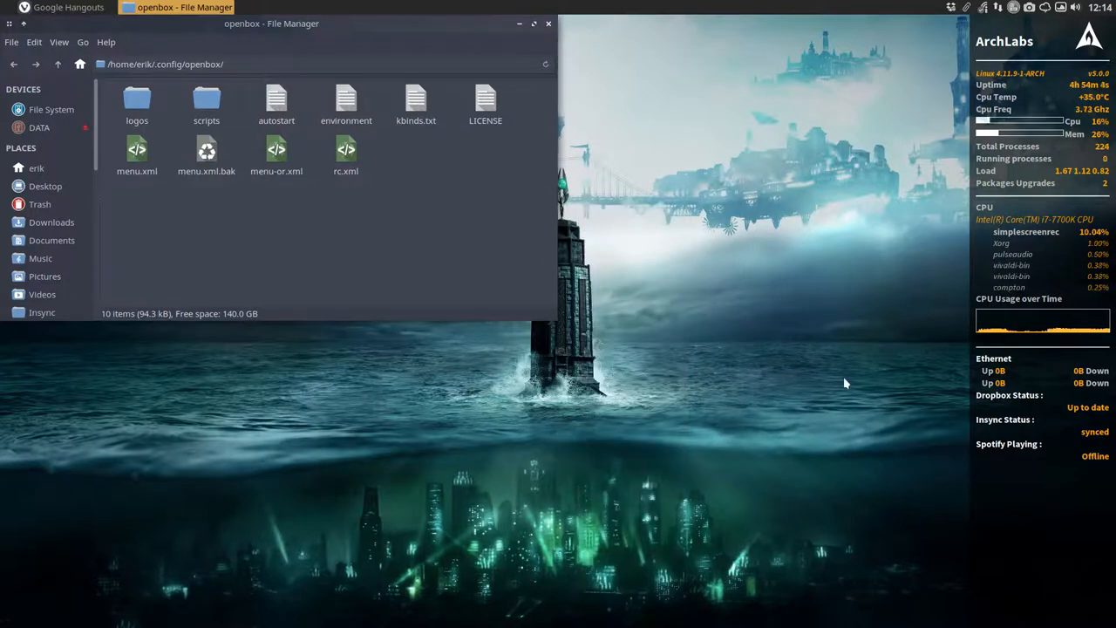
mouse_move(726, 363)
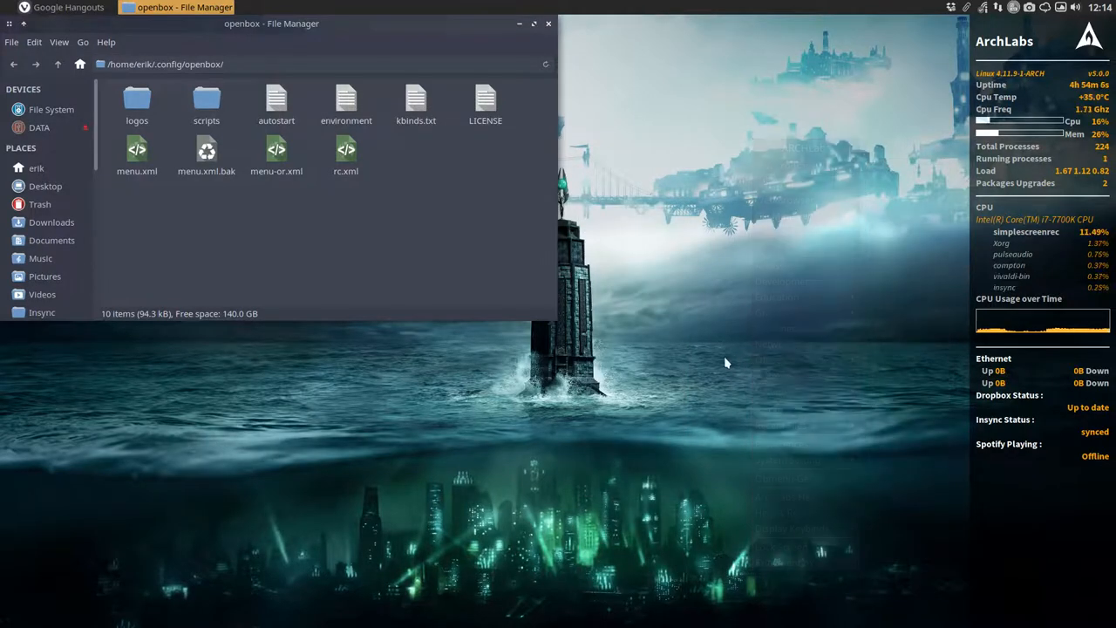
Step: Generate a static menu via Obmenu-Generator and check menu.xml is now 25.7 kB
right_click(728, 362)
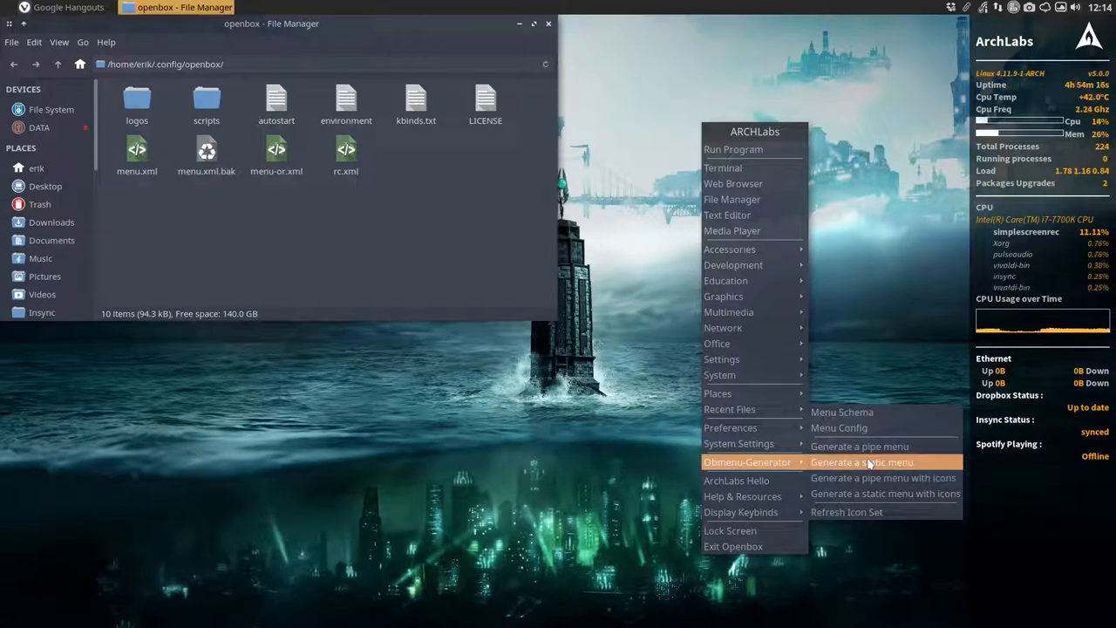
click(861, 461)
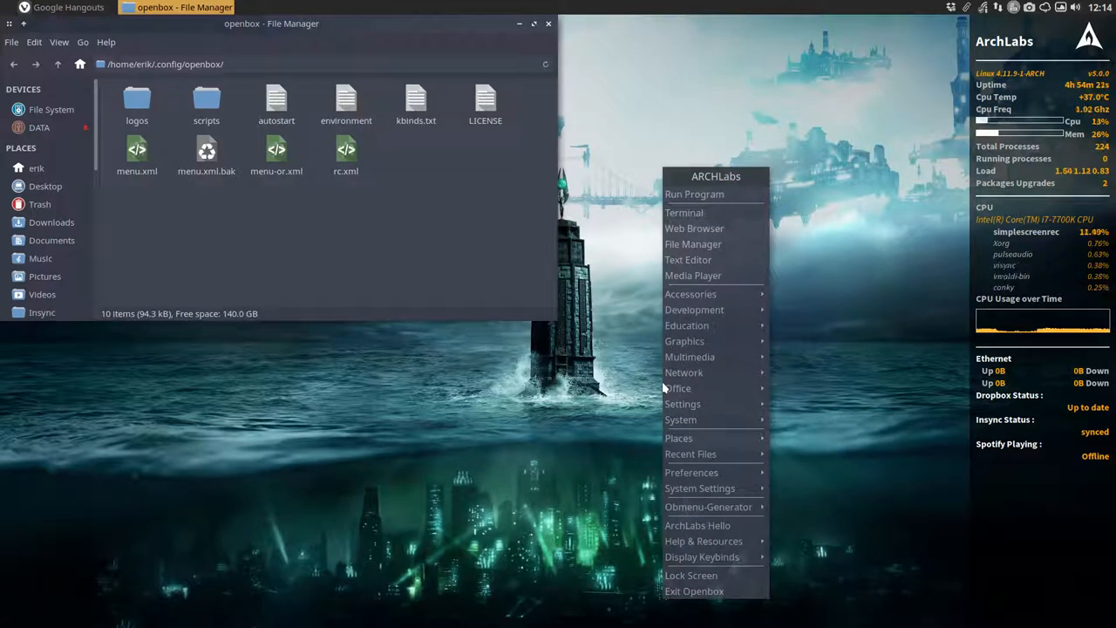
mouse_move(708, 507)
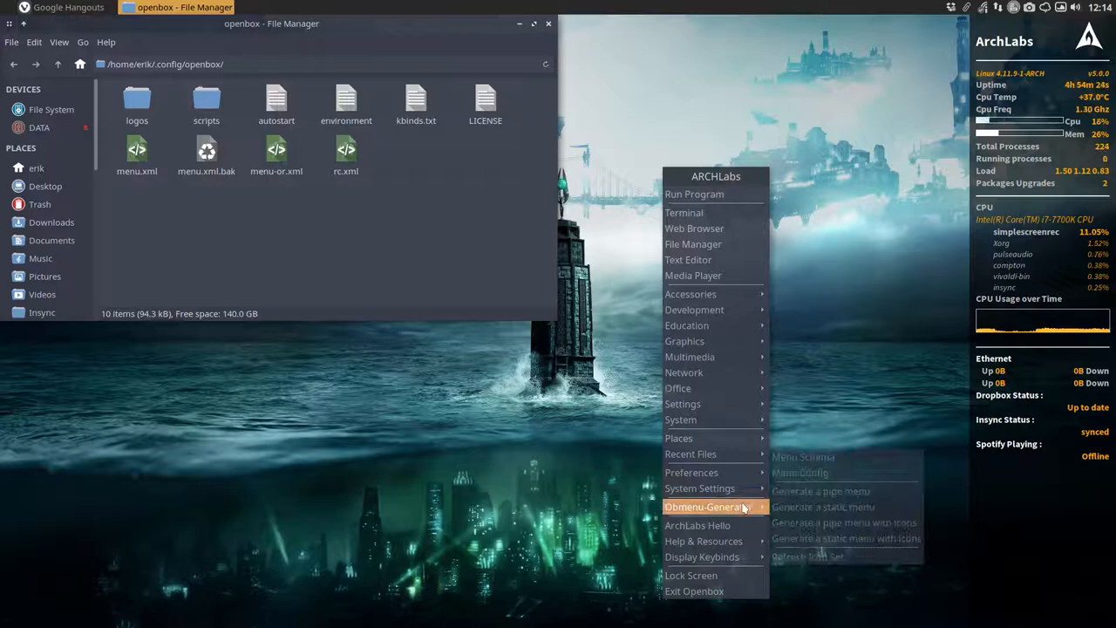
mouse_move(822, 506)
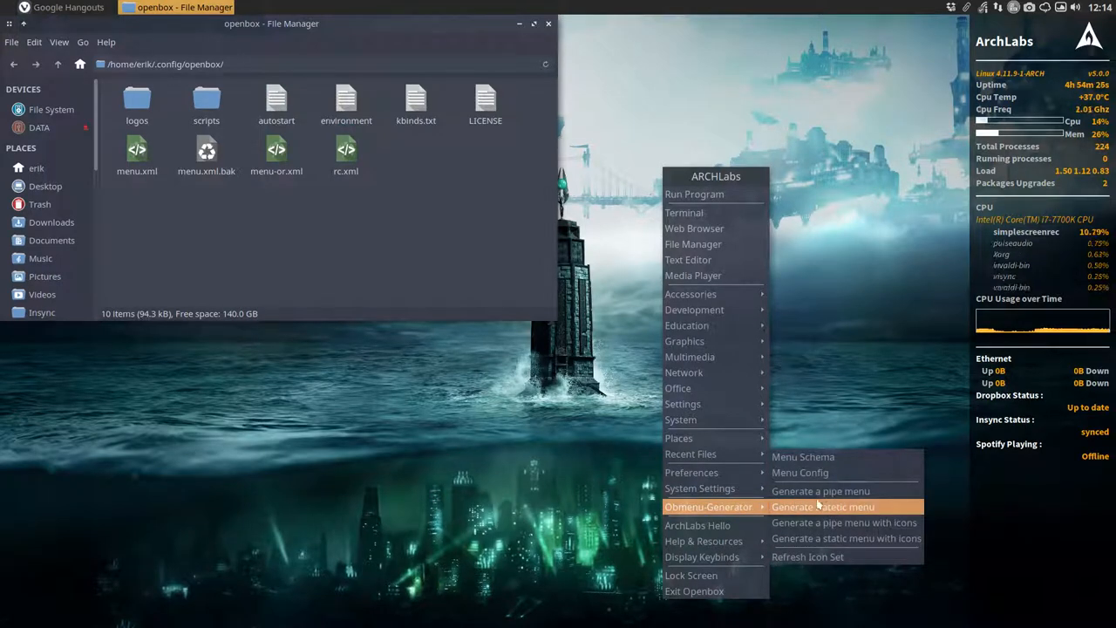
click(315, 206)
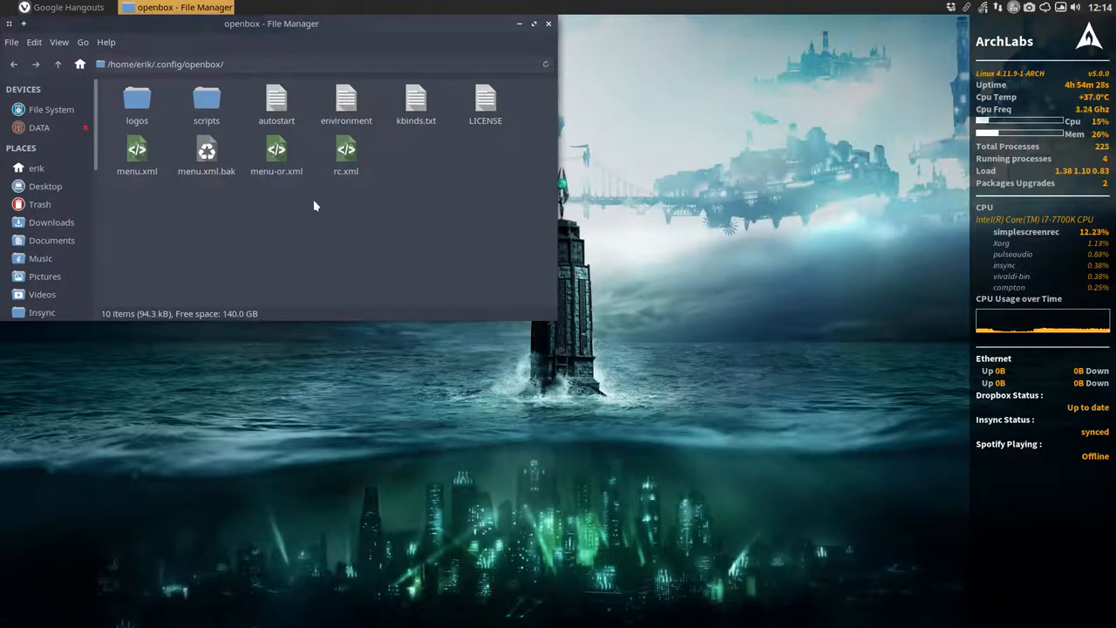
double_click(137, 149)
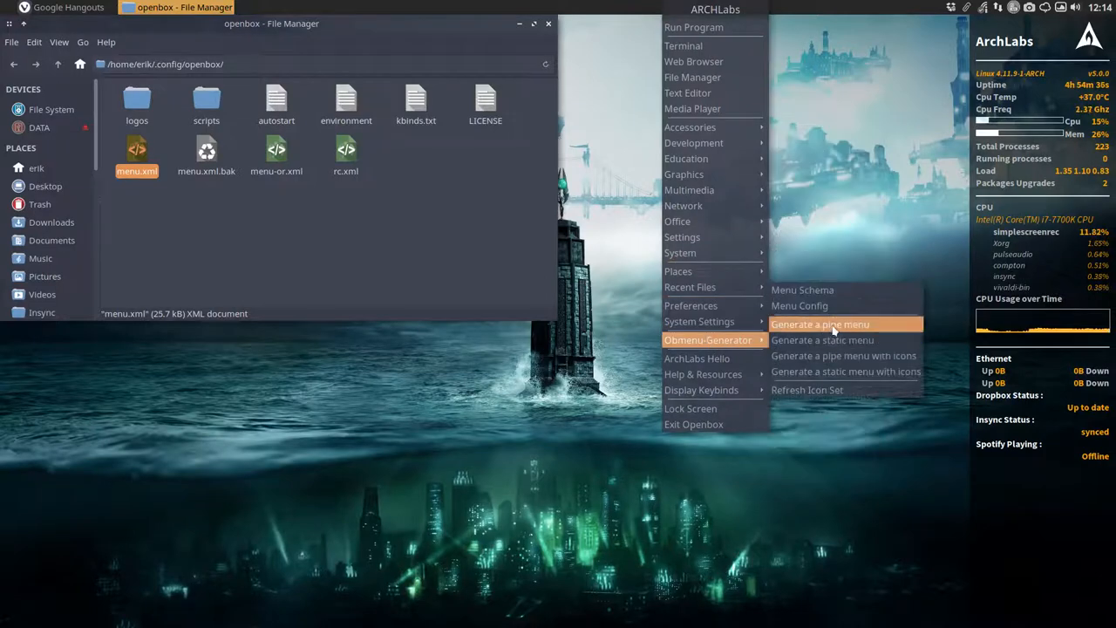
Step: Generate a pipe menu with icons, shrinking menu.xml to 288 bytes, and view the iconed menu
click(819, 323)
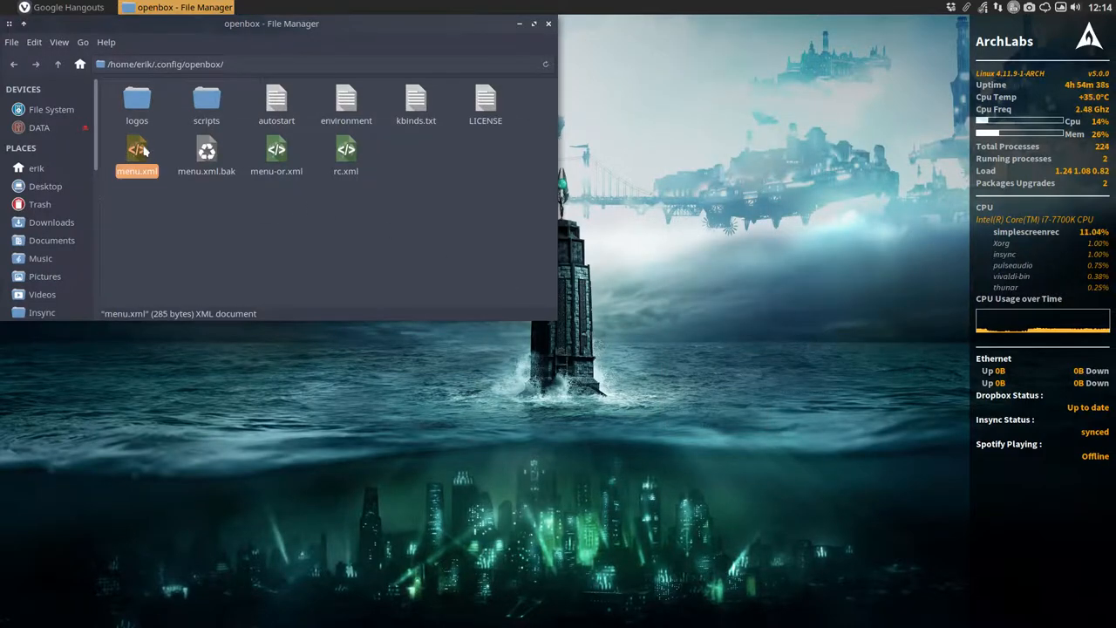
double_click(137, 148)
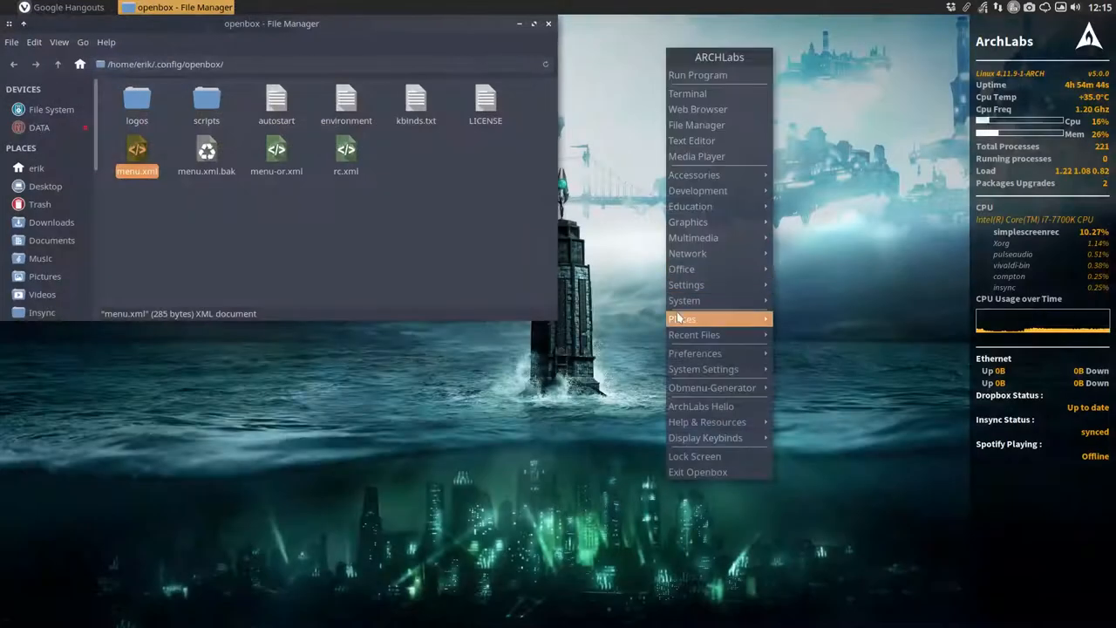
mouse_move(703, 368)
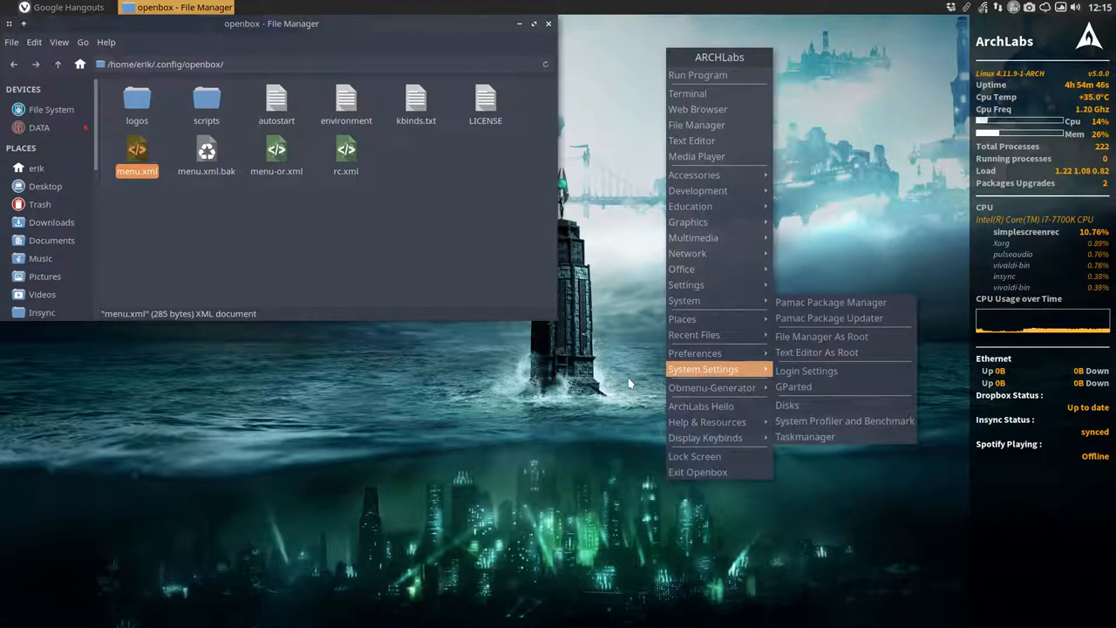
mouse_move(658, 386)
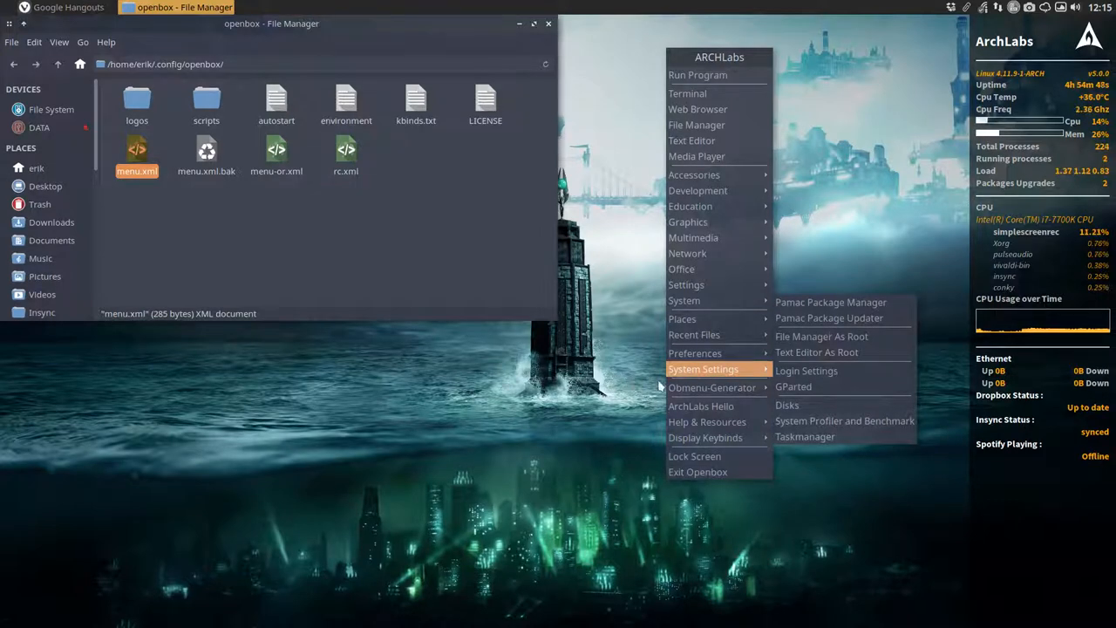
mouse_move(711, 387)
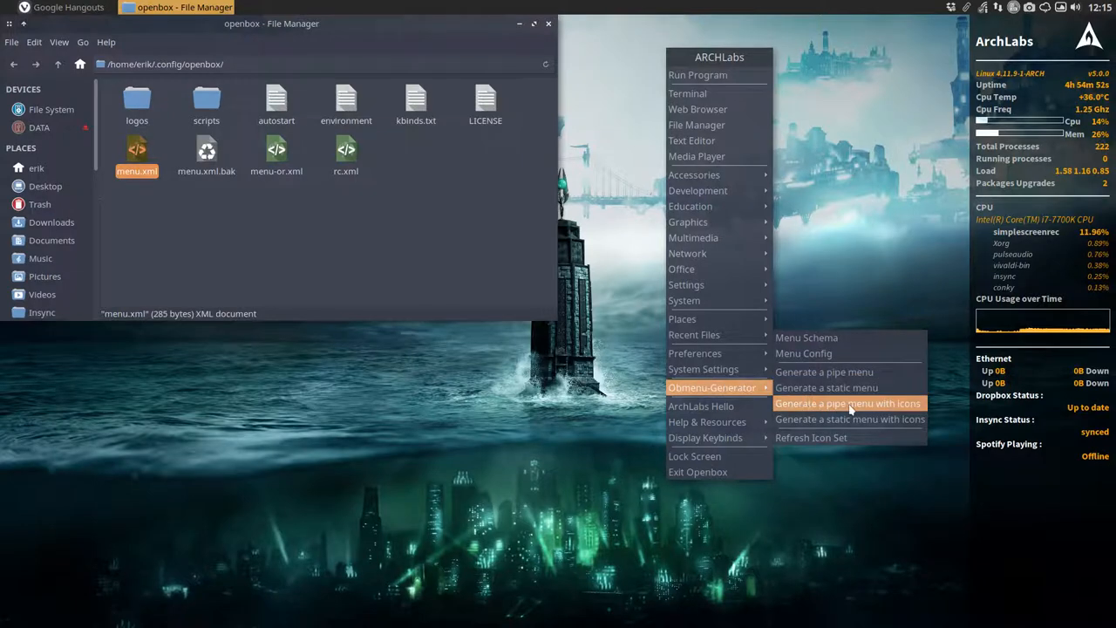
click(848, 403)
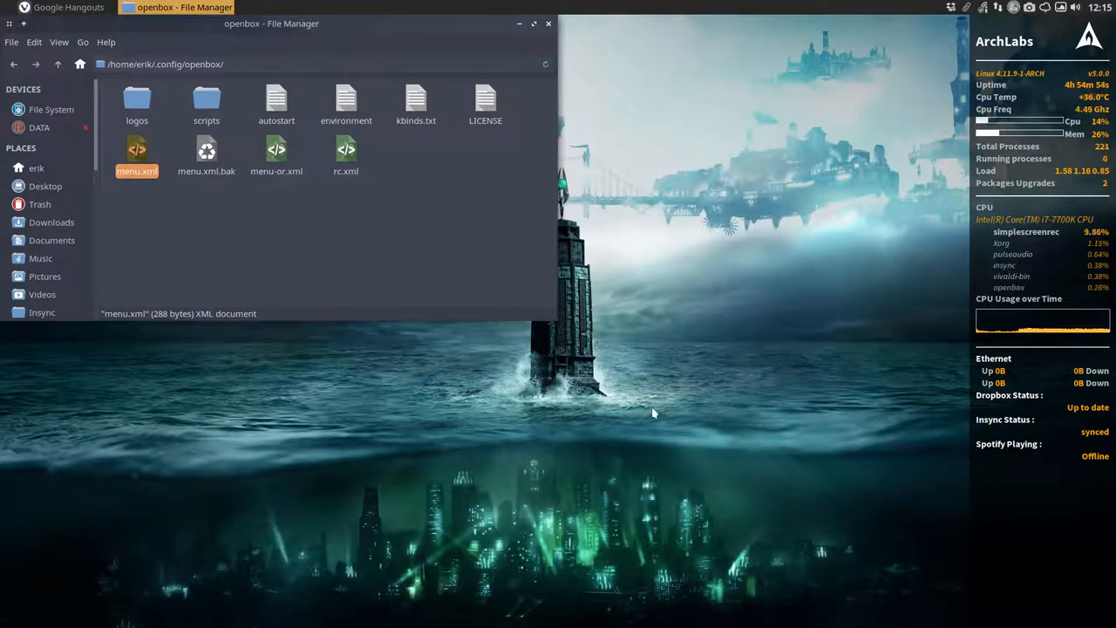
right_click(654, 414)
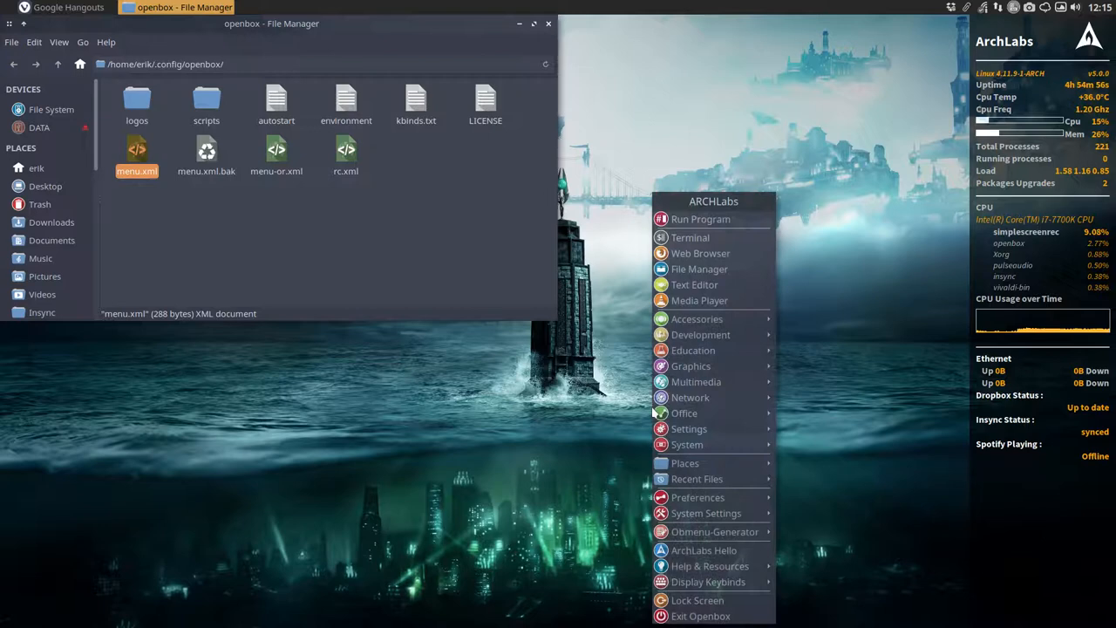
mouse_move(707, 513)
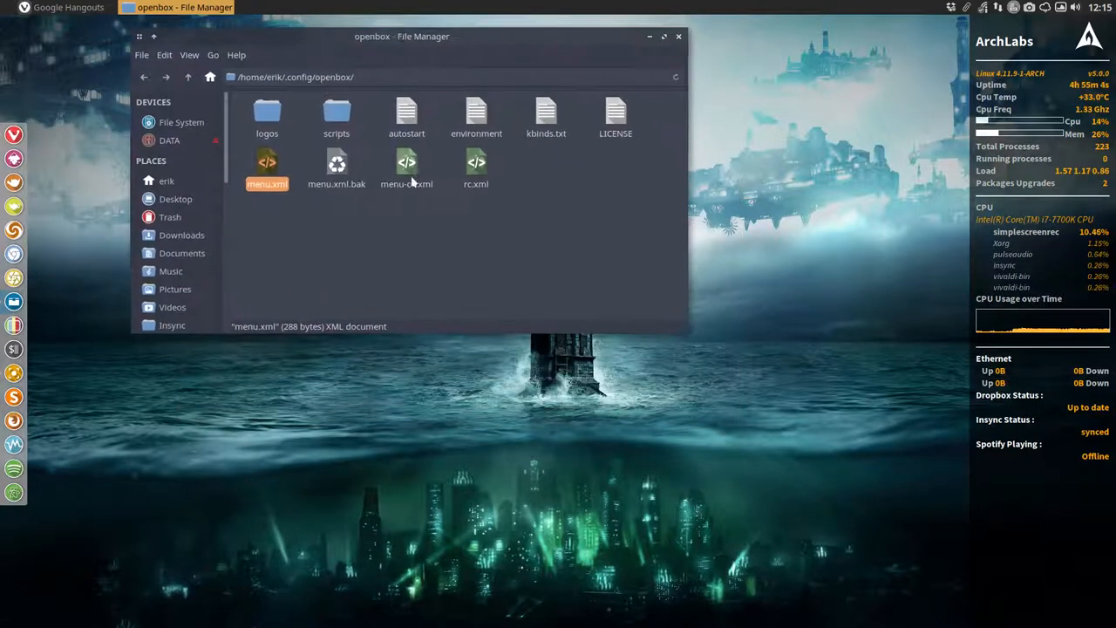
mouse_move(404, 506)
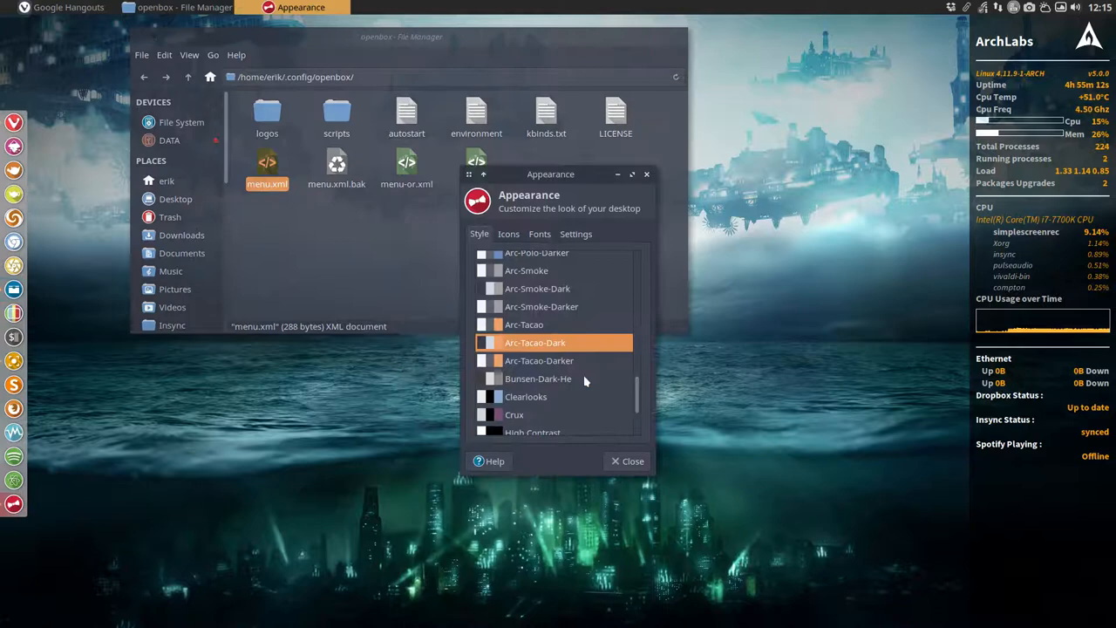
Step: In the Icons tab choose Sardi Arc then Sardi Flexible, move the window aside and close Appearance
click(508, 234)
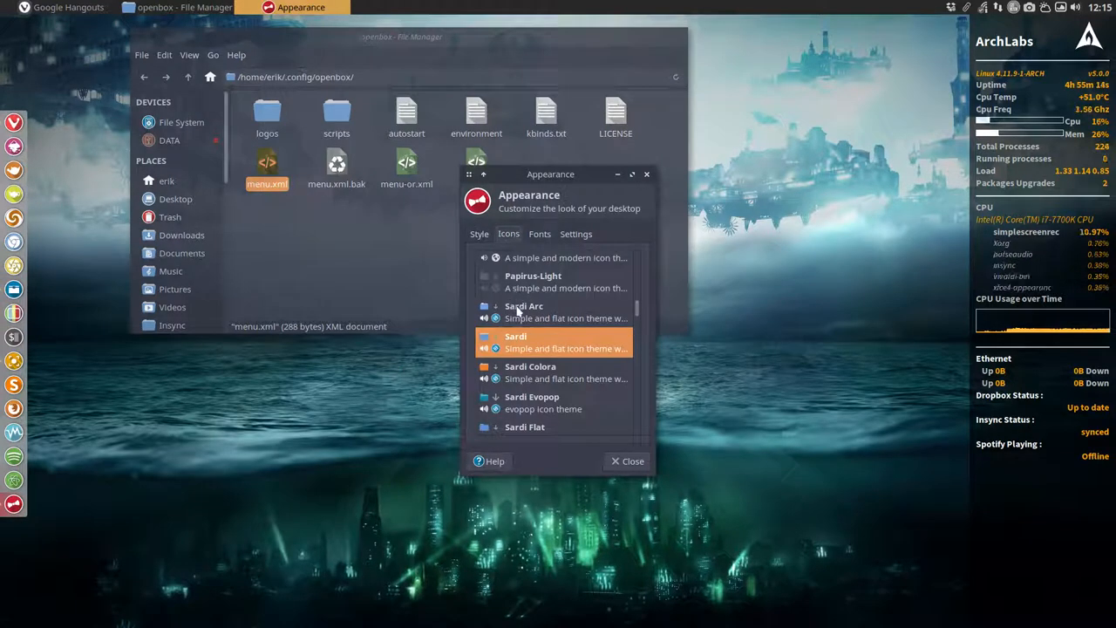
click(524, 312)
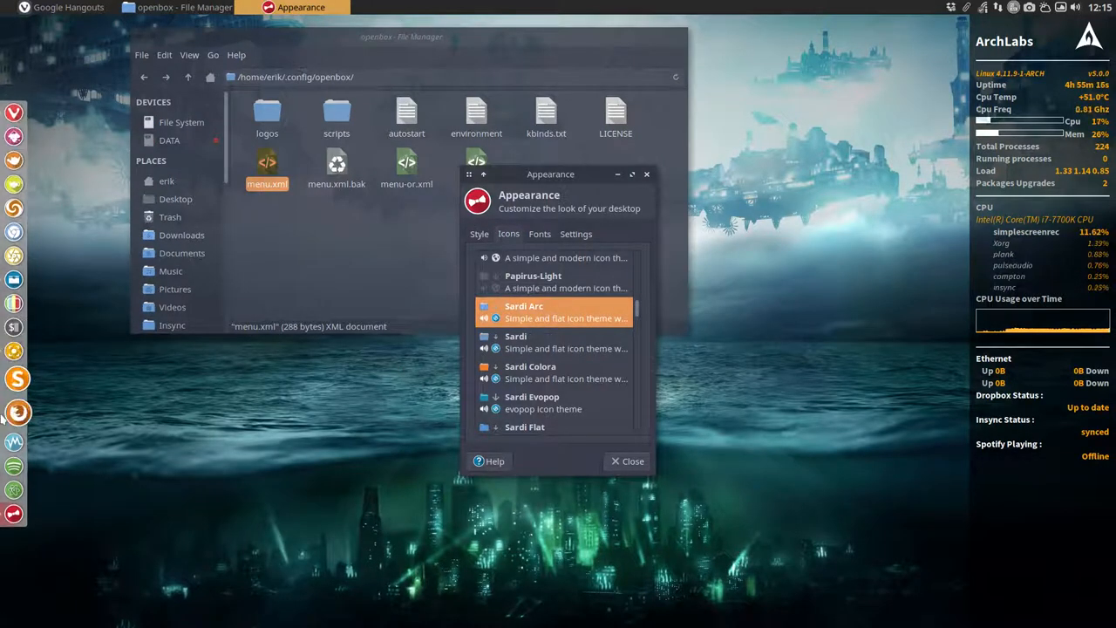
drag(550, 173, 540, 213)
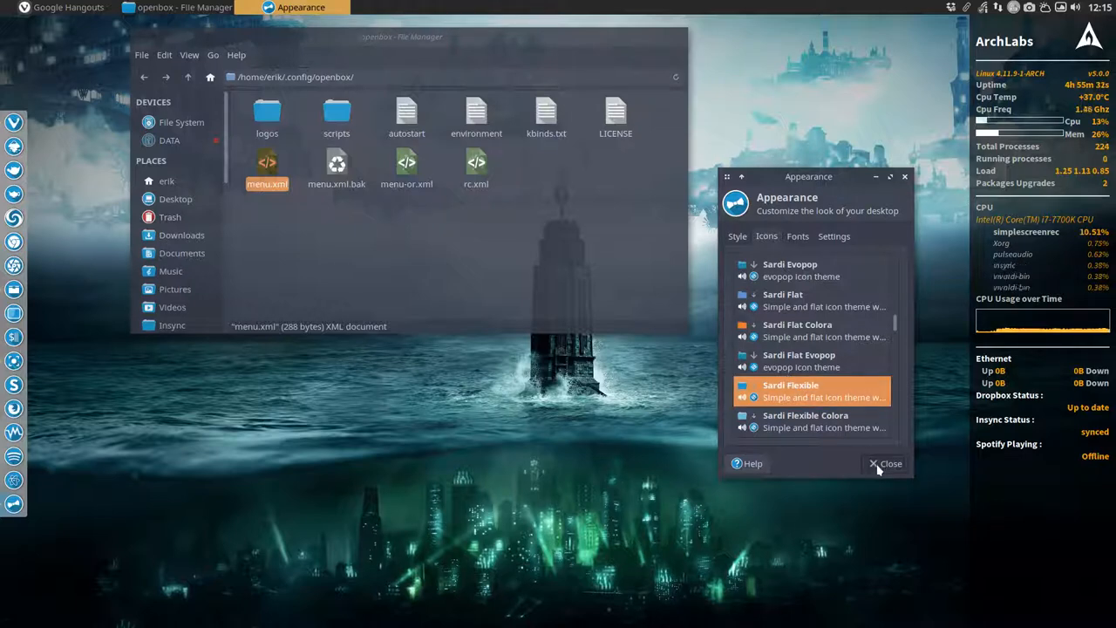
click(885, 463)
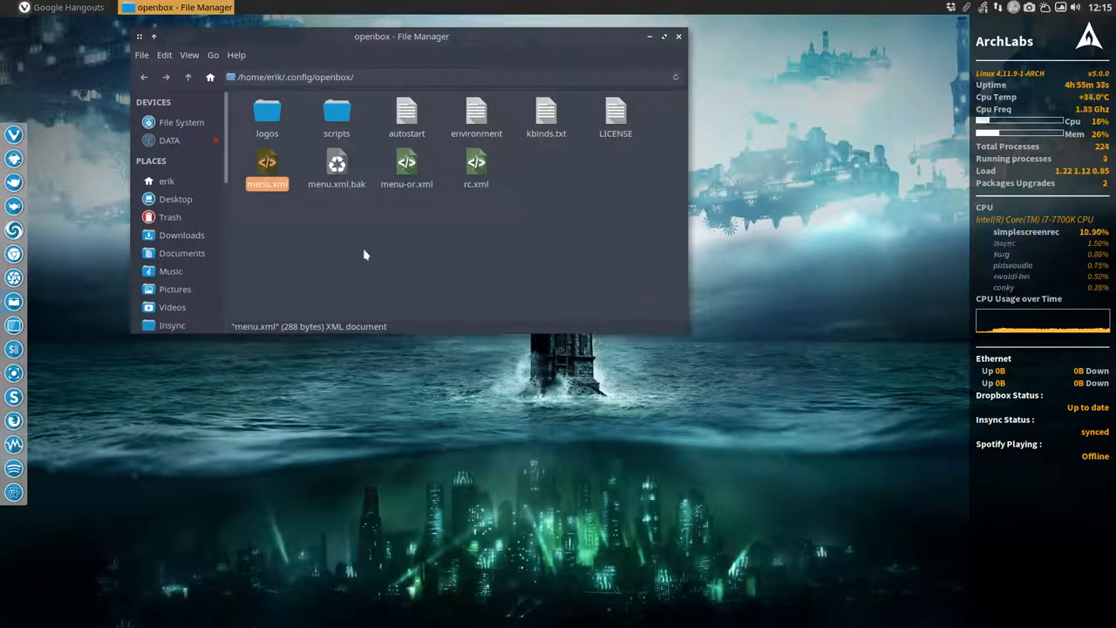
Step: Show the desktop menu with the new icons and minimize the file manager
right_click(365, 253)
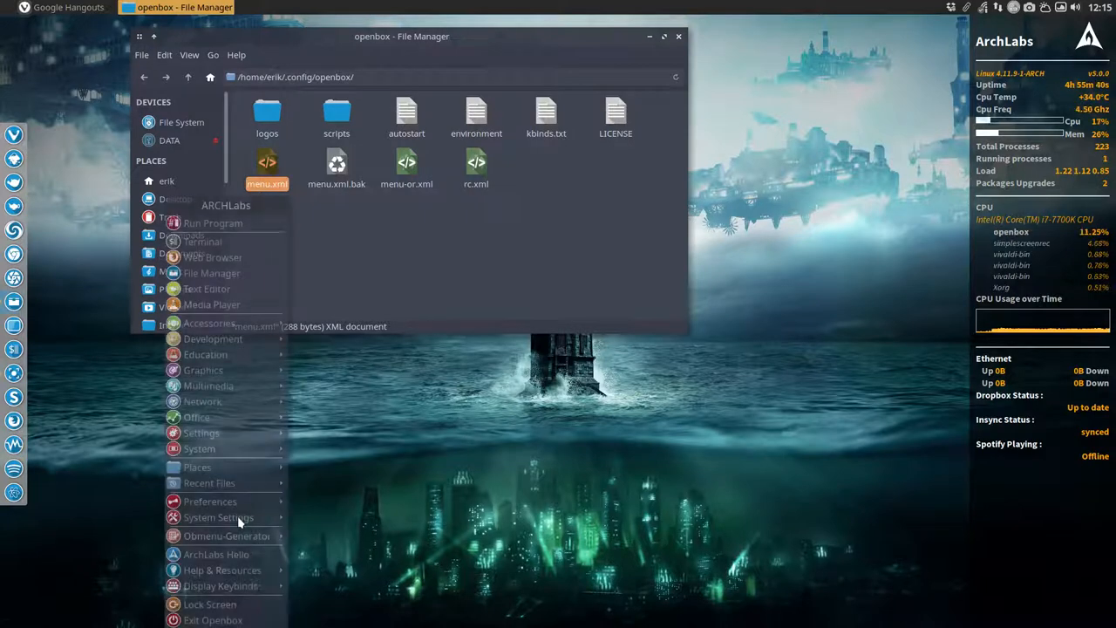
mouse_move(213, 222)
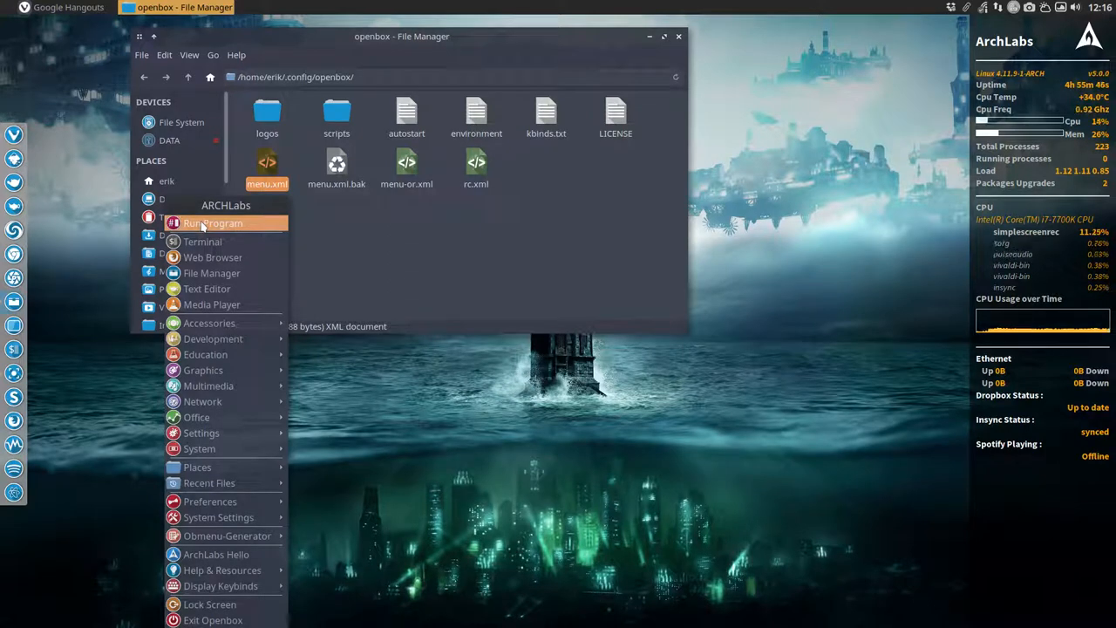
mouse_move(415, 236)
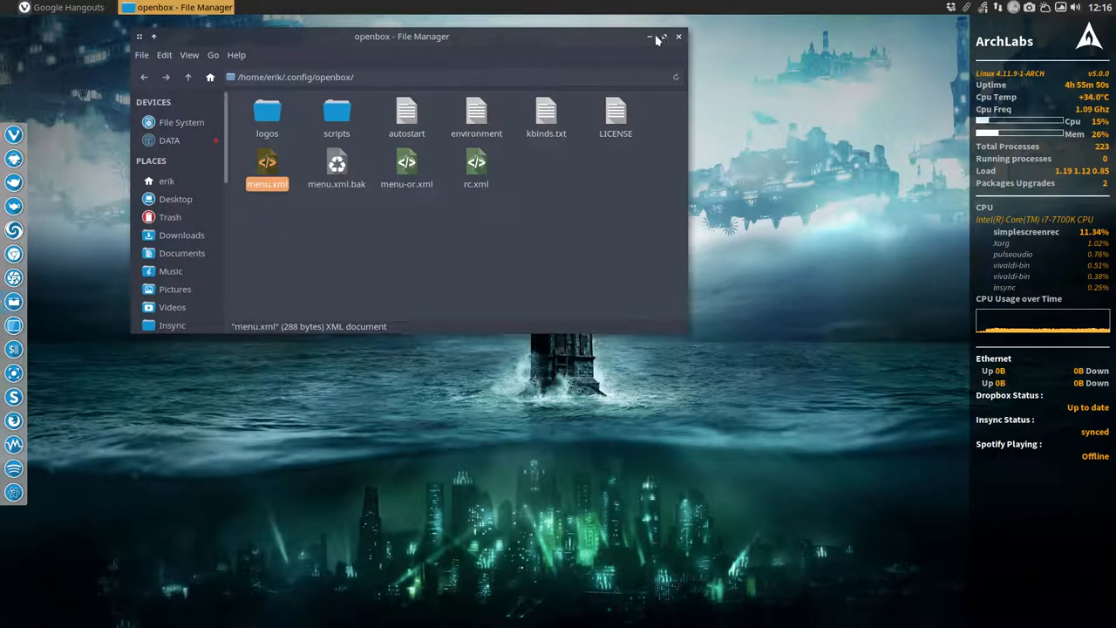
click(649, 36)
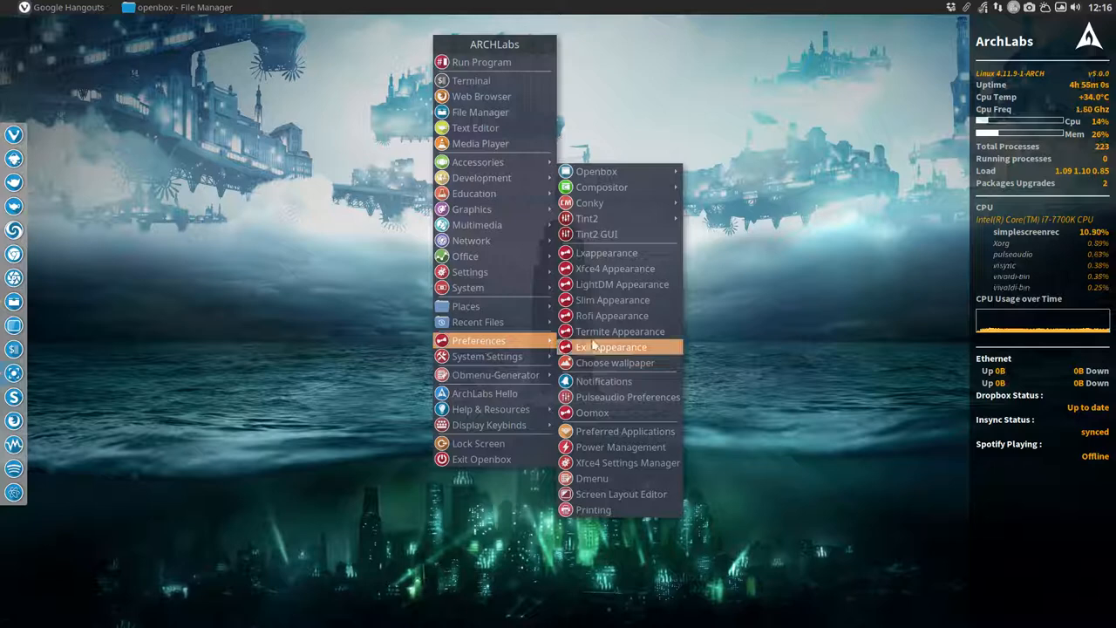
Step: In LXAppearance's Icon Theme tab apply Sardi Flexible and check the icons in the desktop menu
click(606, 252)
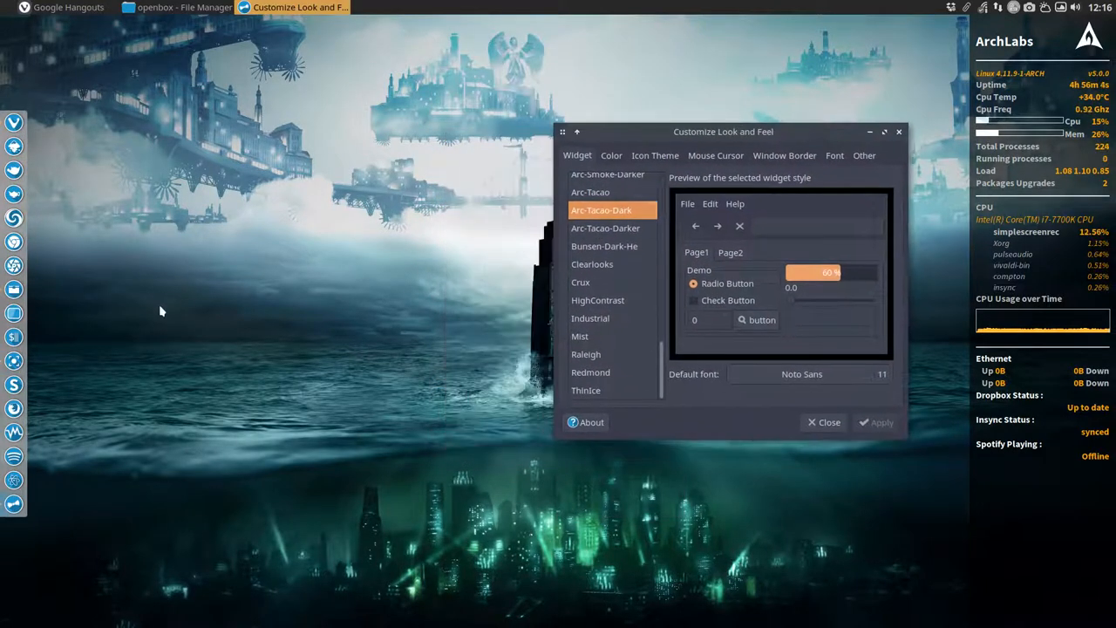
right_click(161, 311)
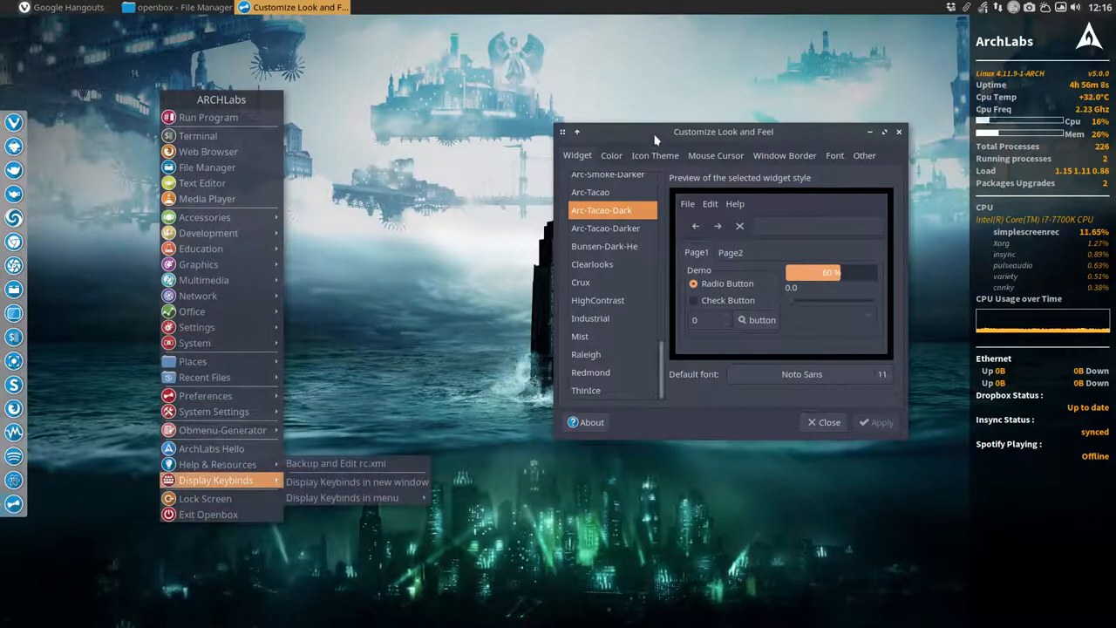
click(654, 155)
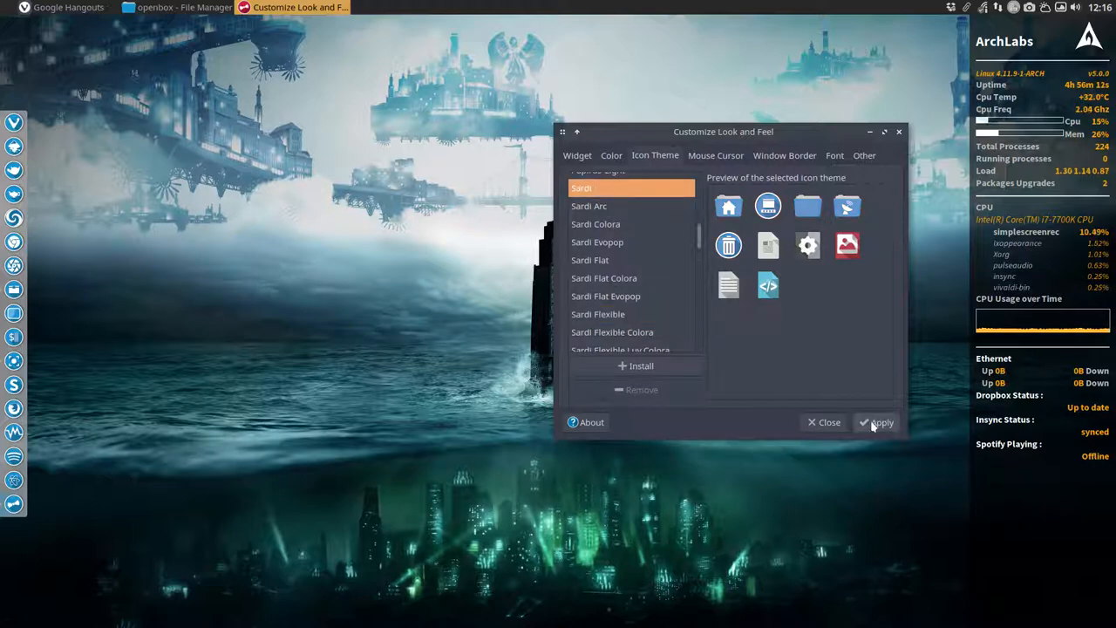
click(877, 422)
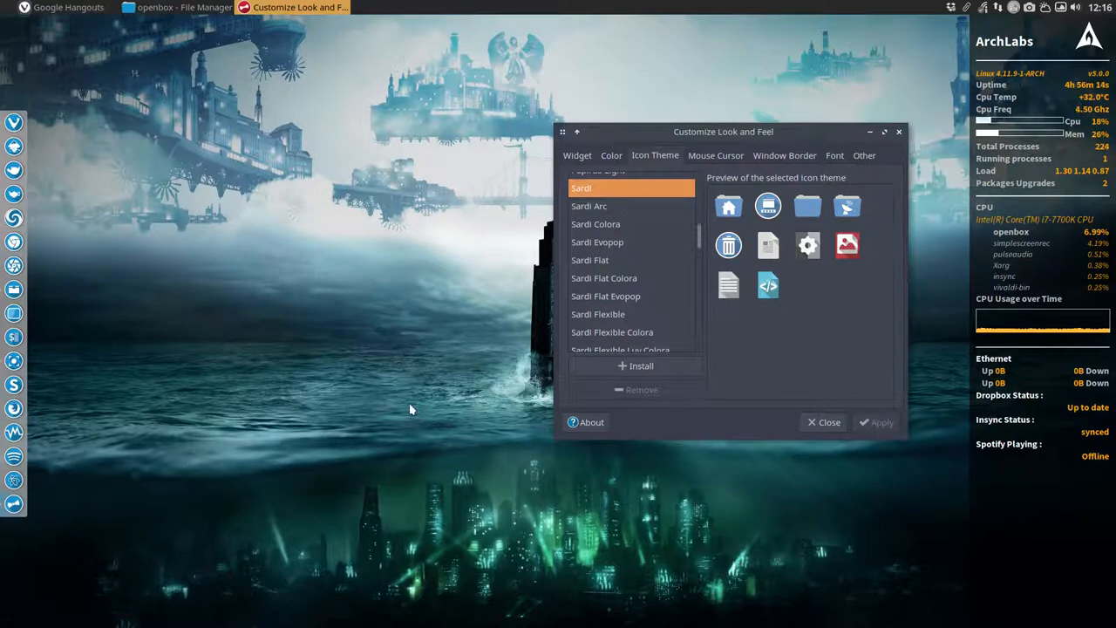
right_click(410, 407)
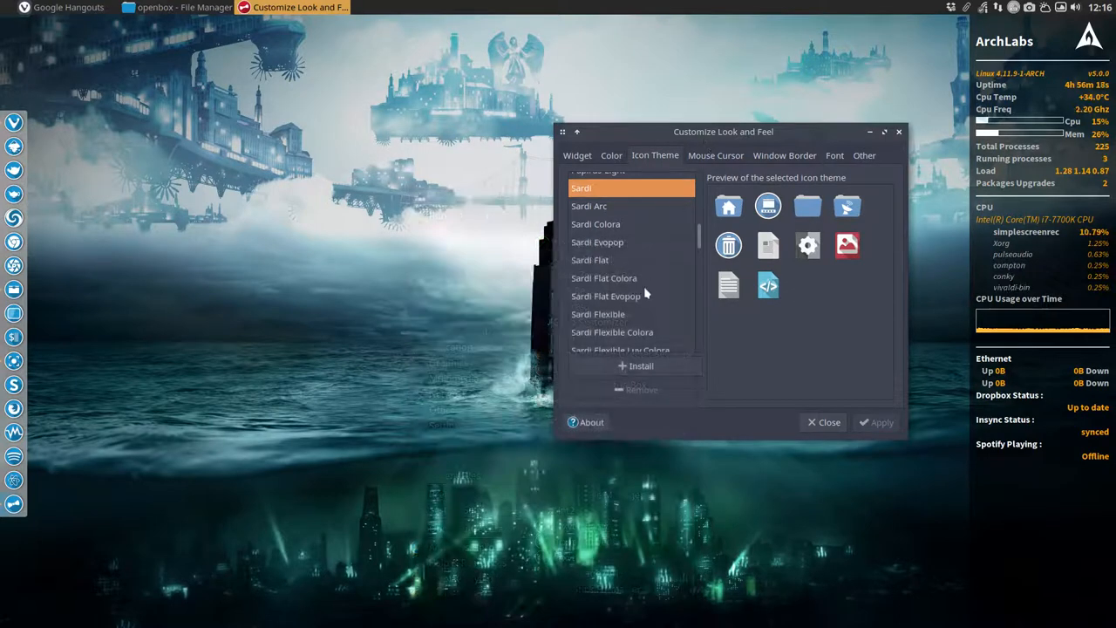
click(598, 314)
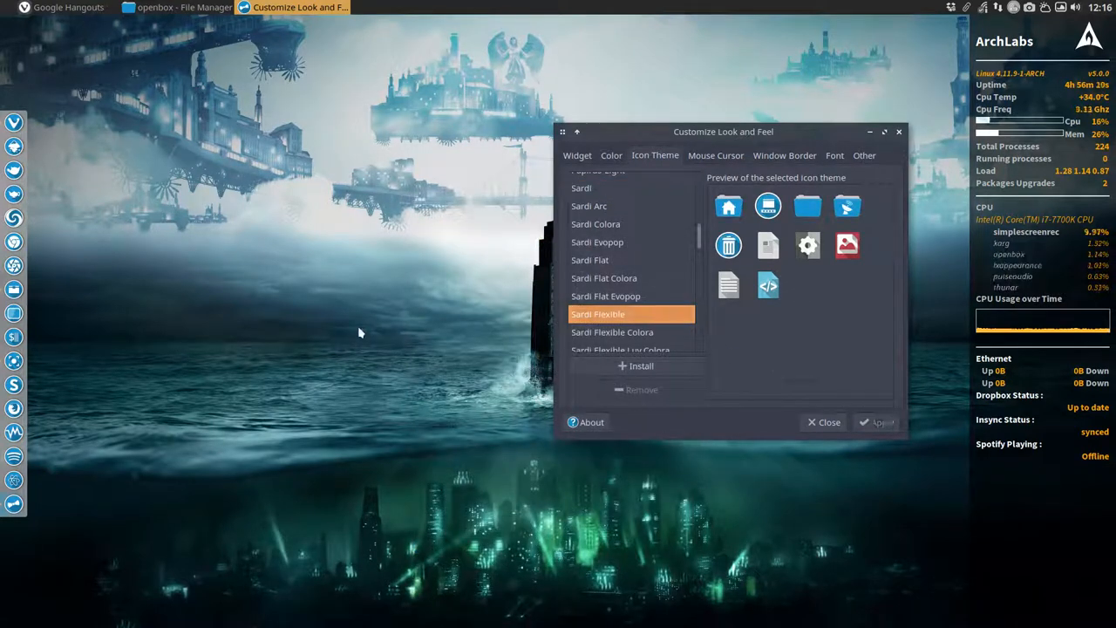
right_click(358, 331)
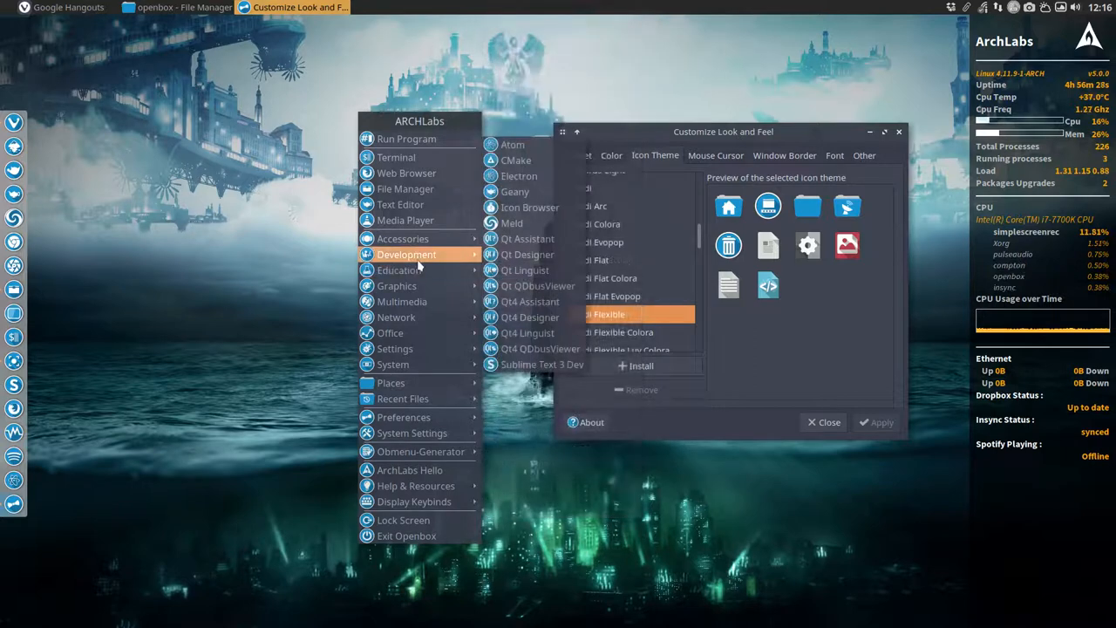
mouse_move(396, 317)
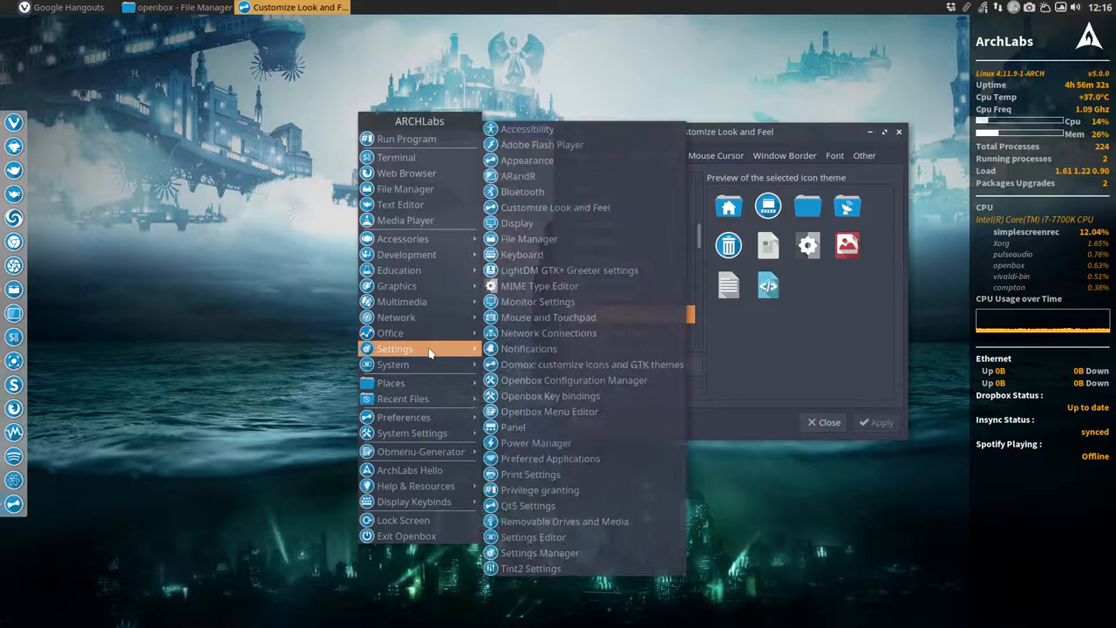
mouse_move(393, 364)
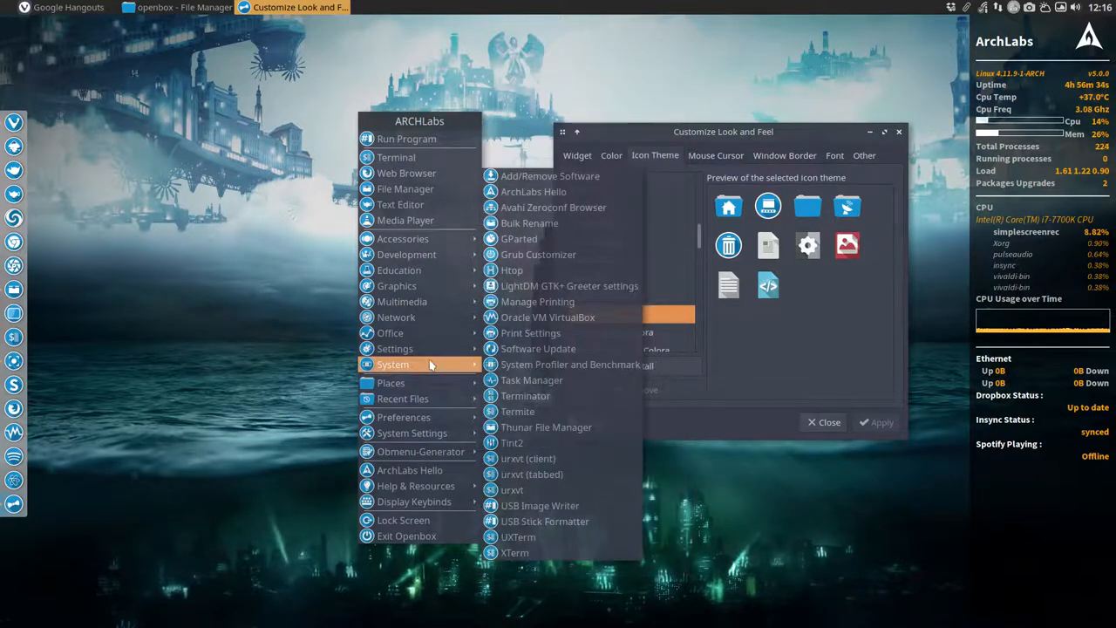
mouse_move(391, 383)
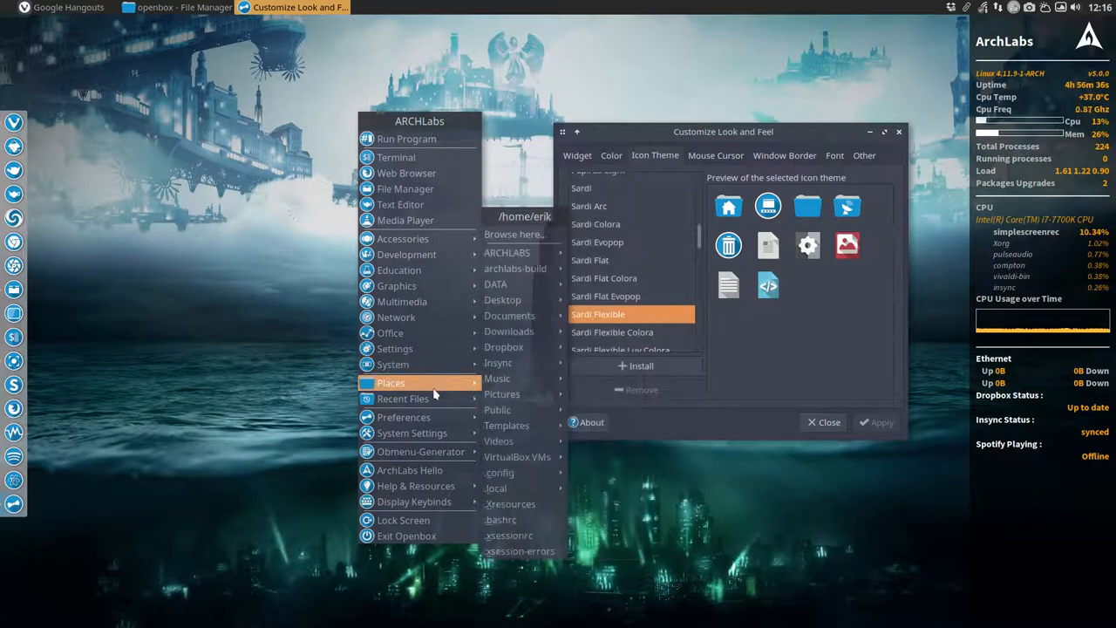
mouse_move(404, 417)
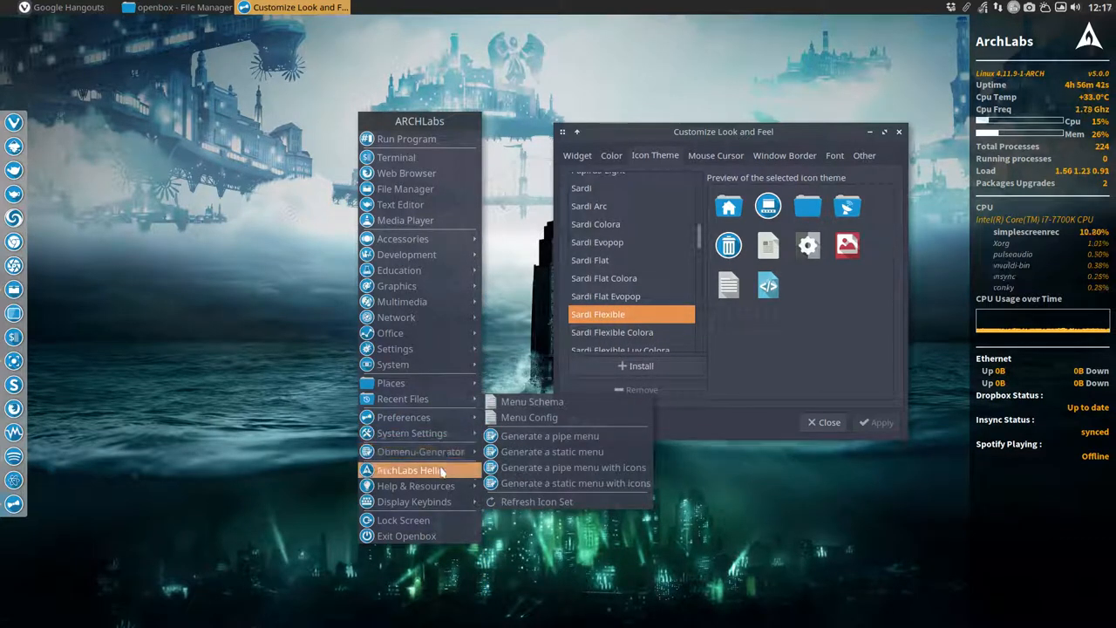
mouse_move(415, 501)
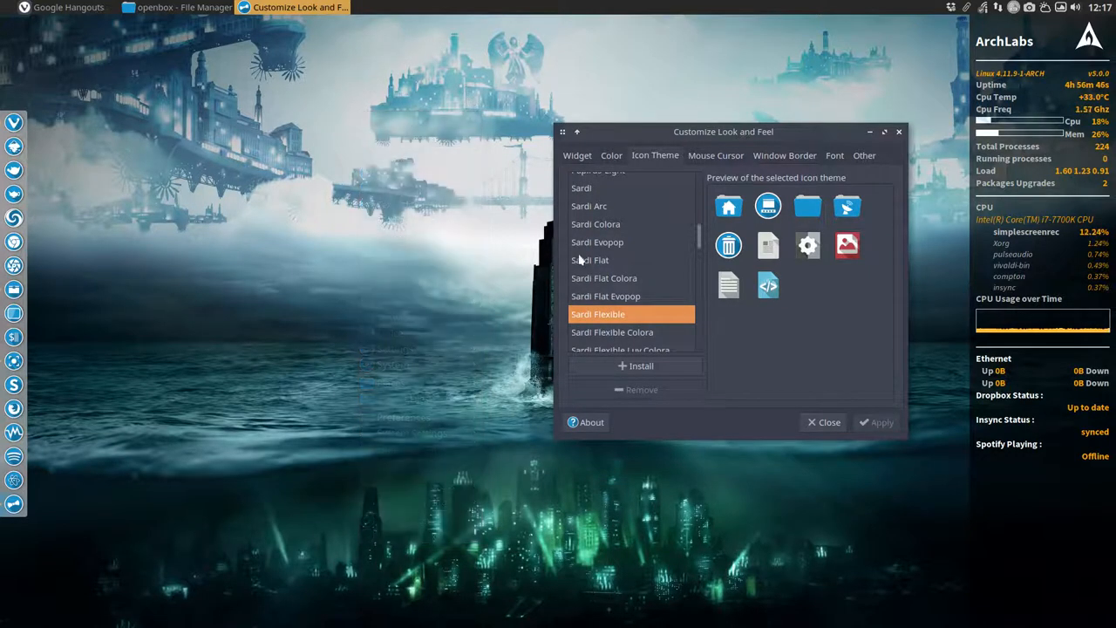
Step: Select and apply the Surfn icon theme, then bring up the desktop menu to see its icons
scroll(down, 3)
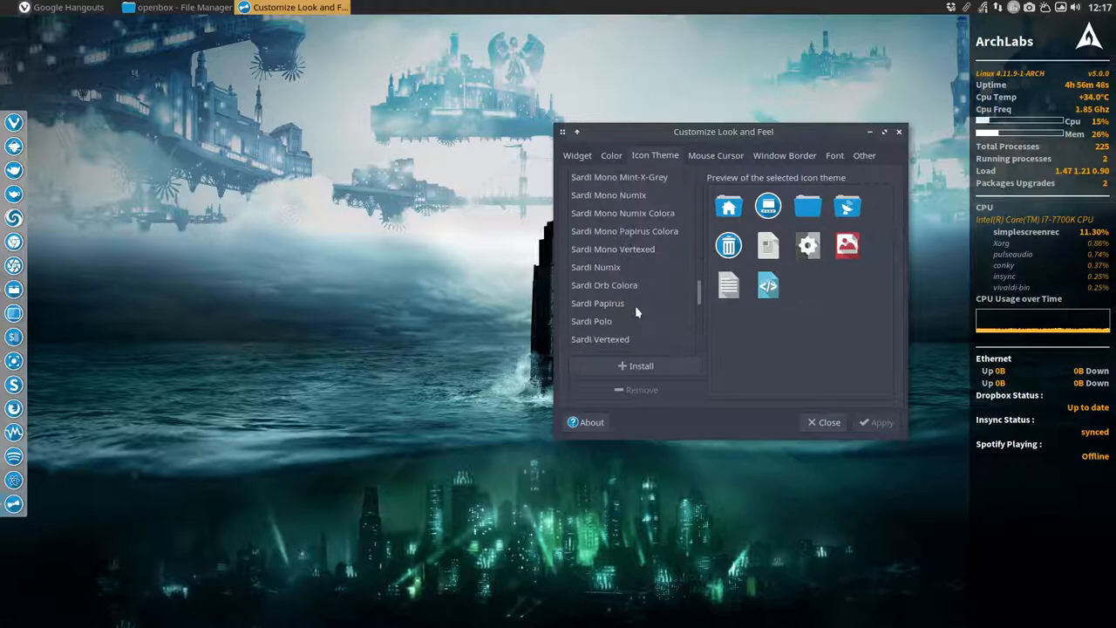
click(593, 276)
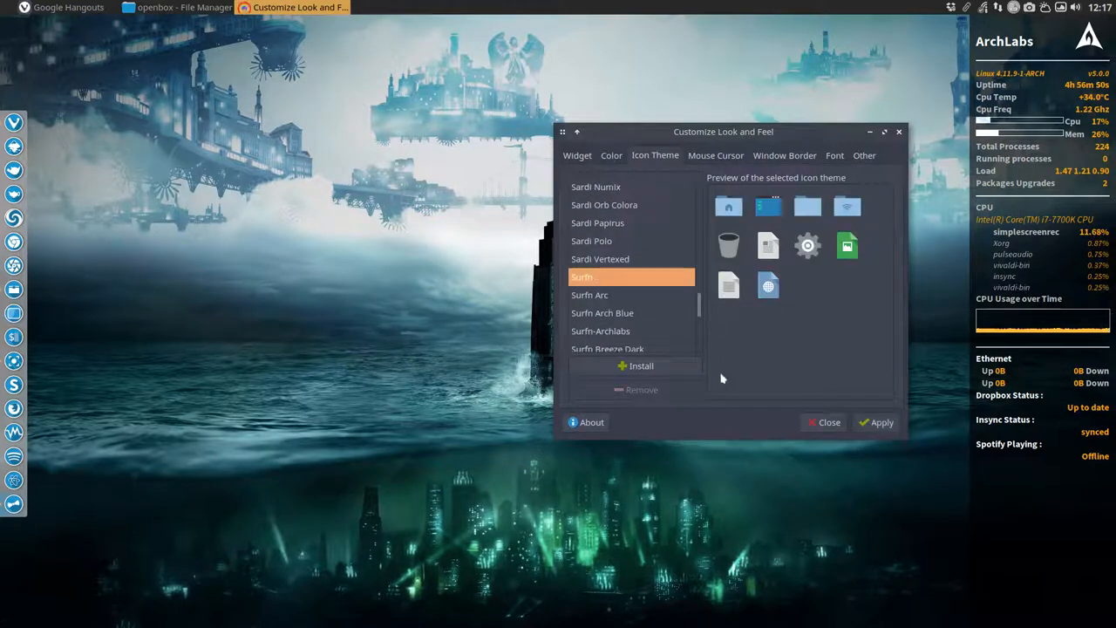
click(881, 422)
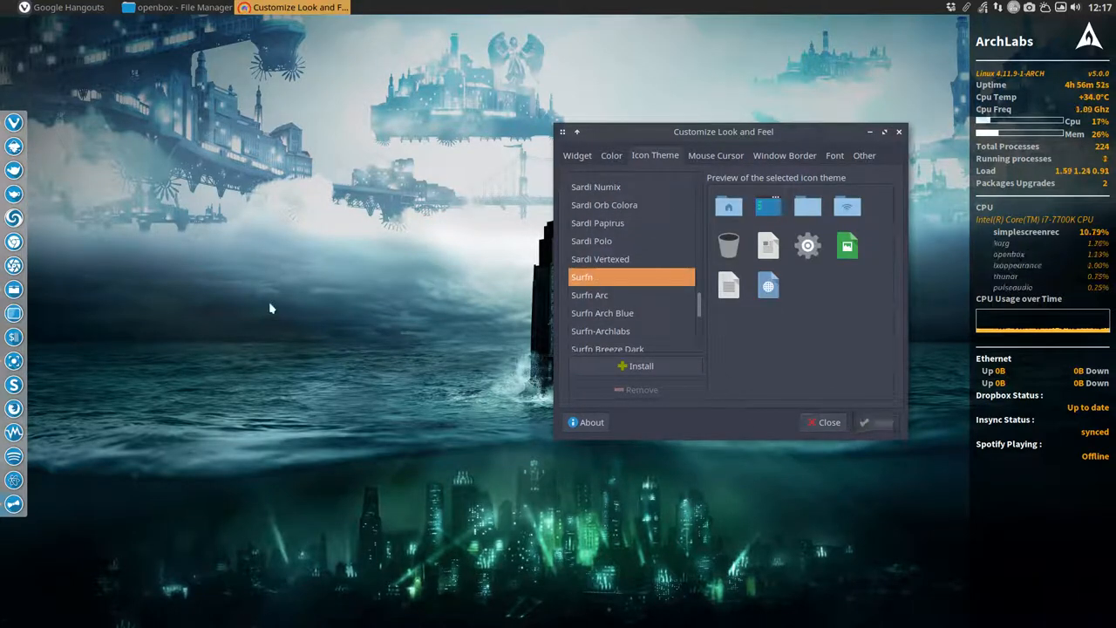
right_click(270, 307)
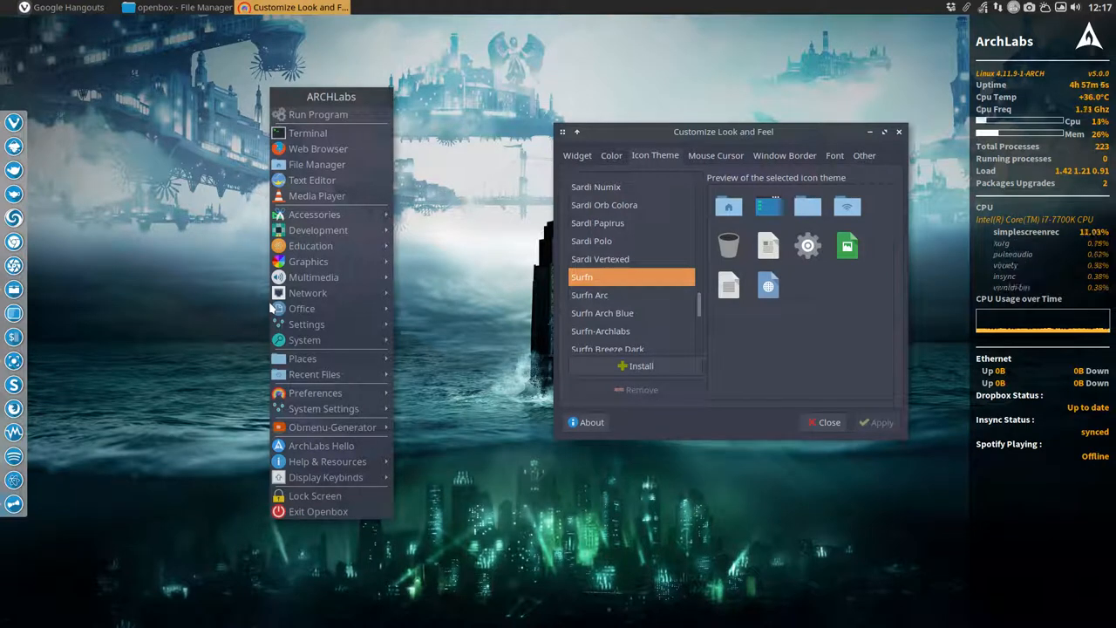
mouse_move(260, 328)
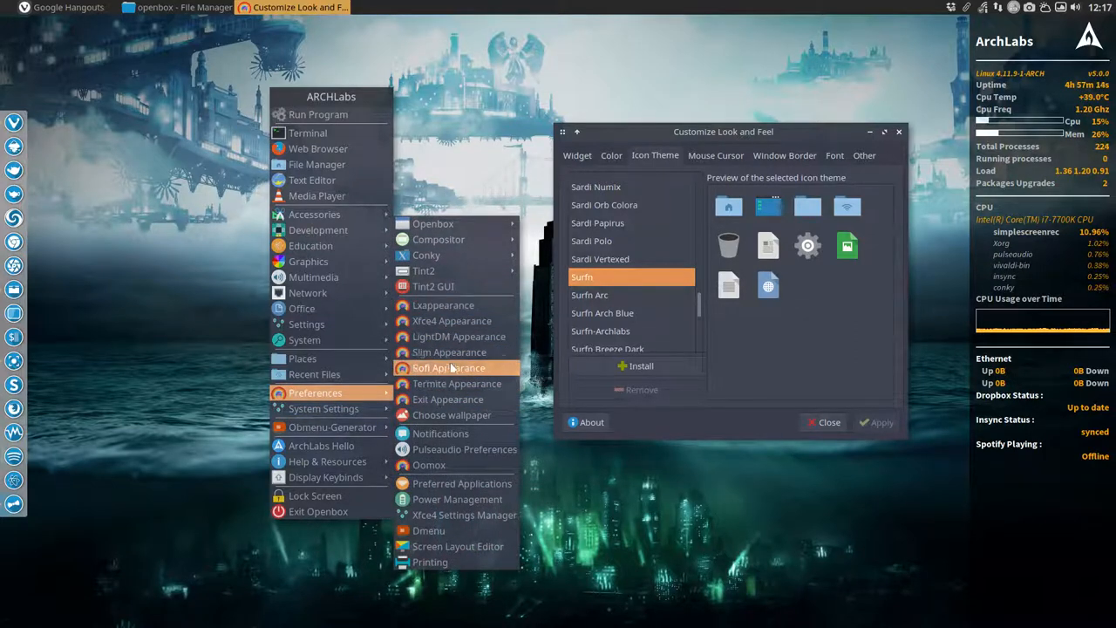
mouse_move(315, 495)
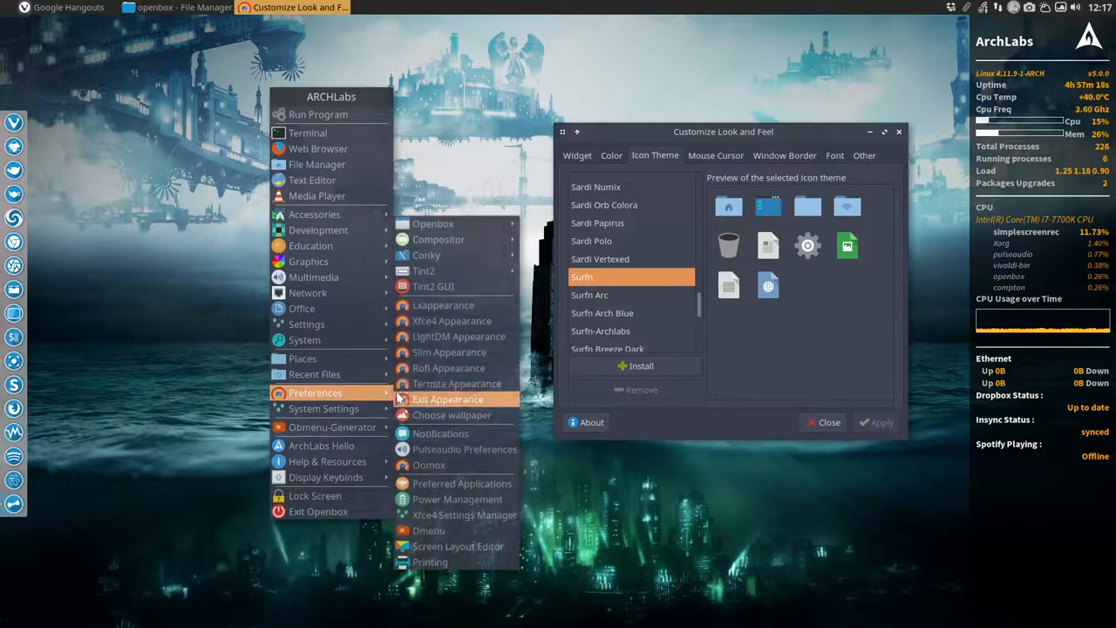
mouse_move(323, 408)
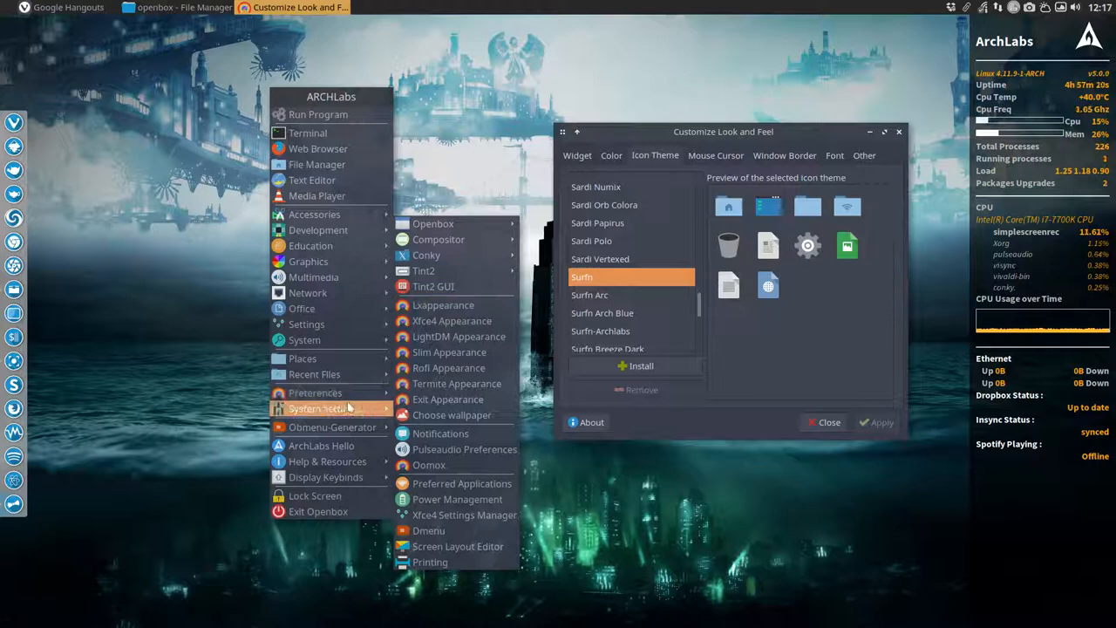
mouse_move(306, 323)
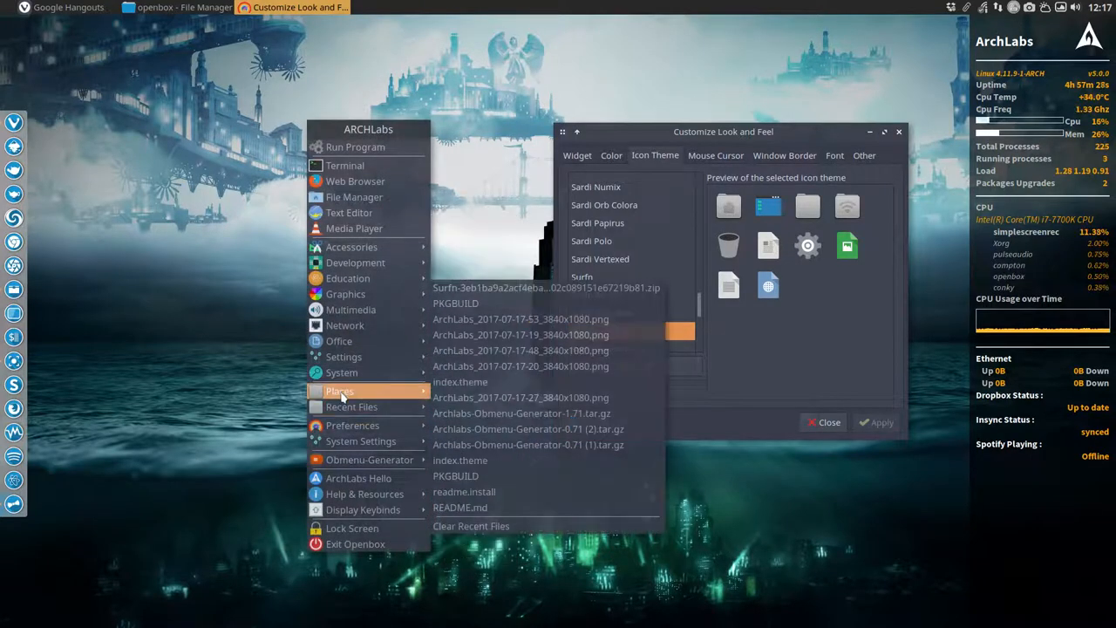
mouse_move(351, 406)
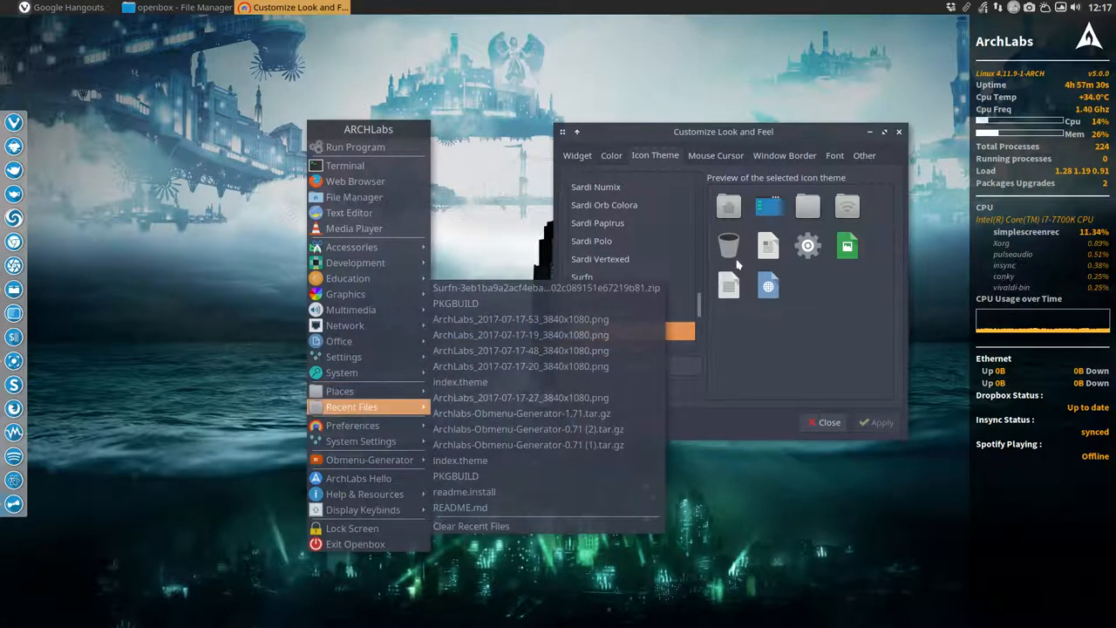
mouse_move(357, 477)
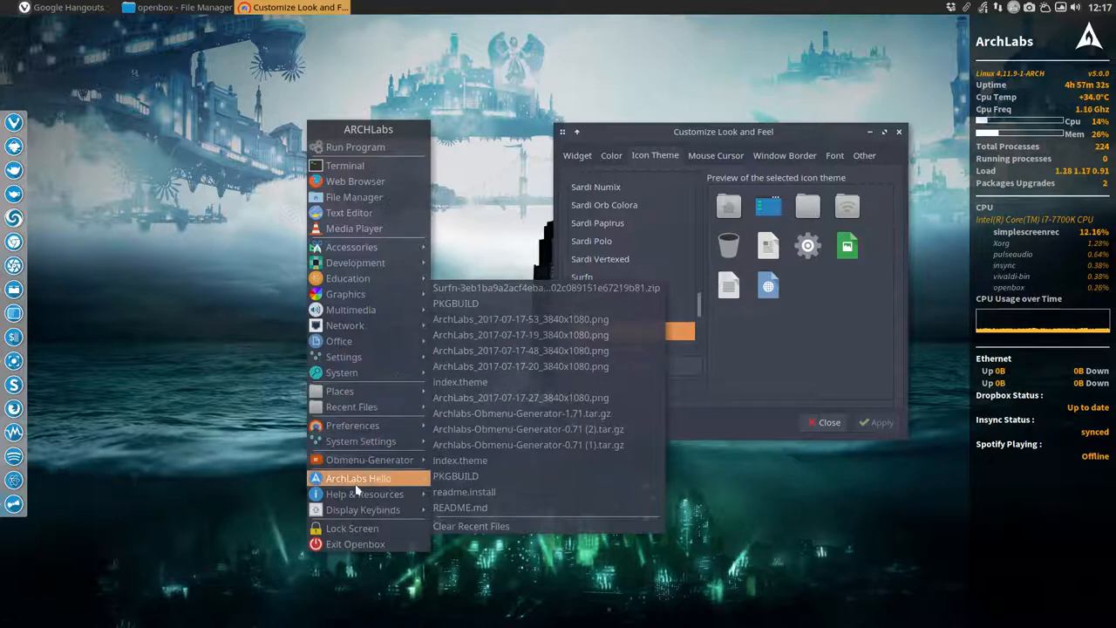
Step: Close the Customize Look and Feel window and launch the file manager on the home folder
click(351, 247)
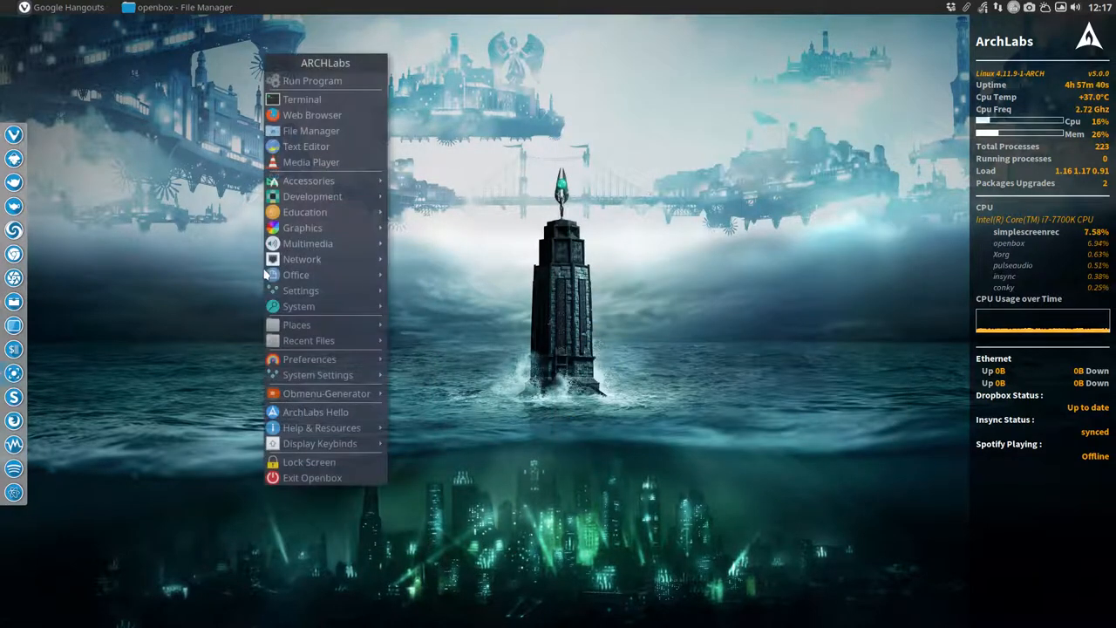
click(310, 130)
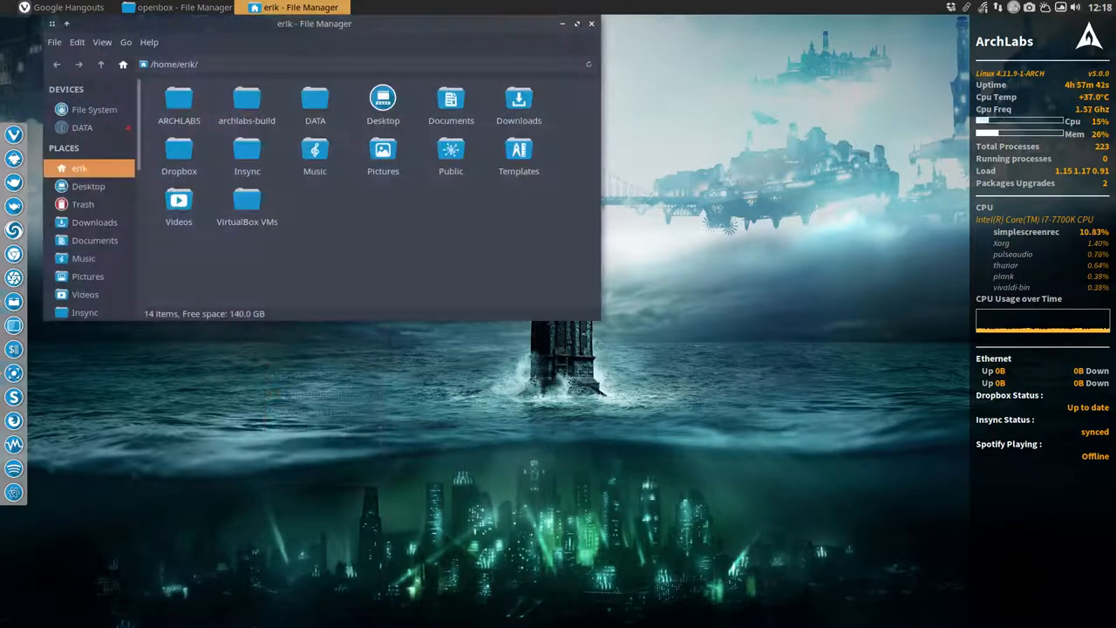
Step: Reveal hidden folders with Ctrl+H, navigate .config/obmenu-generator and open config.pl in the editor
drag(314, 24, 436, 150)
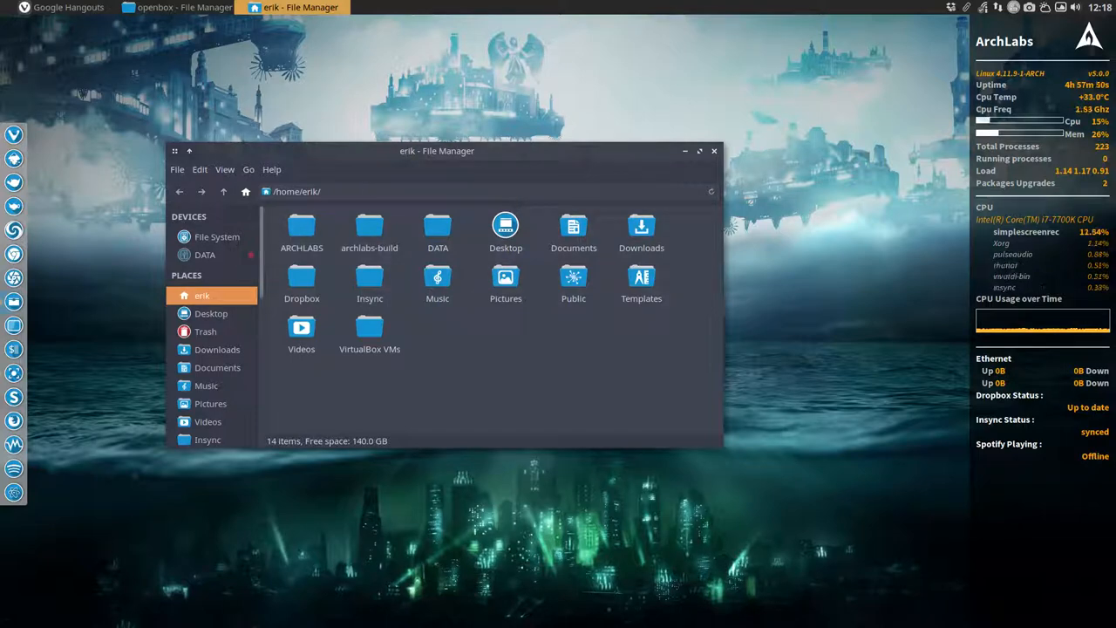
key(ctrl+h)
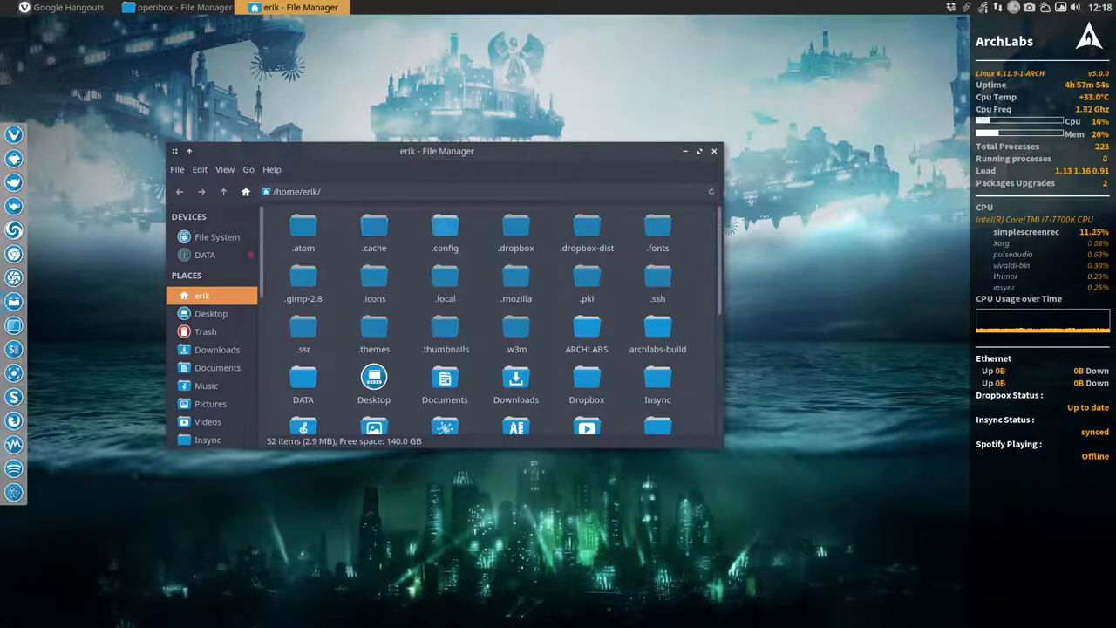
double_click(445, 231)
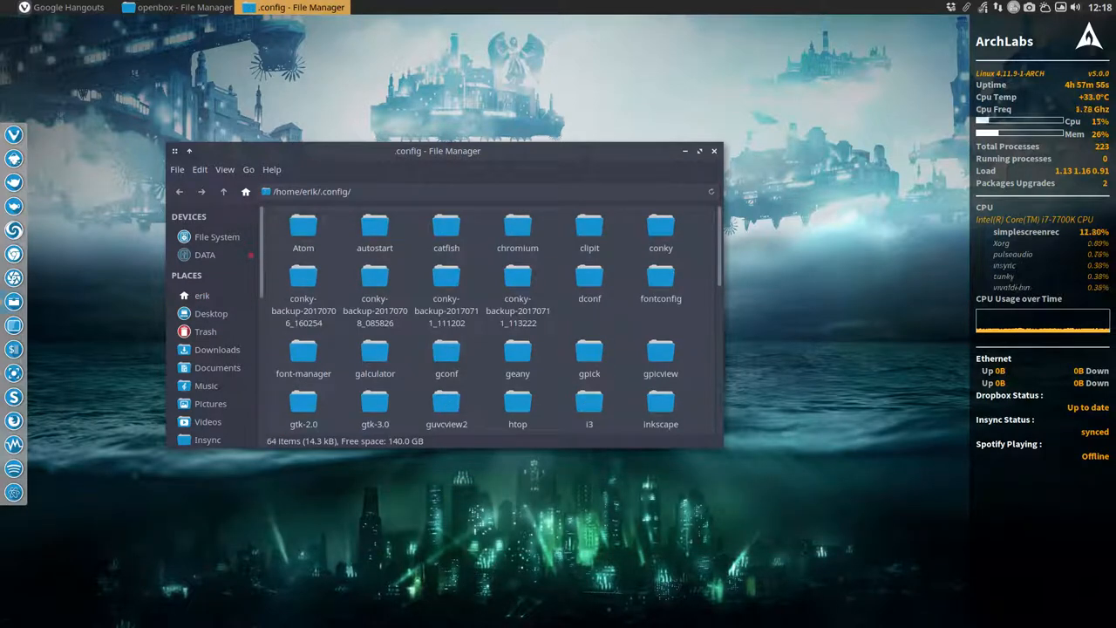
scroll(down, 3)
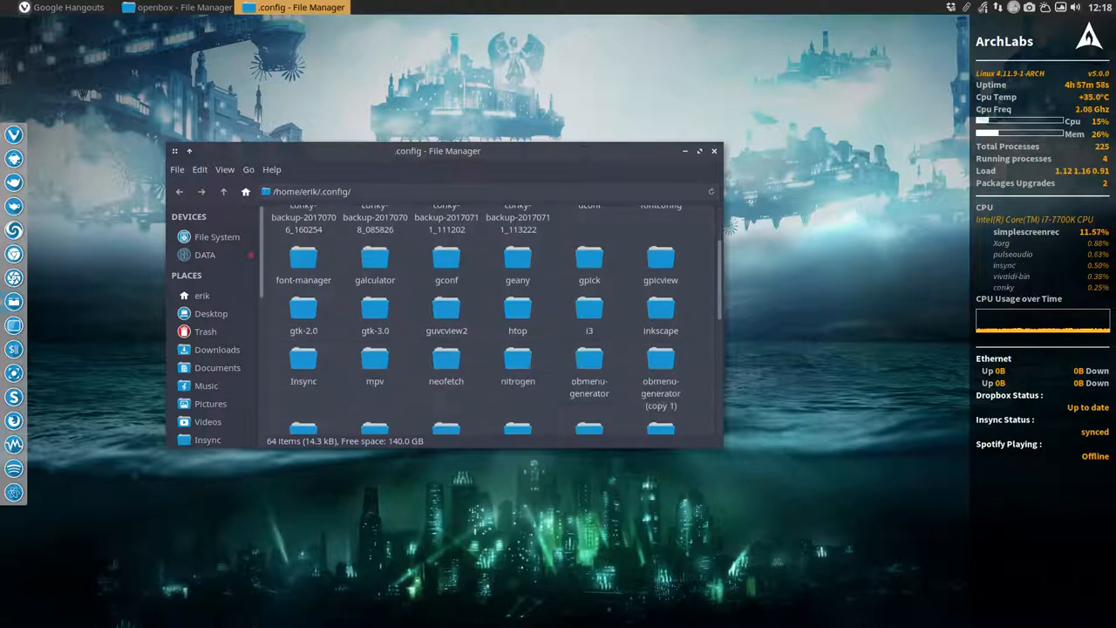
double_click(589, 360)
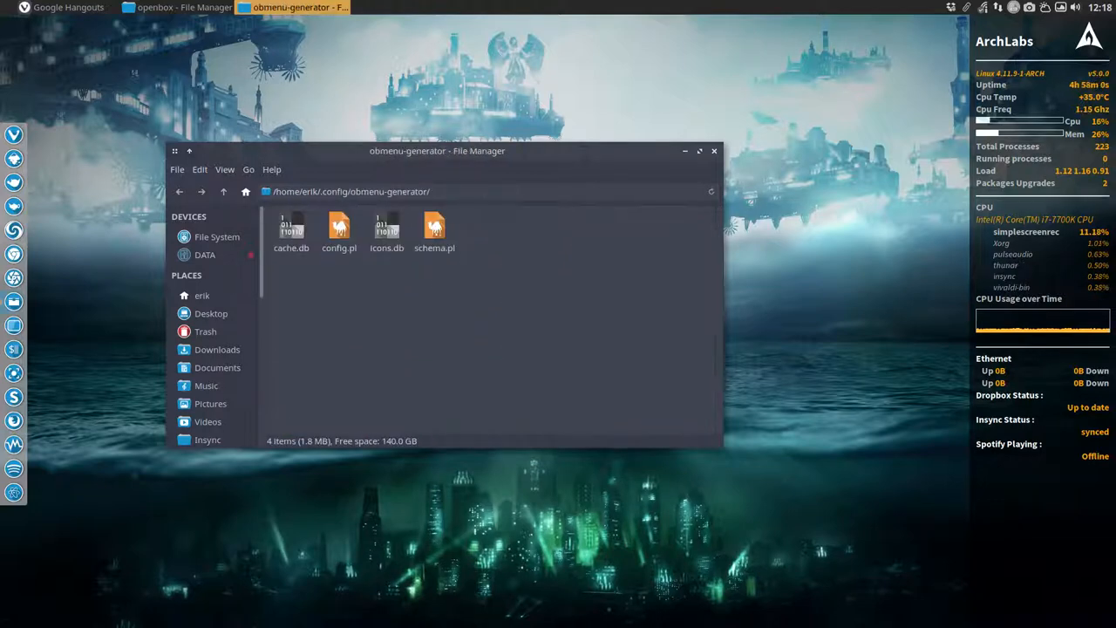
click(339, 231)
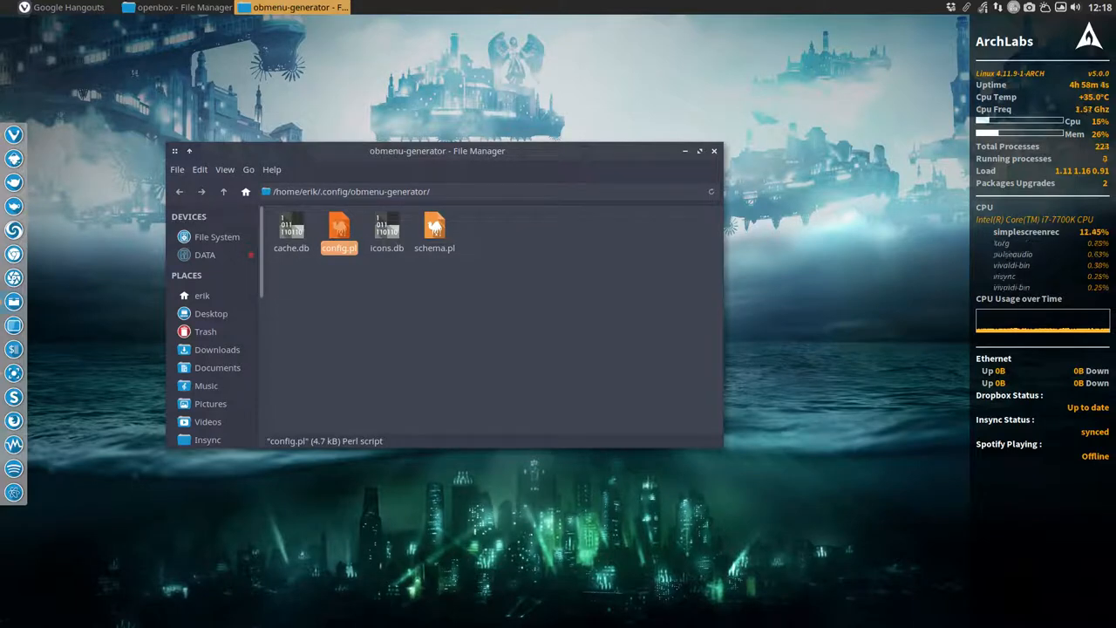
double_click(434, 231)
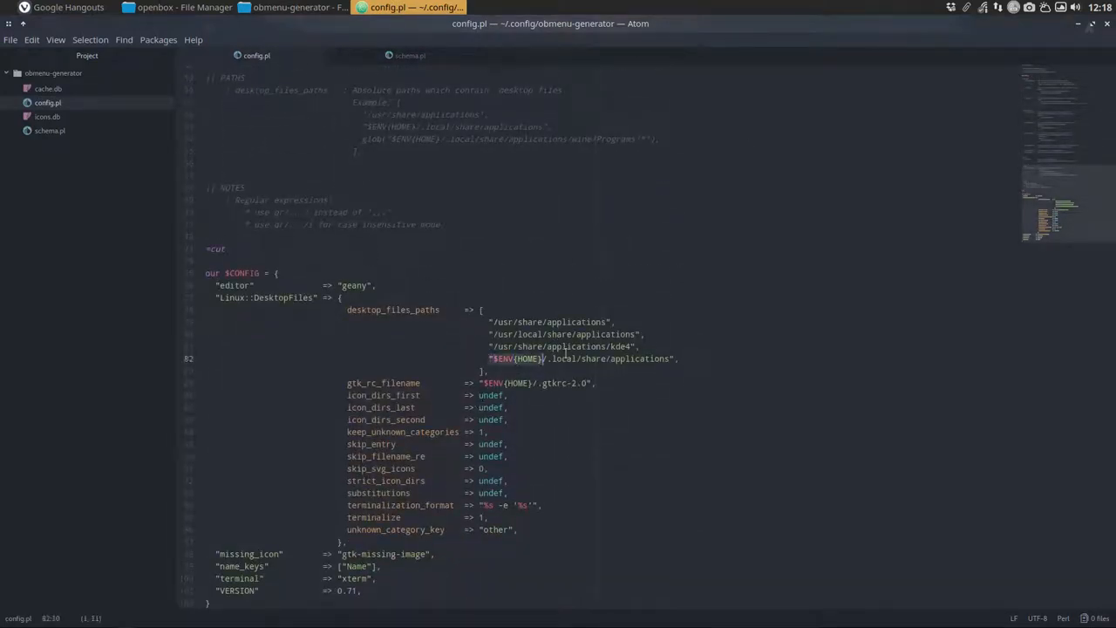
click(674, 358)
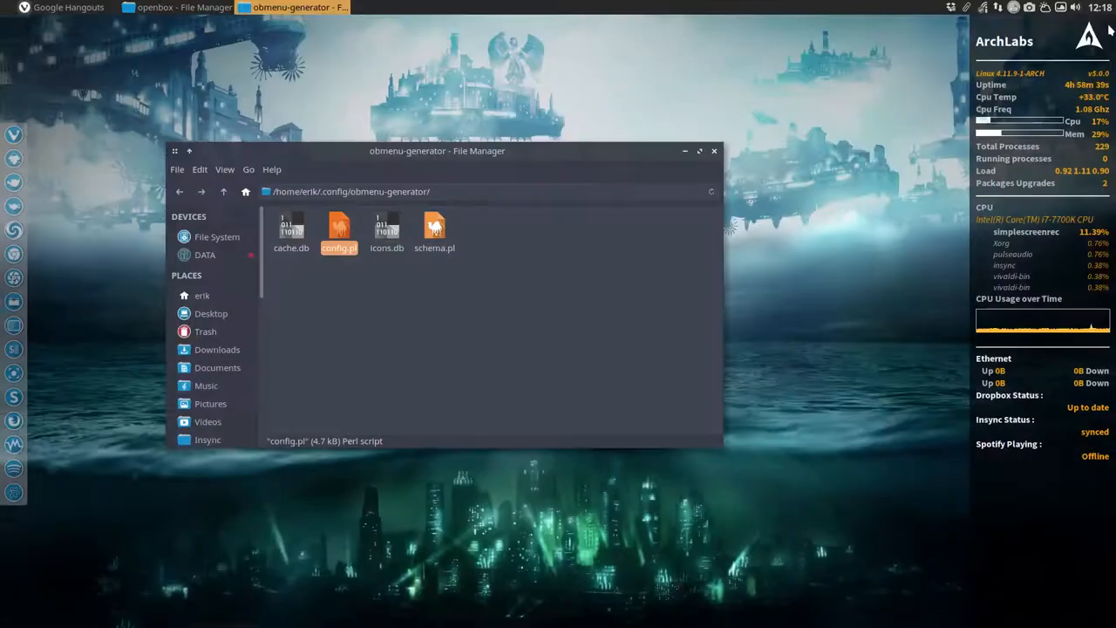
Step: Move the obmenu-generator Thunar window aside and close it, leaving the desktop visible
drag(436, 151, 603, 117)
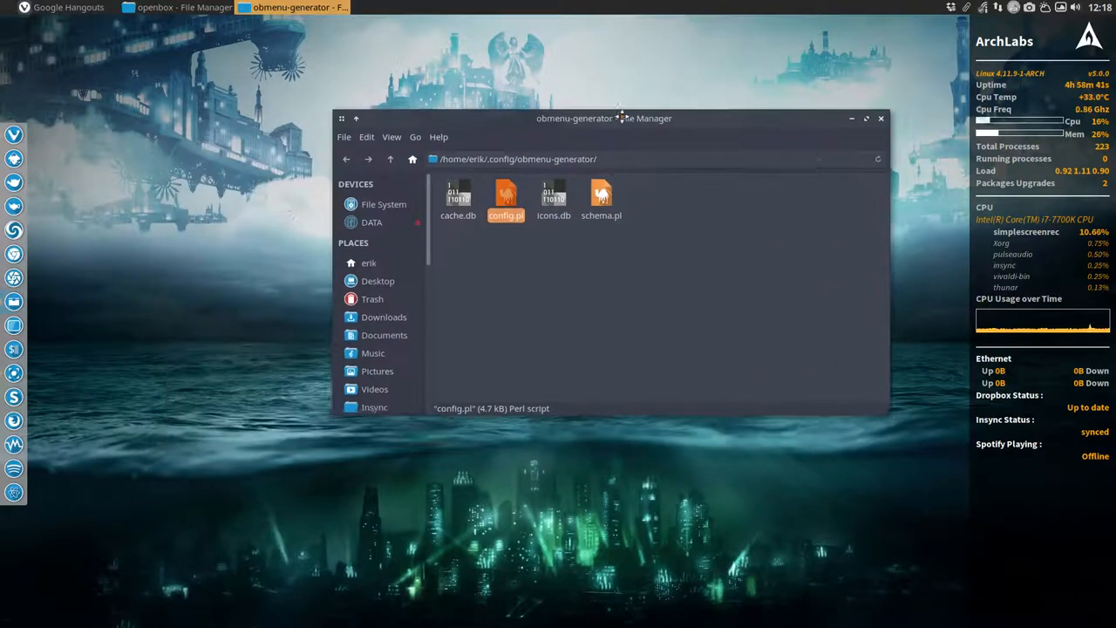
drag(601, 117, 449, 131)
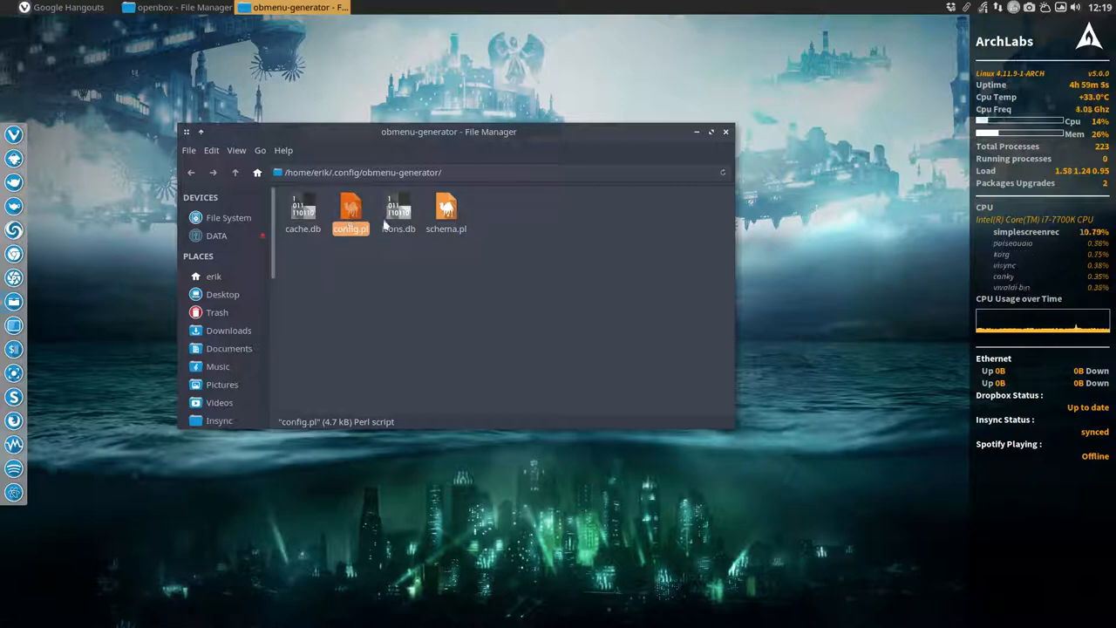
click(724, 132)
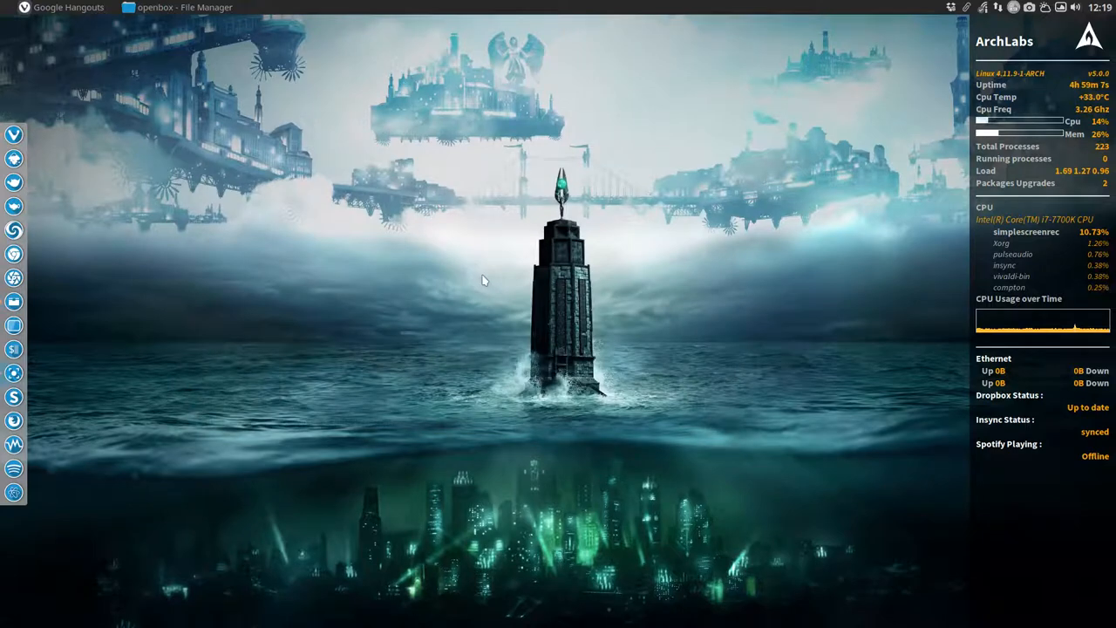
mouse_move(341, 213)
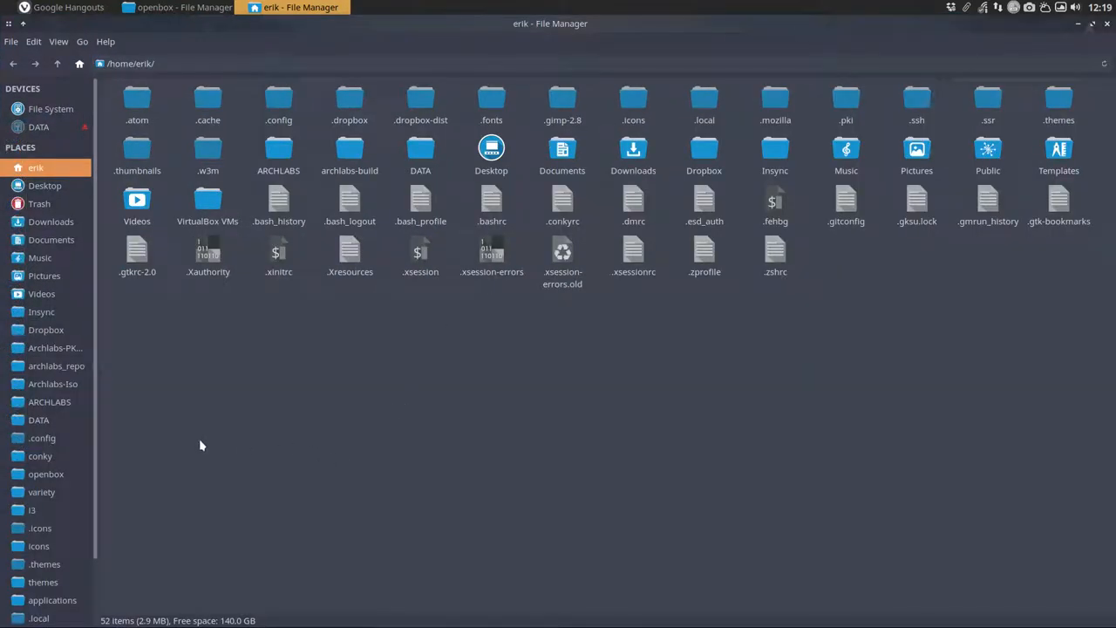
Step: Look inside the personal ~/.icons folder, then switch to the system-wide /usr/share/icons folder
click(40, 528)
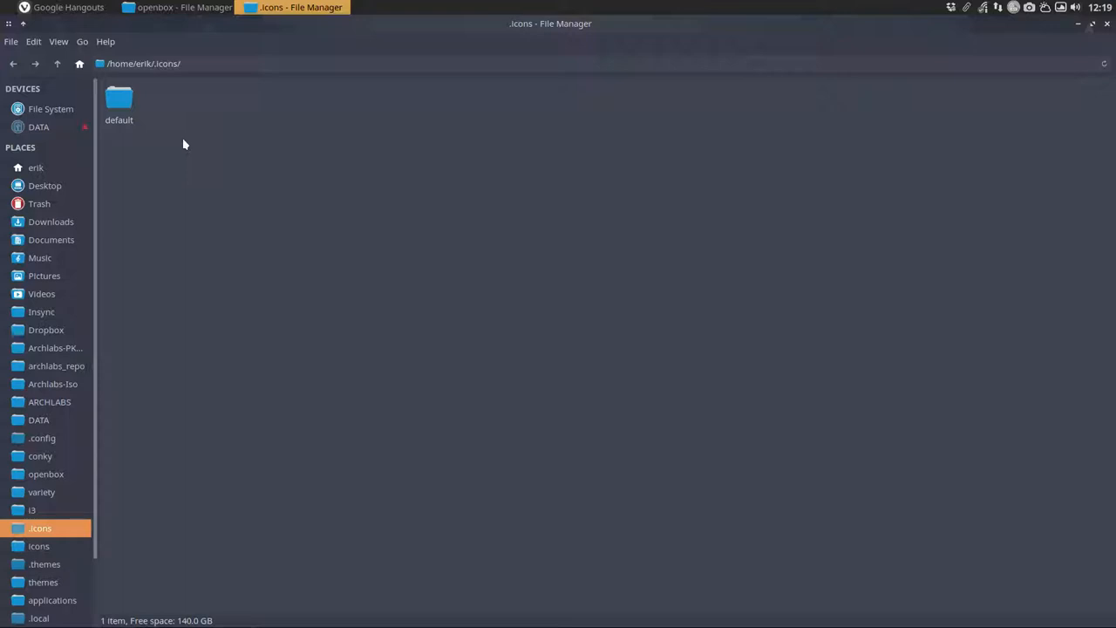
mouse_move(181, 196)
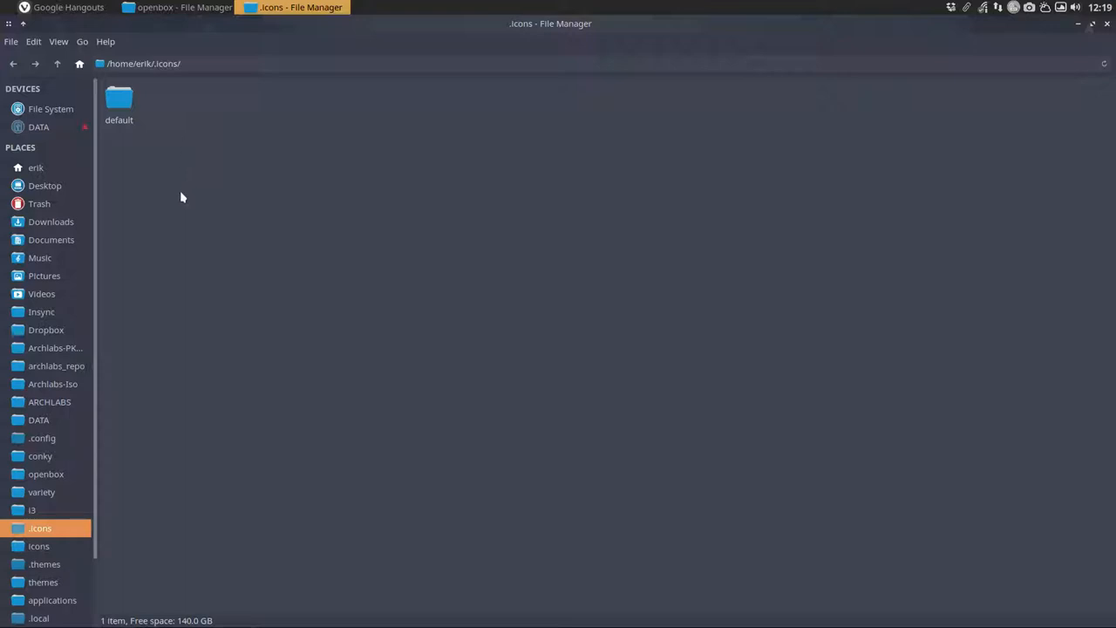
drag(182, 196, 1021, 539)
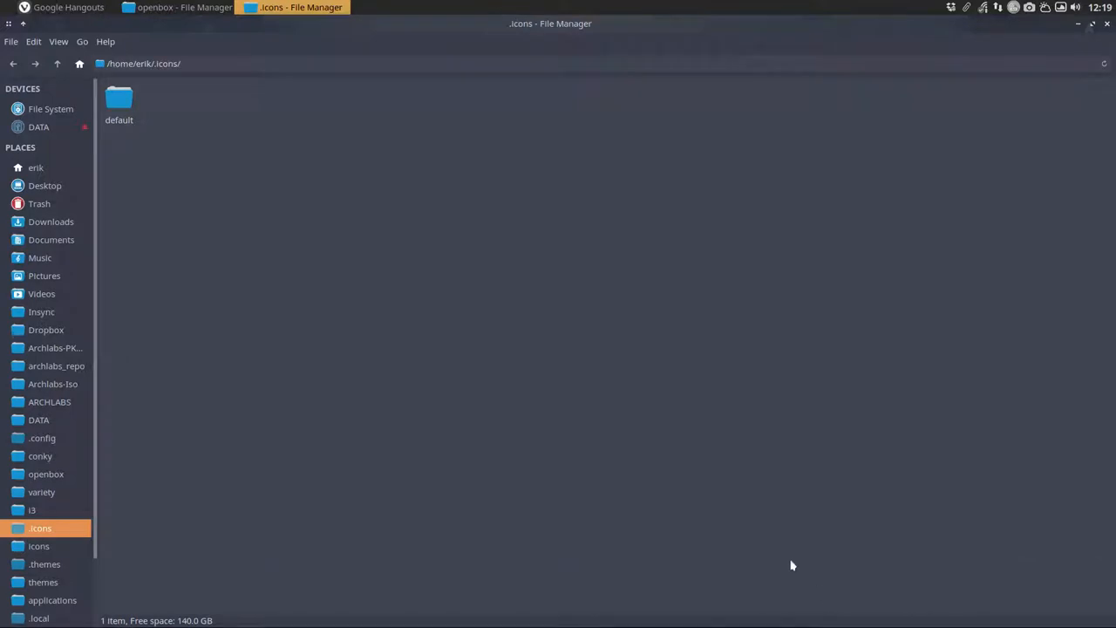
drag(791, 565, 854, 593)
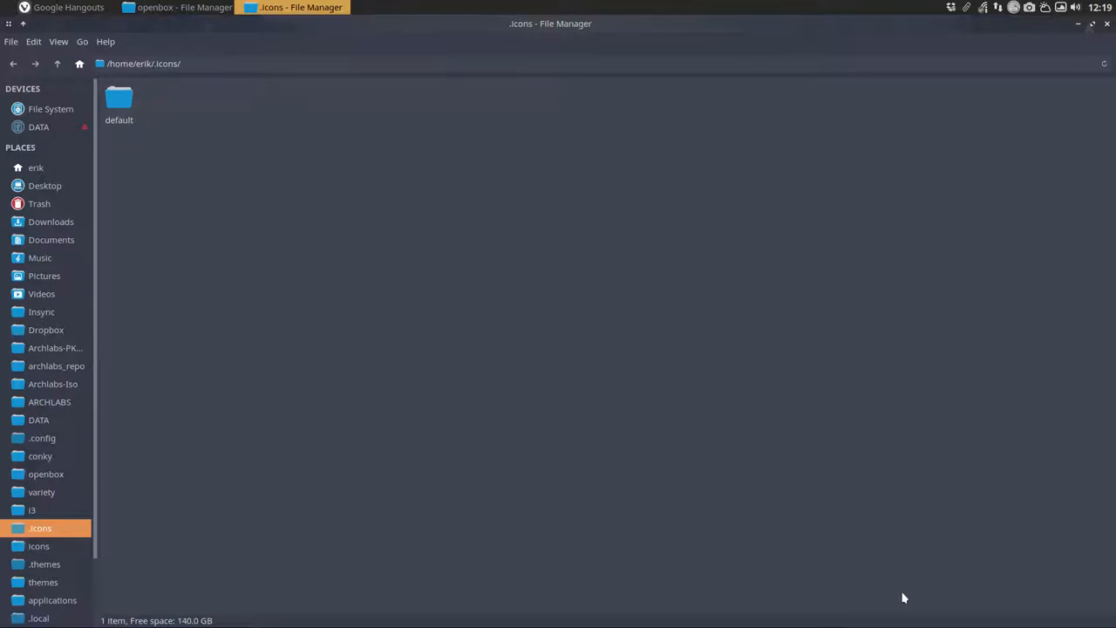
mouse_move(292, 351)
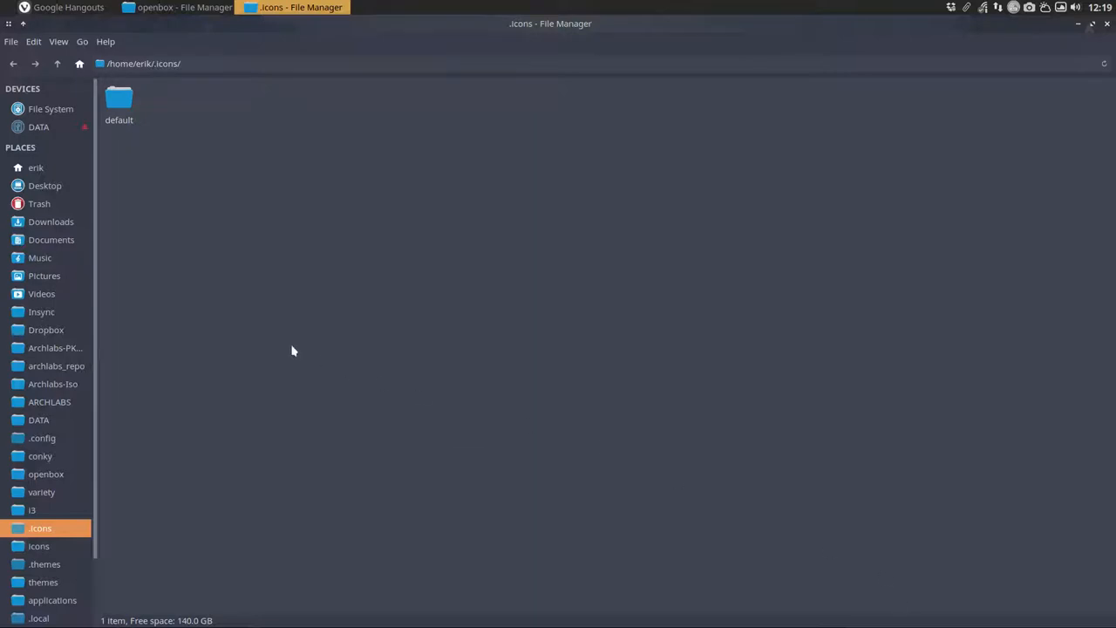
click(38, 545)
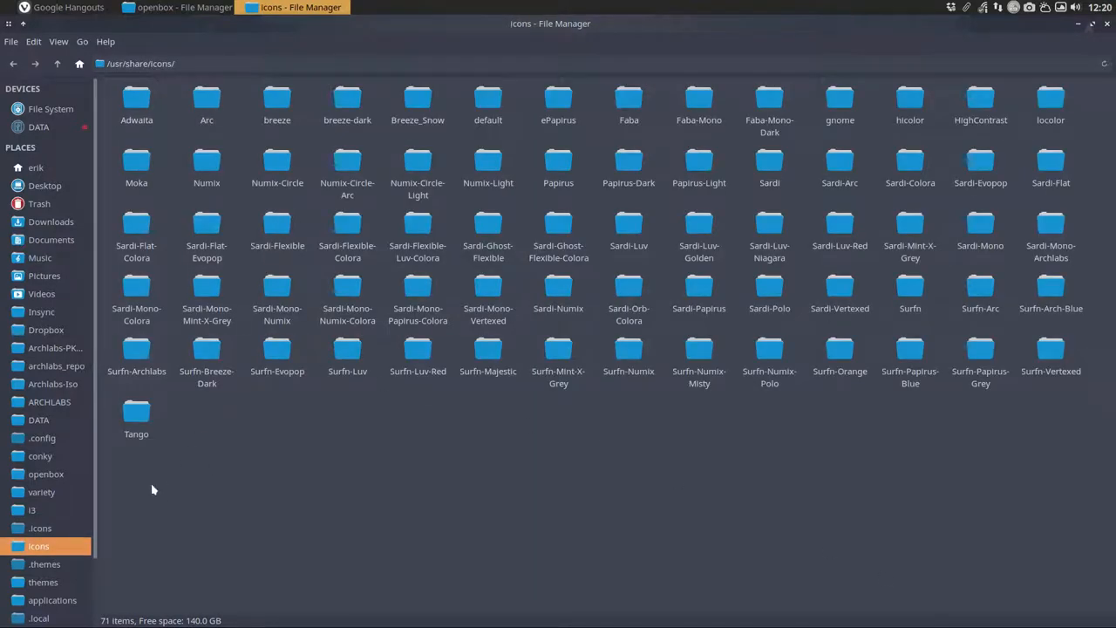
key(ctrl+a)
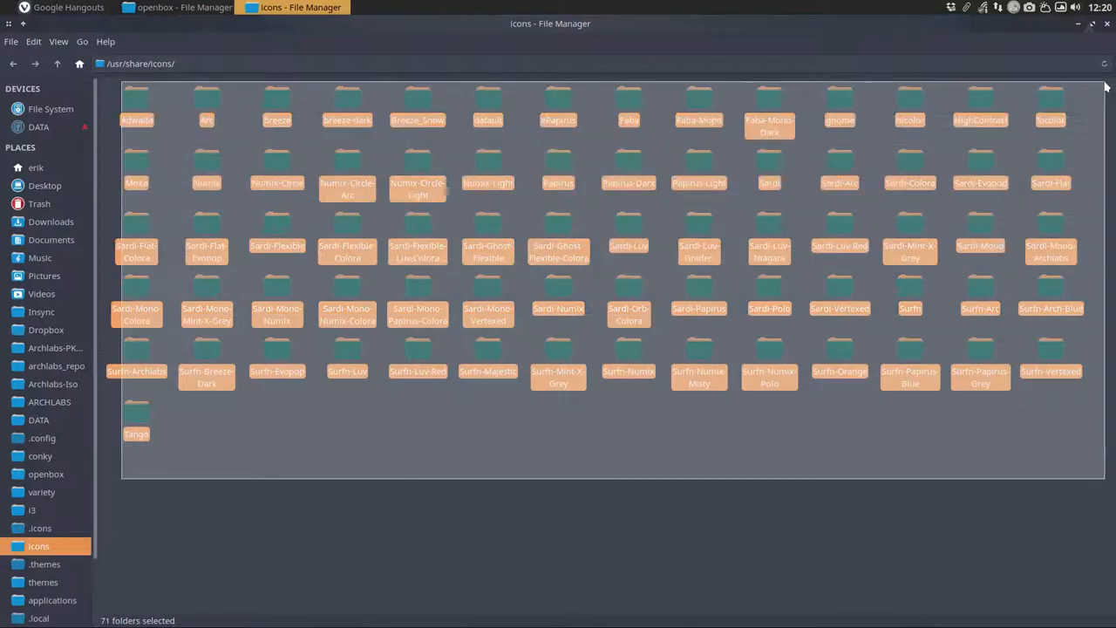
click(39, 528)
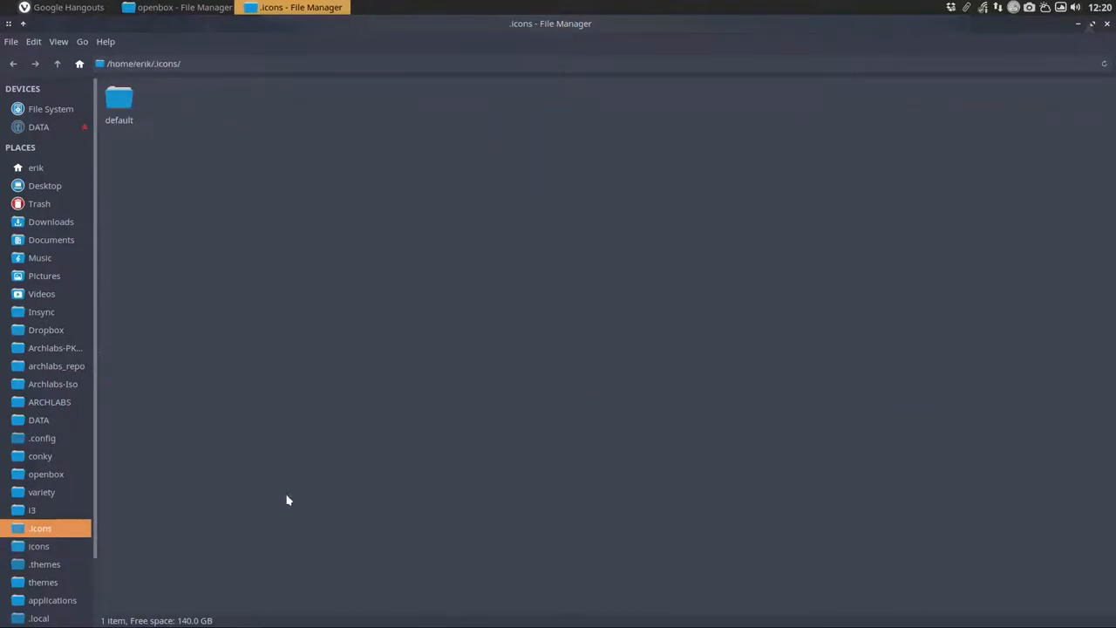
mouse_move(401, 373)
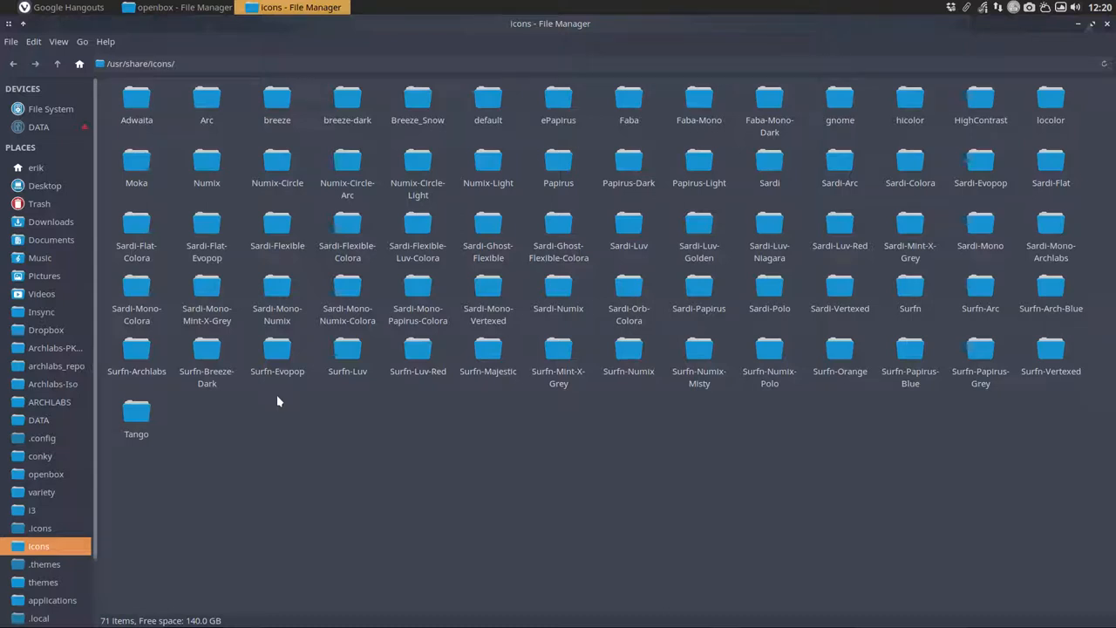
mouse_move(49, 533)
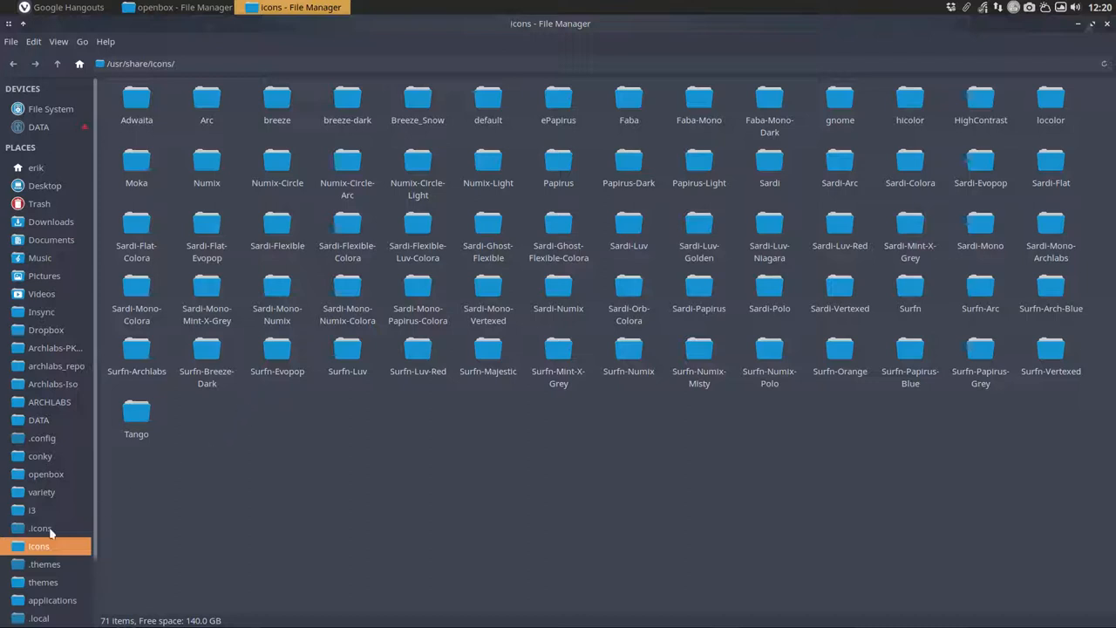
click(40, 527)
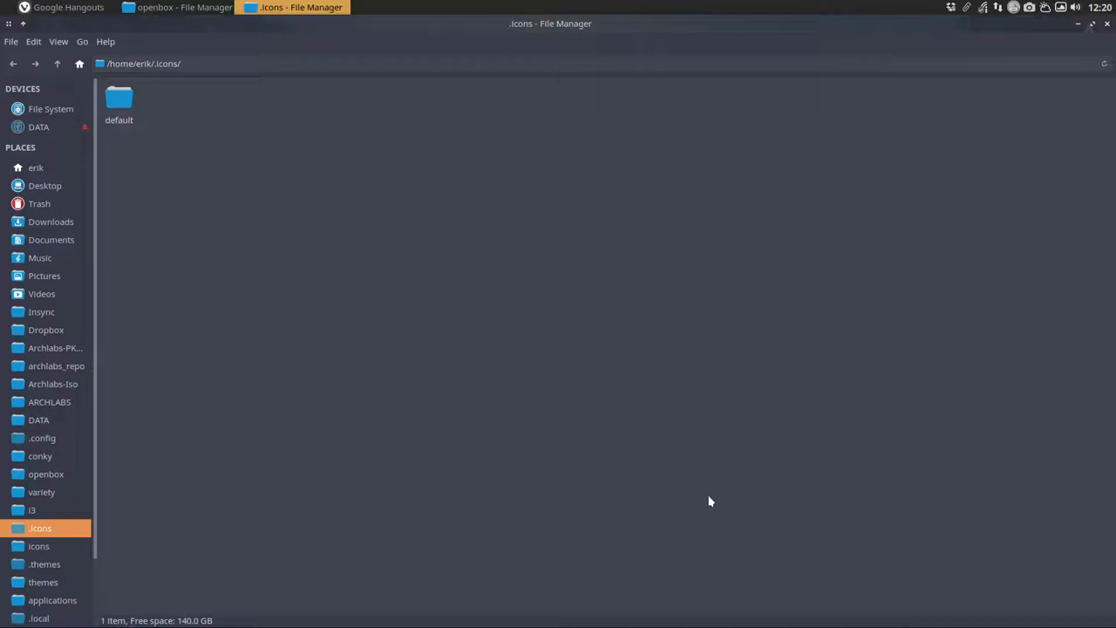
mouse_move(581, 501)
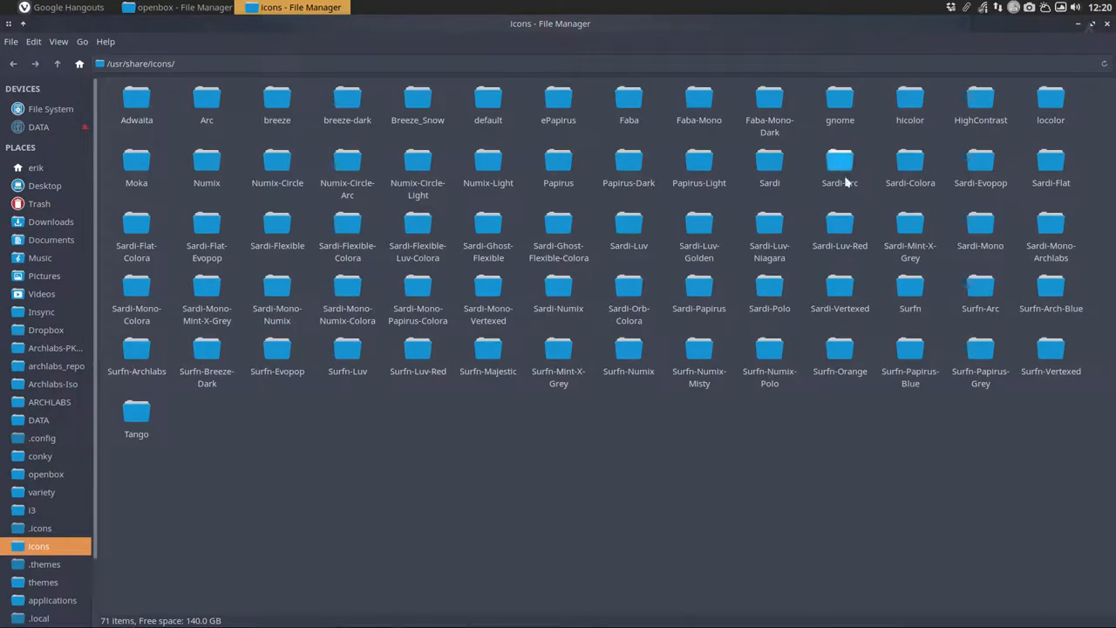
mouse_move(946, 46)
text(pcake)
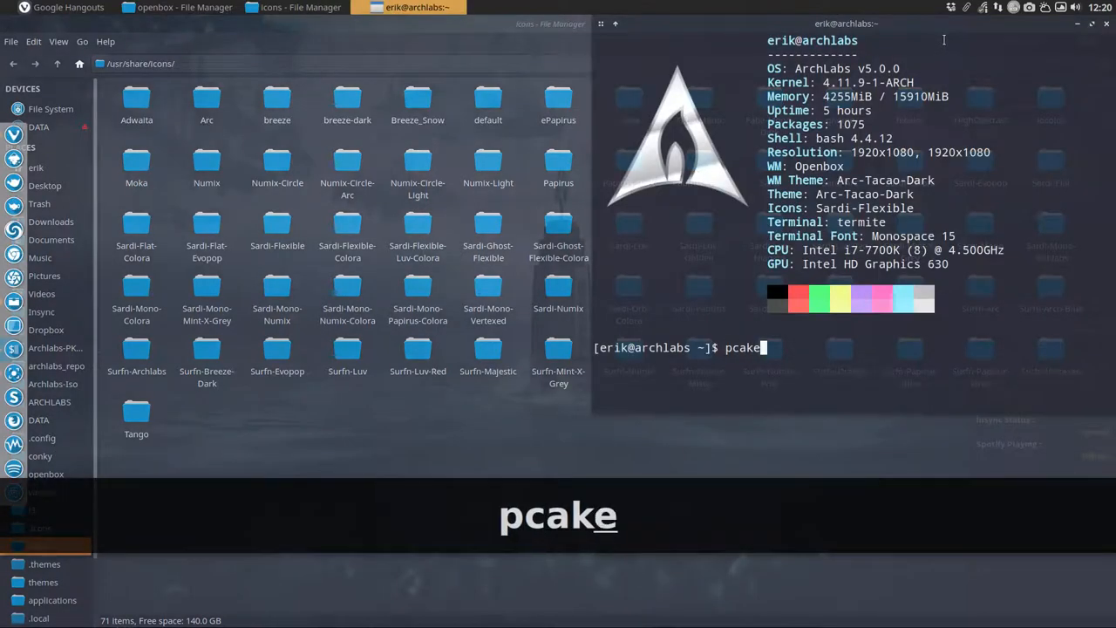
Step: Run 'packer sard' to list the AUR Sardi icon packages, review the results and close Termite
text(packer s)
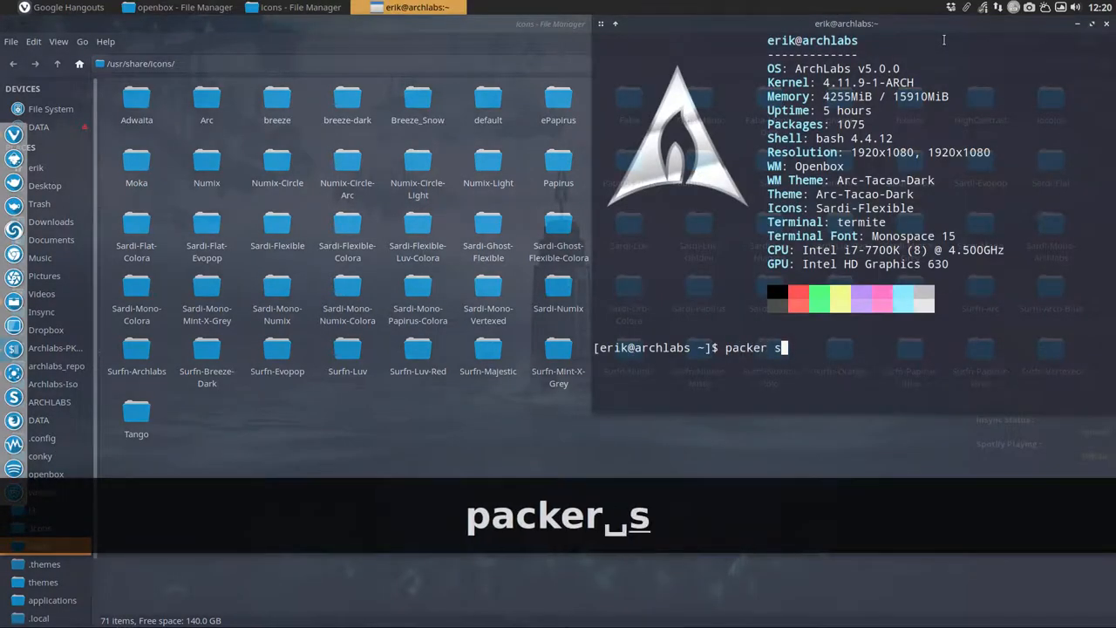
text(ard)
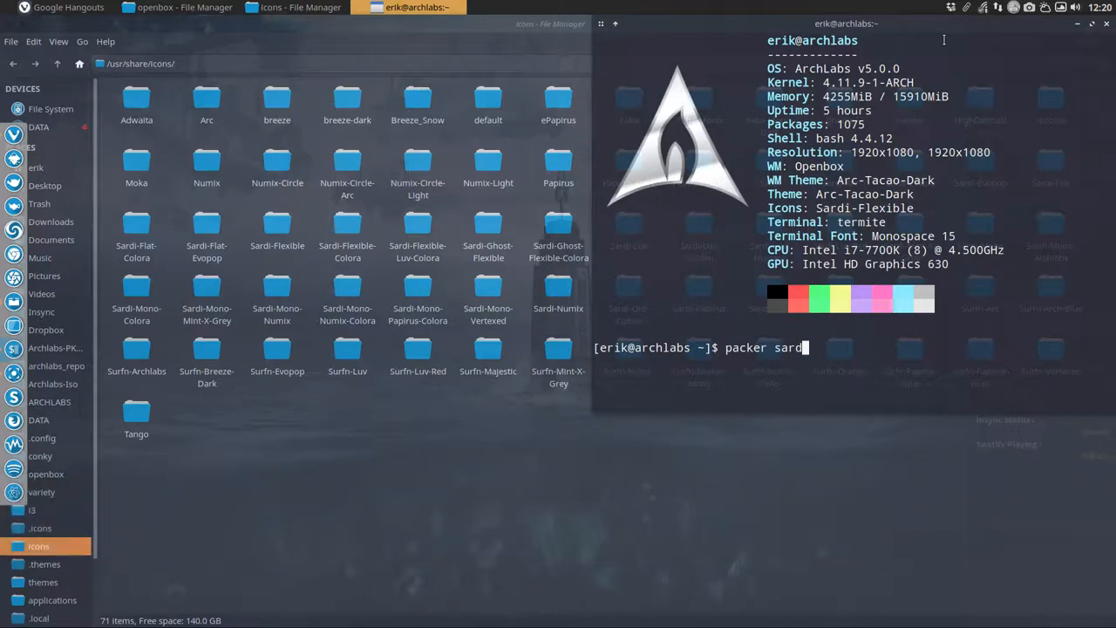
key(Return)
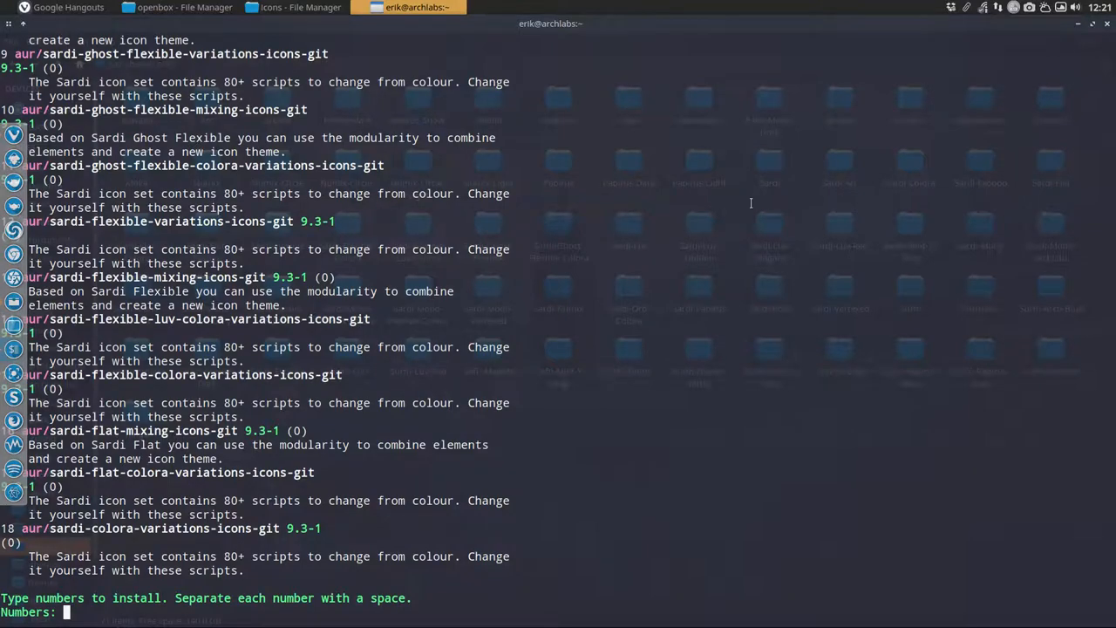
scroll(up, 3)
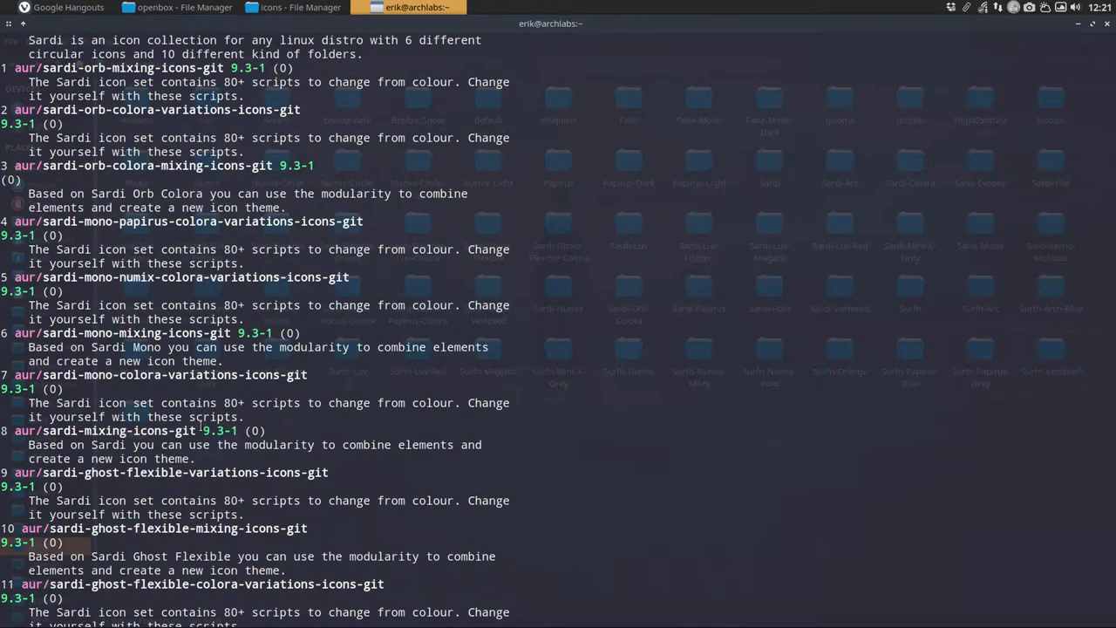
scroll(down, 3)
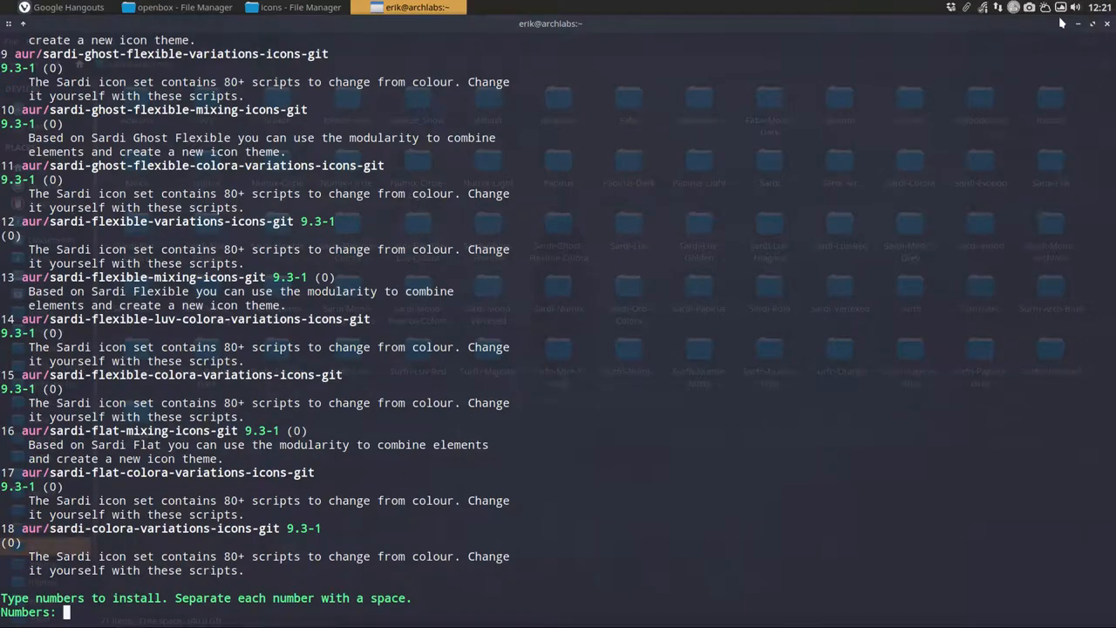
click(300, 7)
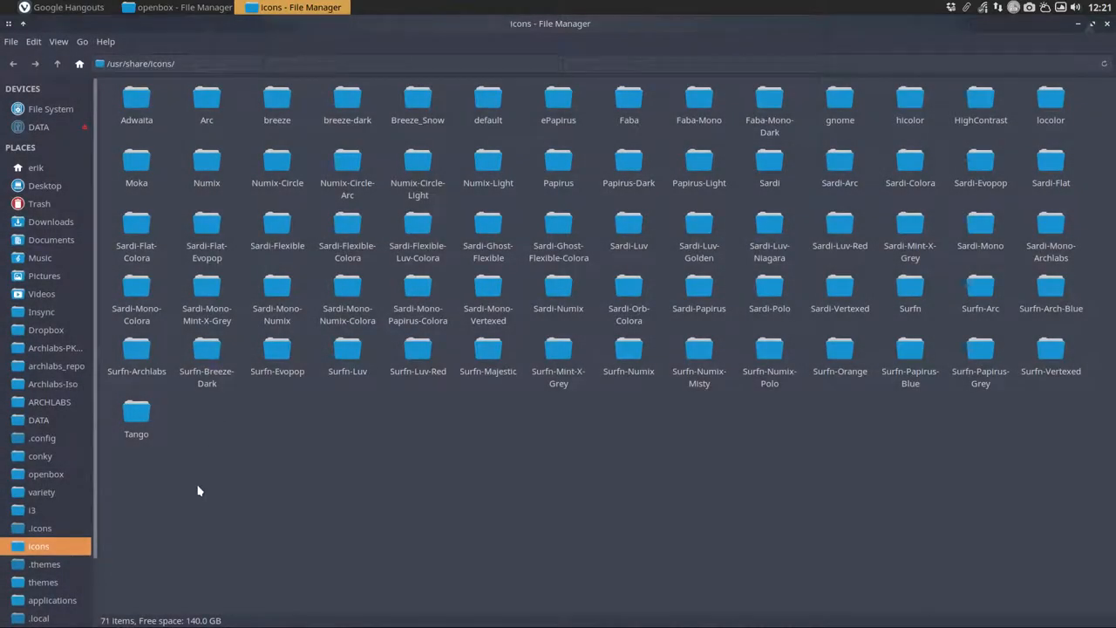
Step: Glance at the personal .icons folder and close the Thunar window to return to the desktop
click(40, 528)
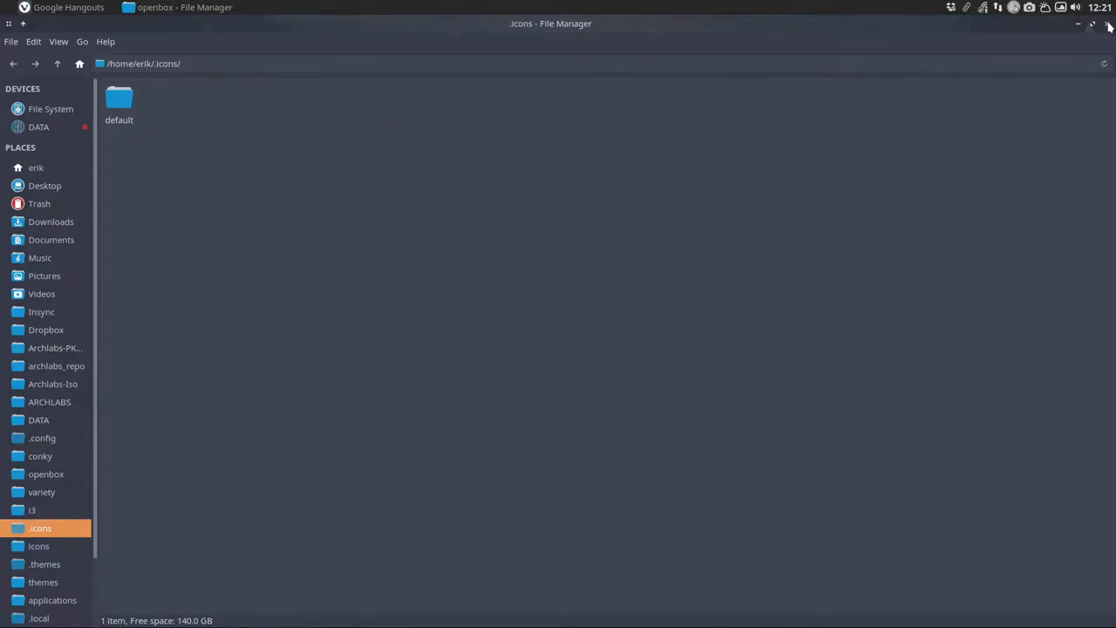
click(1077, 23)
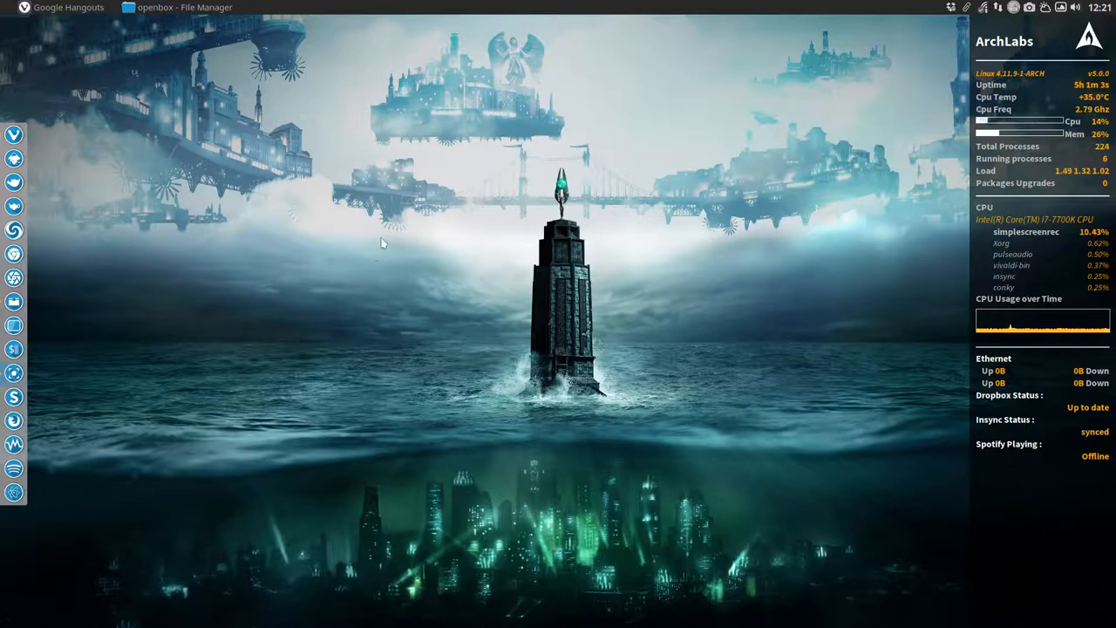
mouse_move(279, 261)
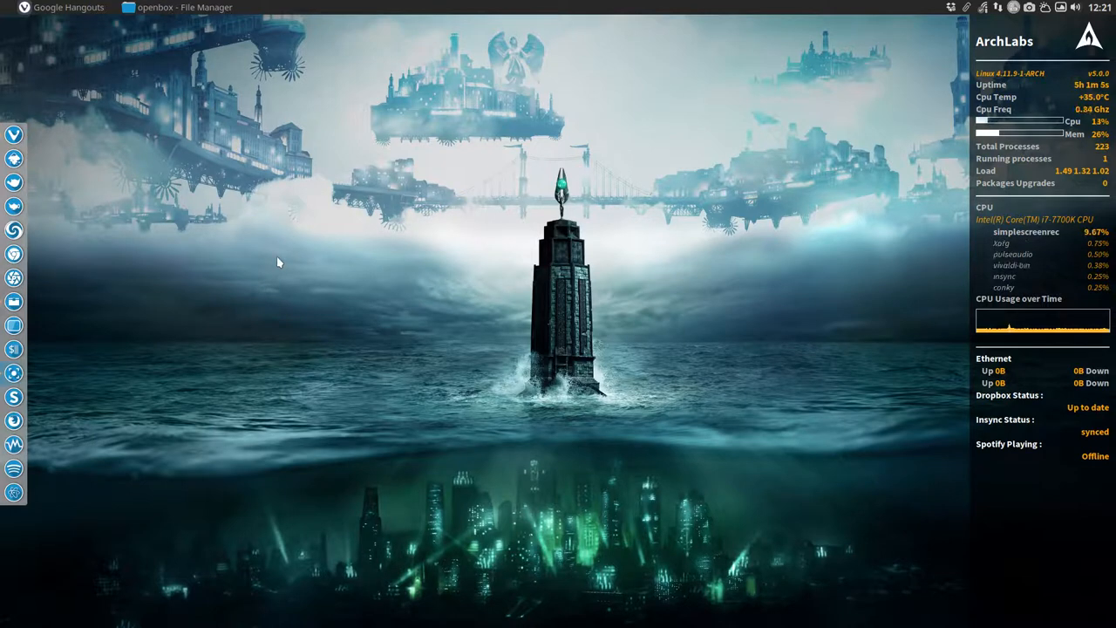